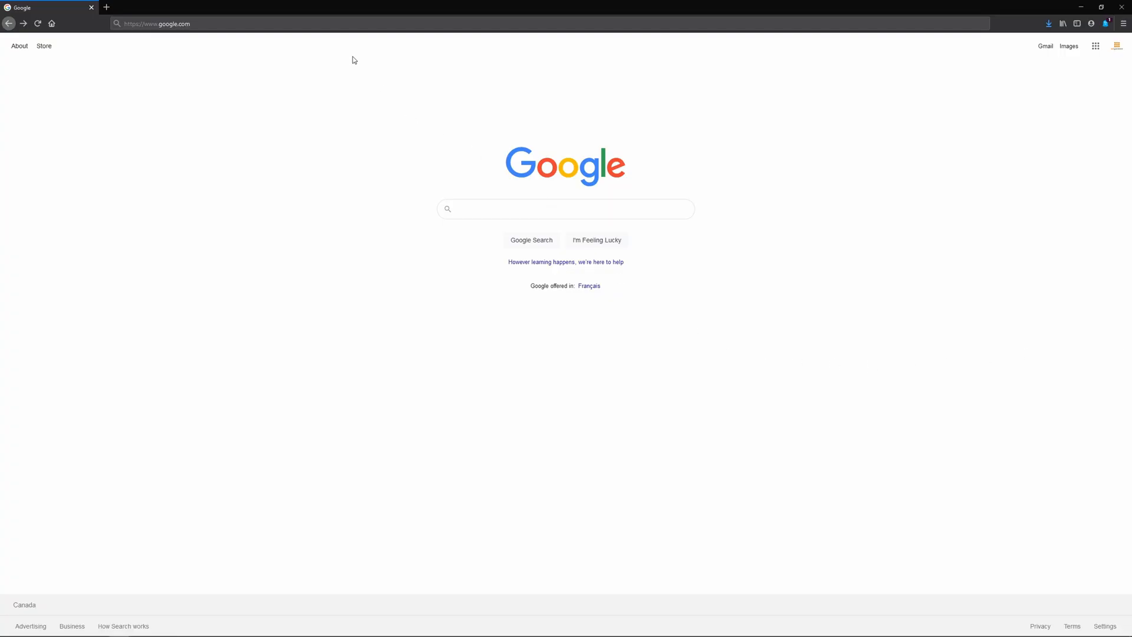
- Search 'paypal' and reach the Mean Well HLG-240H-C datasheet's dimming operation page
text(paypalme/supportledg)
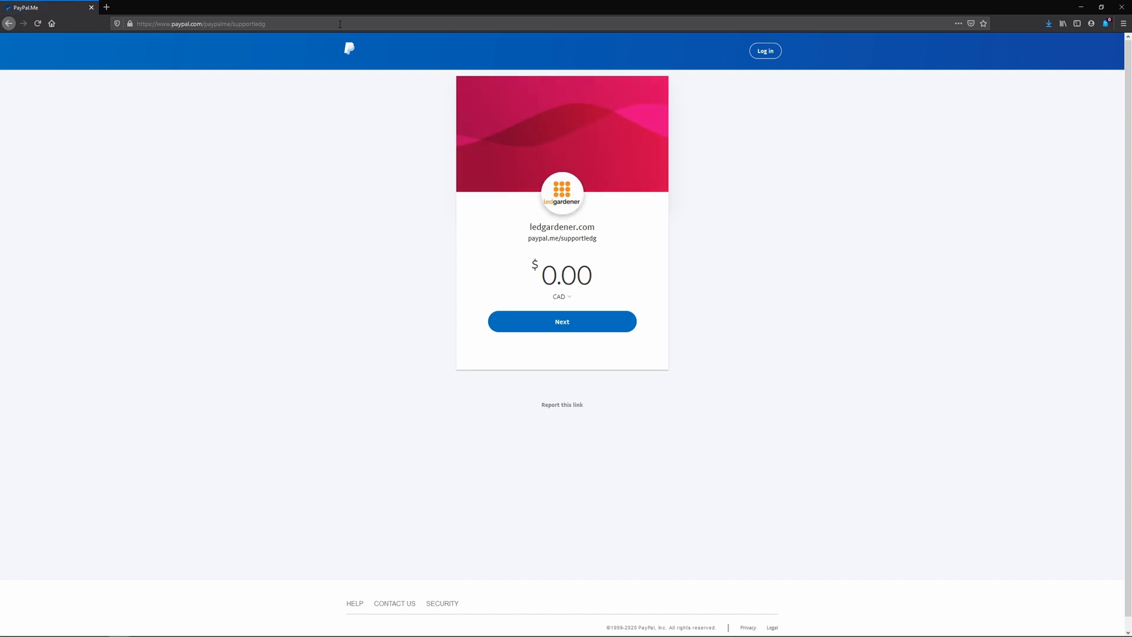
click(144, 10)
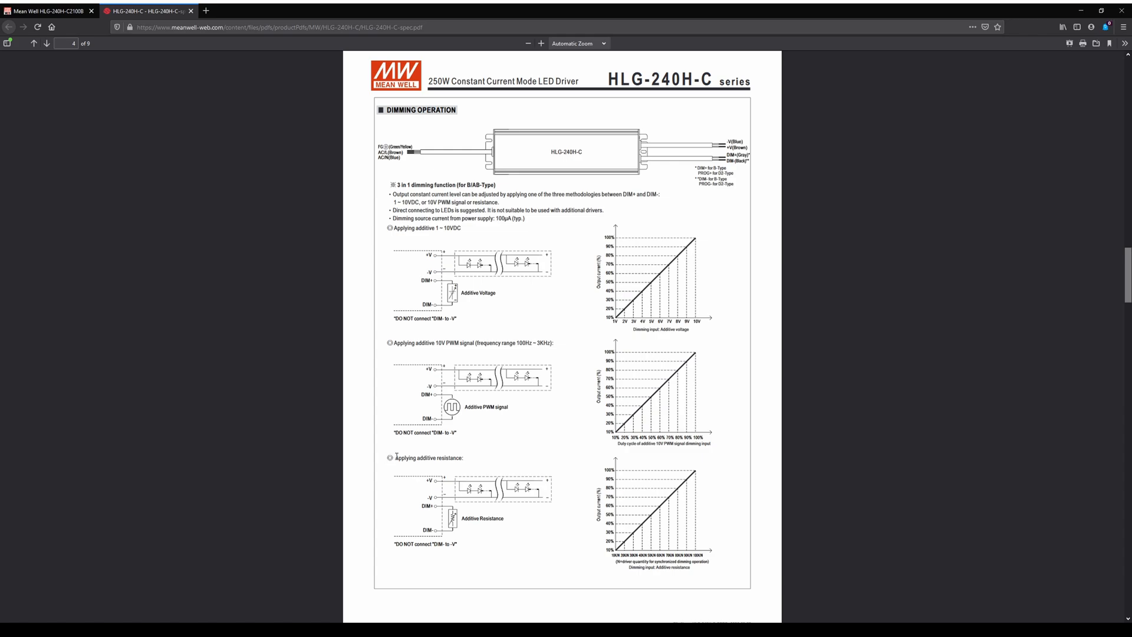
- Leave the datasheet and load the Wikipedia article on pulse-width modulation
double_click(403, 458)
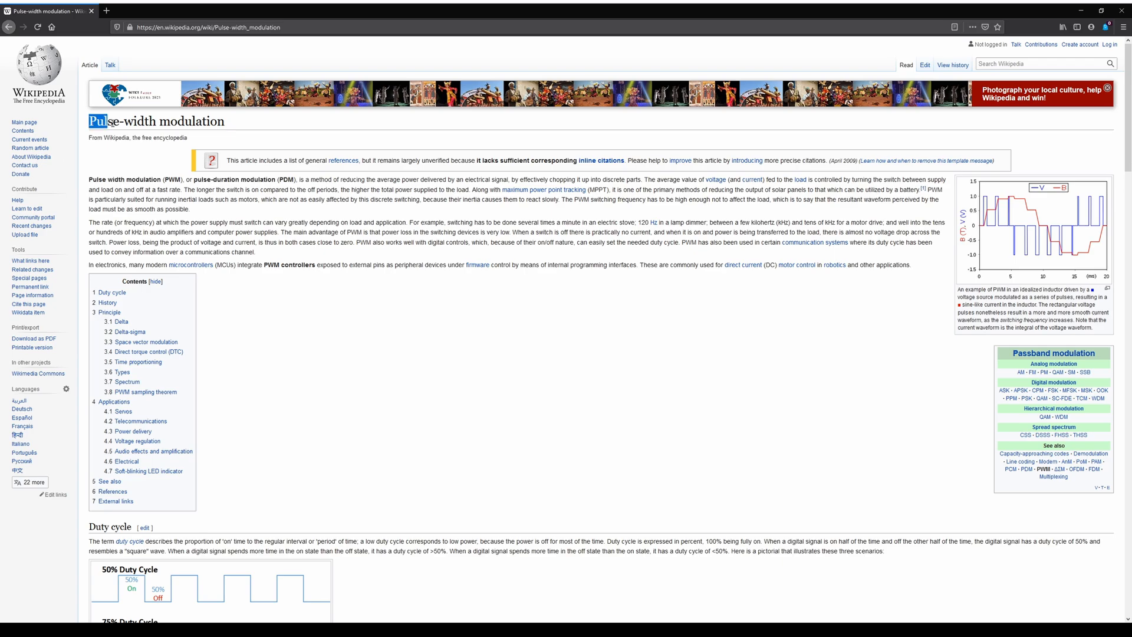
triple_click(156, 121)
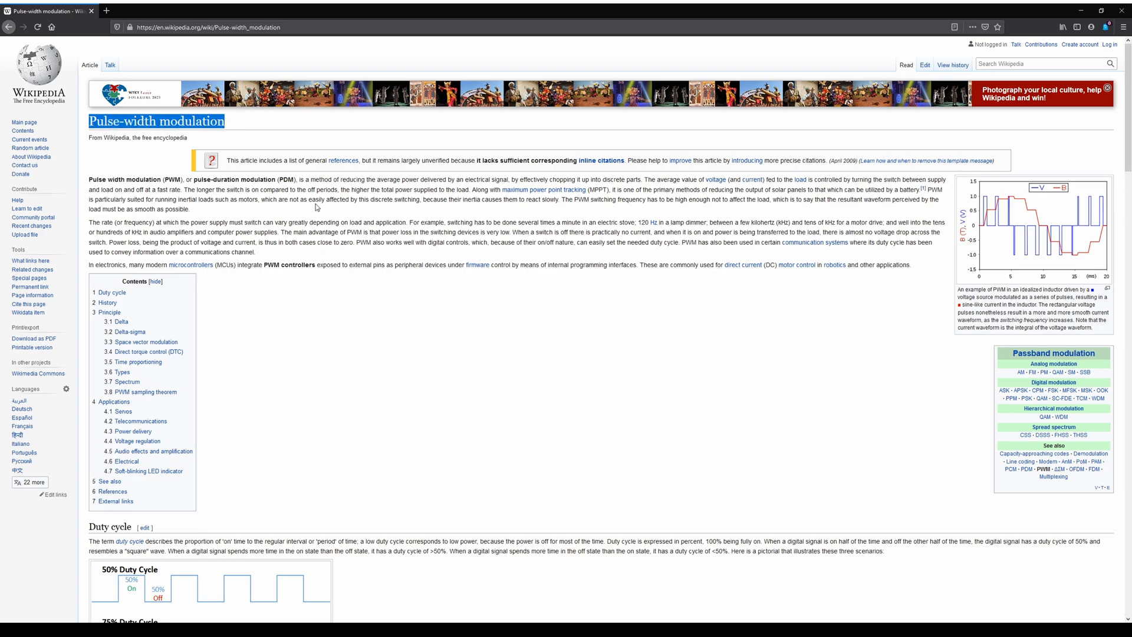
click(370, 184)
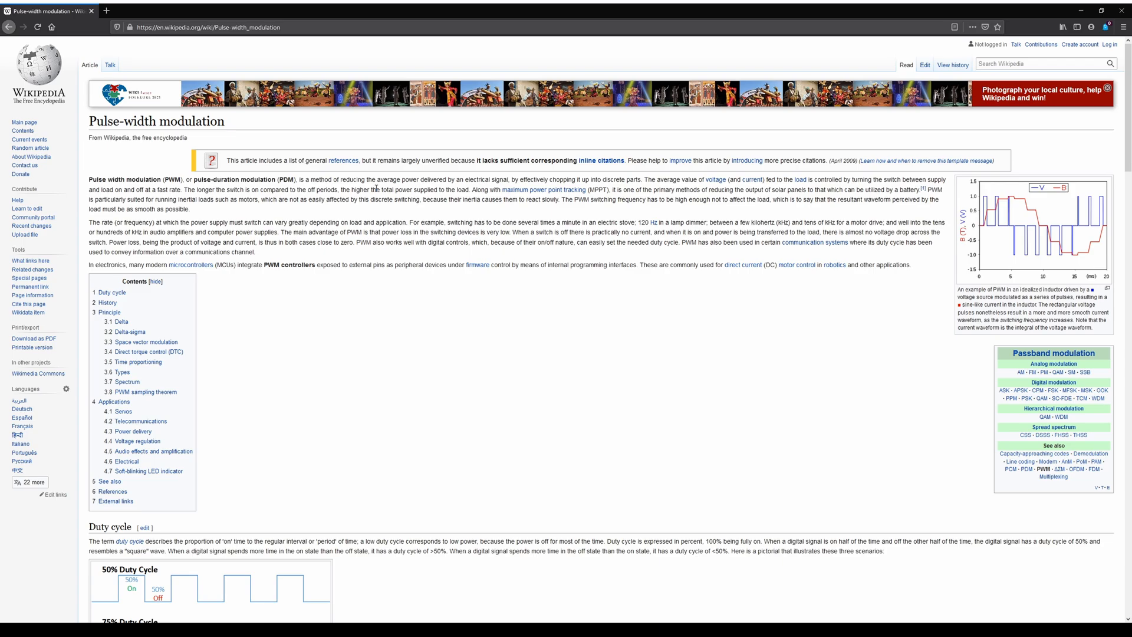
- Return to the HLG-240H-C datasheet's dimming page with 1–10VDC highlighted
click(144, 10)
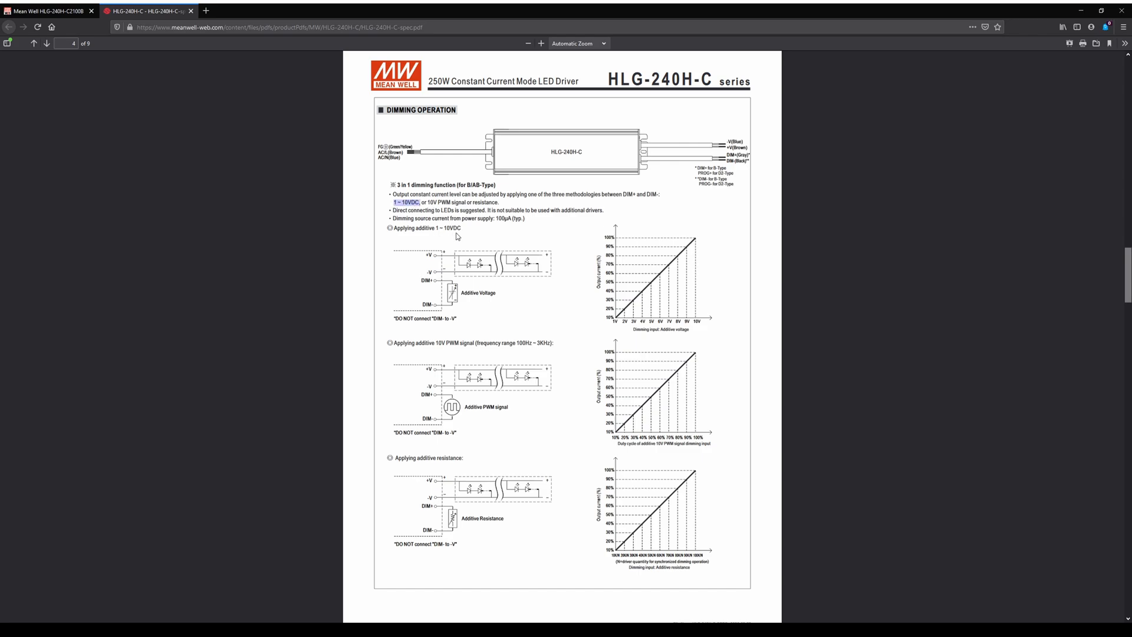
mouse_move(458, 237)
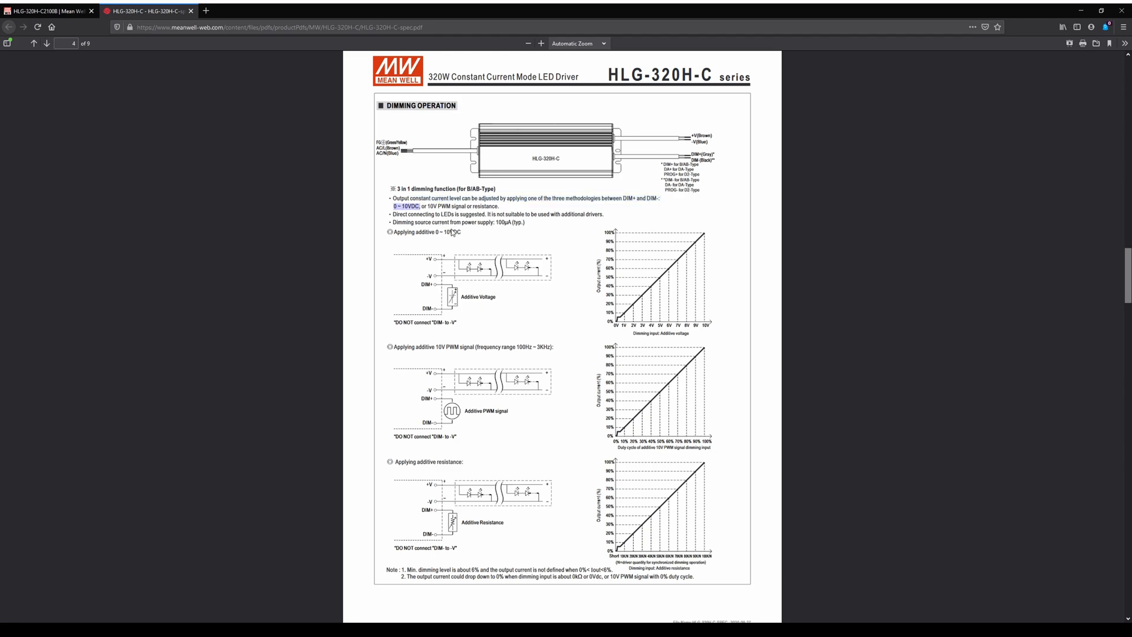
mouse_move(516, 259)
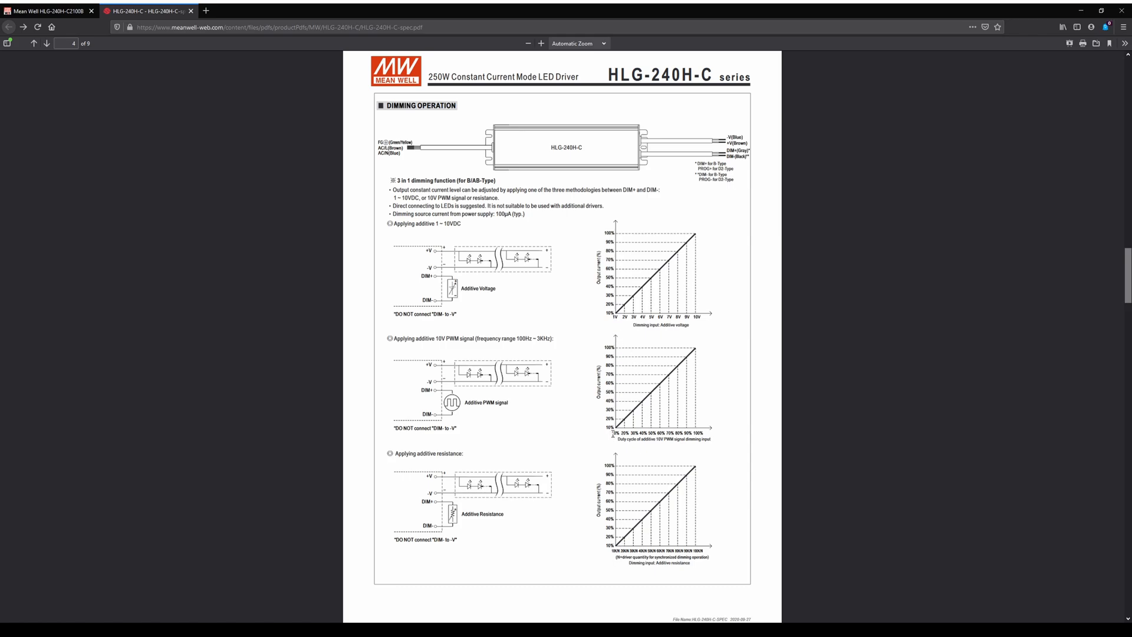
mouse_move(629, 452)
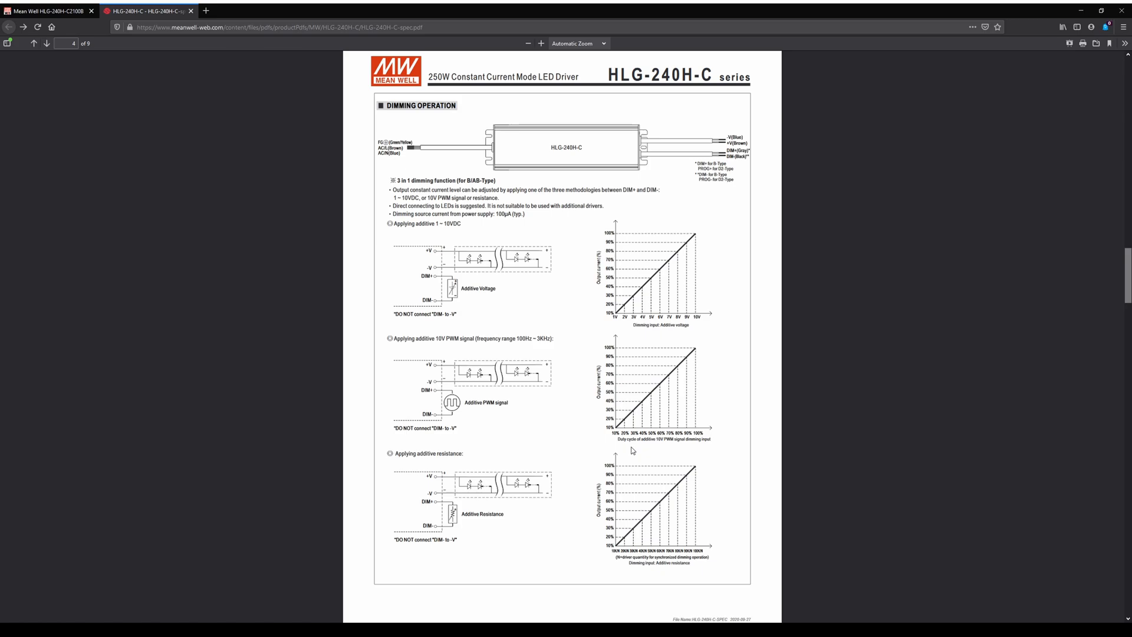
mouse_move(1012, 438)
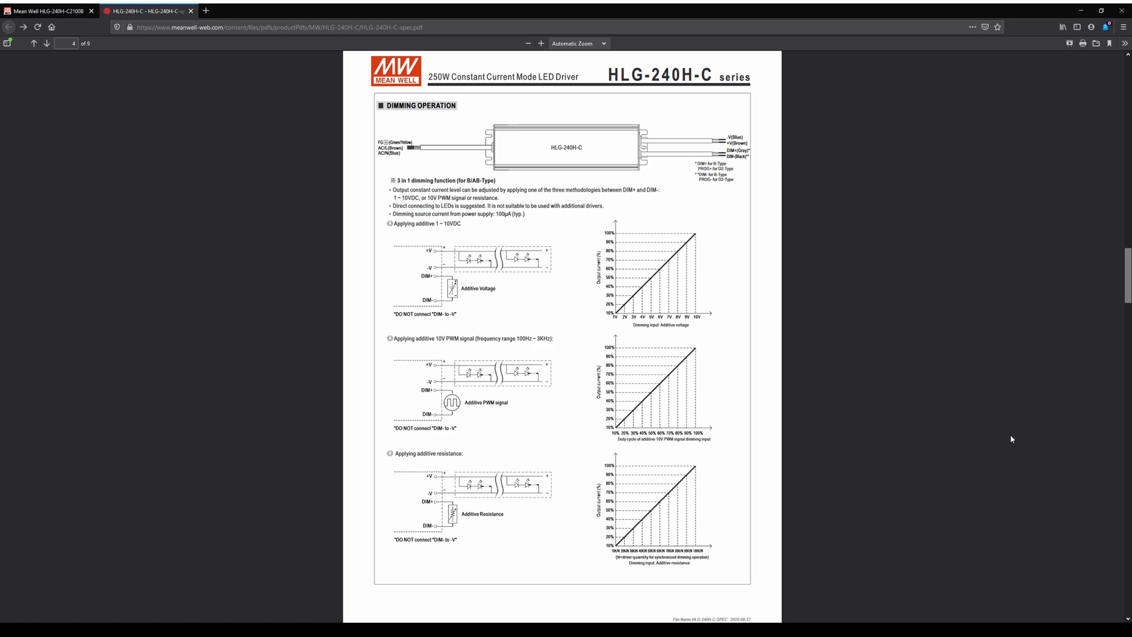
- Switch to the Home Assistant dashboard and launch the ESPHome add-on from the sidebar
click(49, 11)
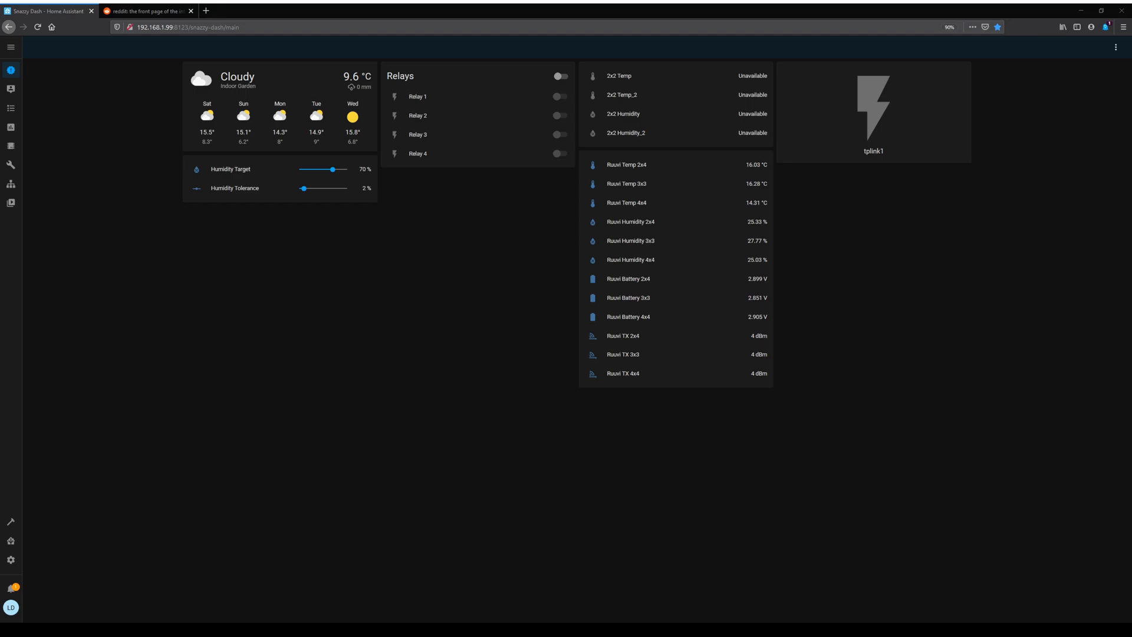
mouse_move(130, 240)
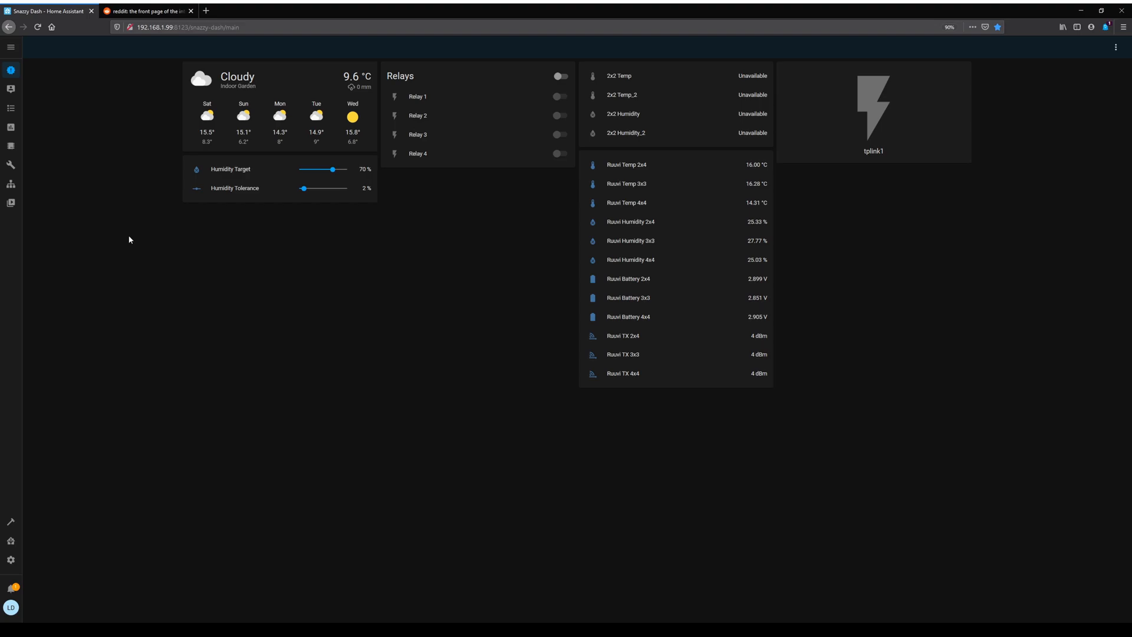
click(10, 147)
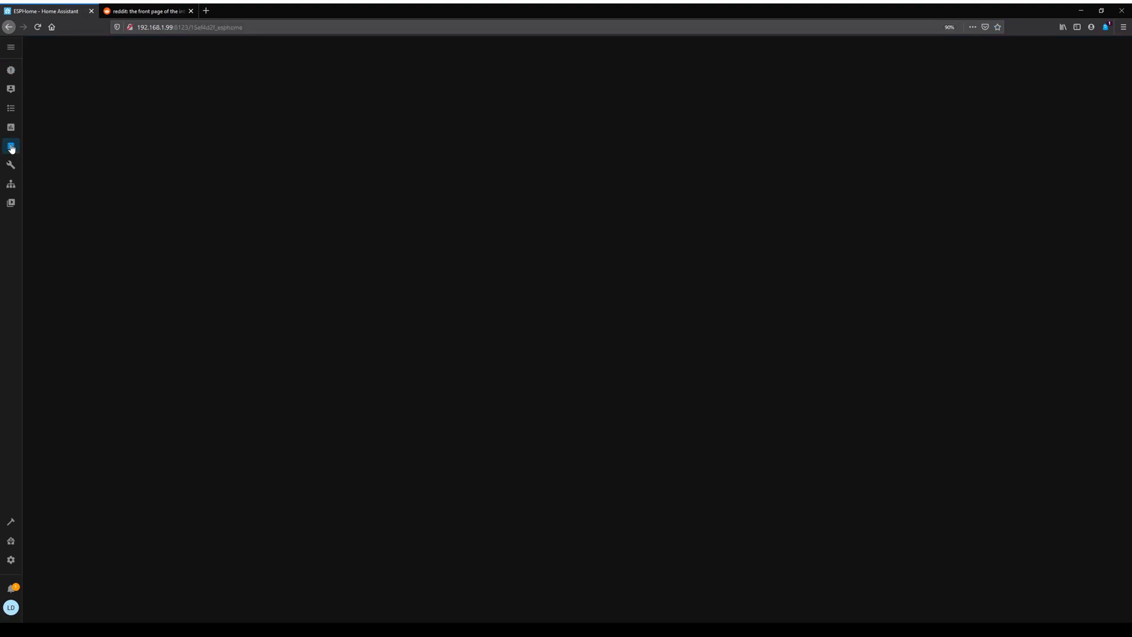
- Bring up the ruuvis node's ruuvis.yaml in the ESPHome editor
click(11, 146)
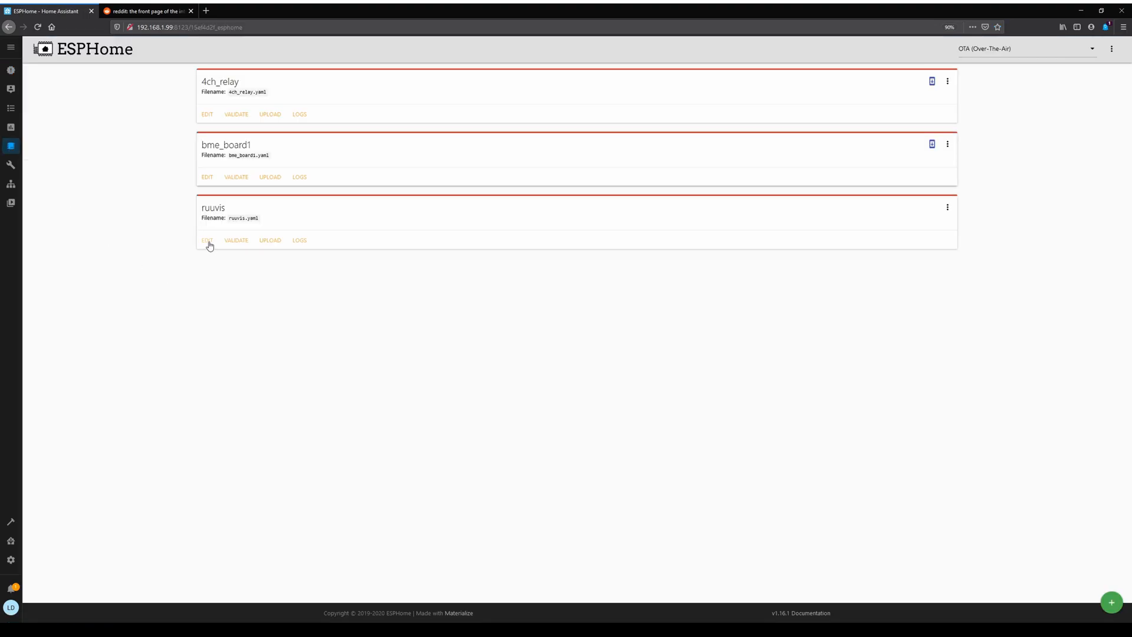
click(207, 240)
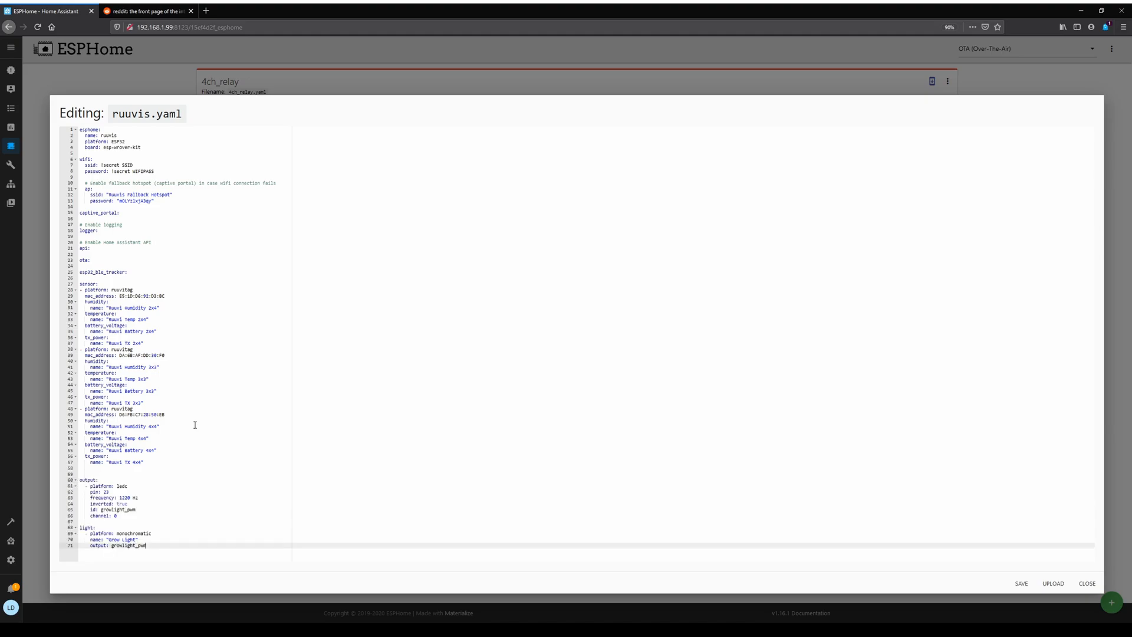
mouse_move(179, 520)
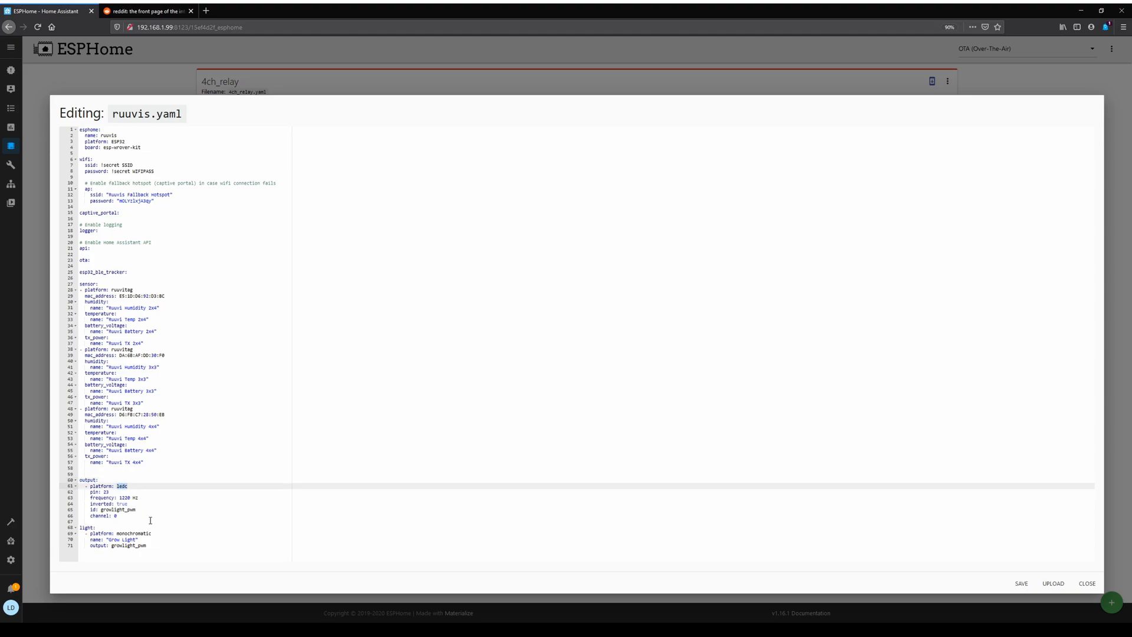
- Add 'gamma_correct: 1.0' under the monochromatic Grow Light entry in ruuvis.yaml
click(109, 492)
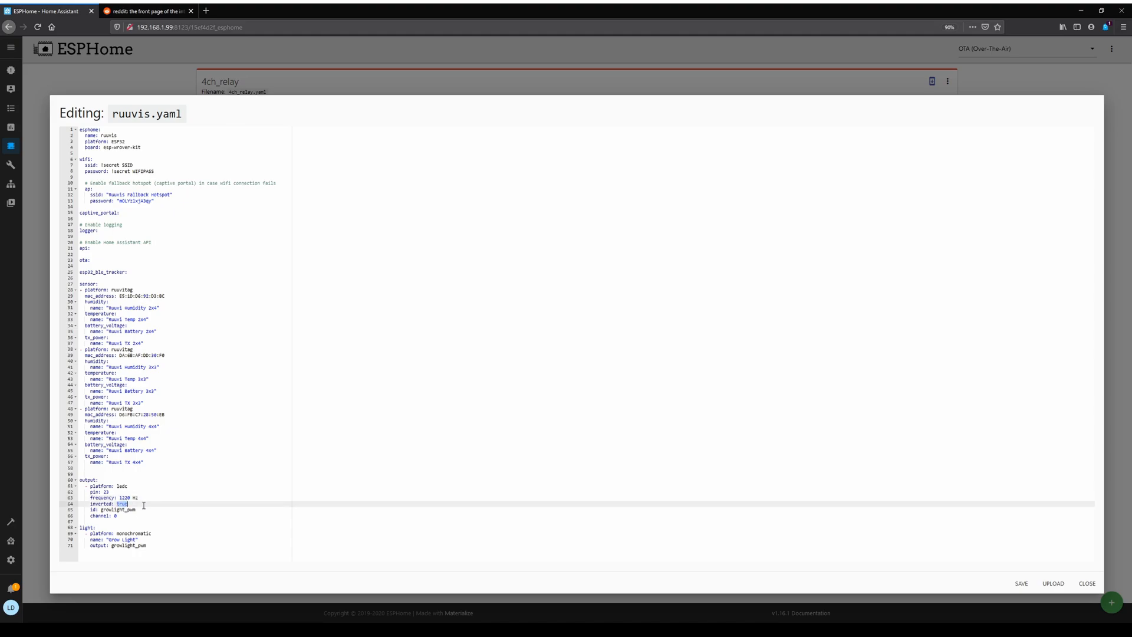
mouse_move(155, 521)
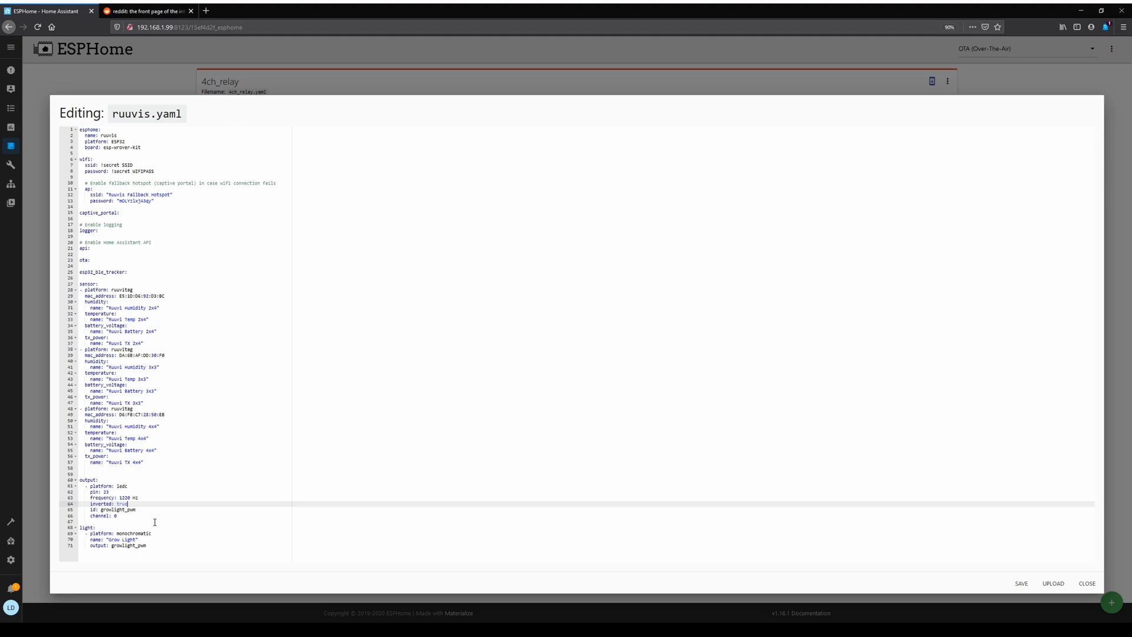
mouse_move(139, 509)
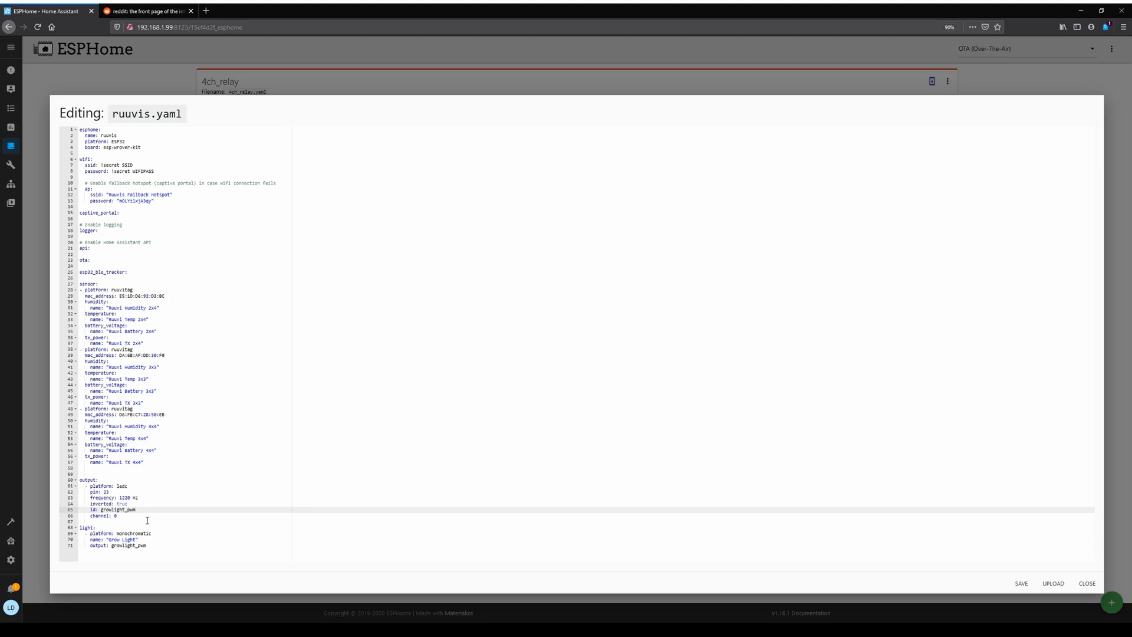
click(118, 515)
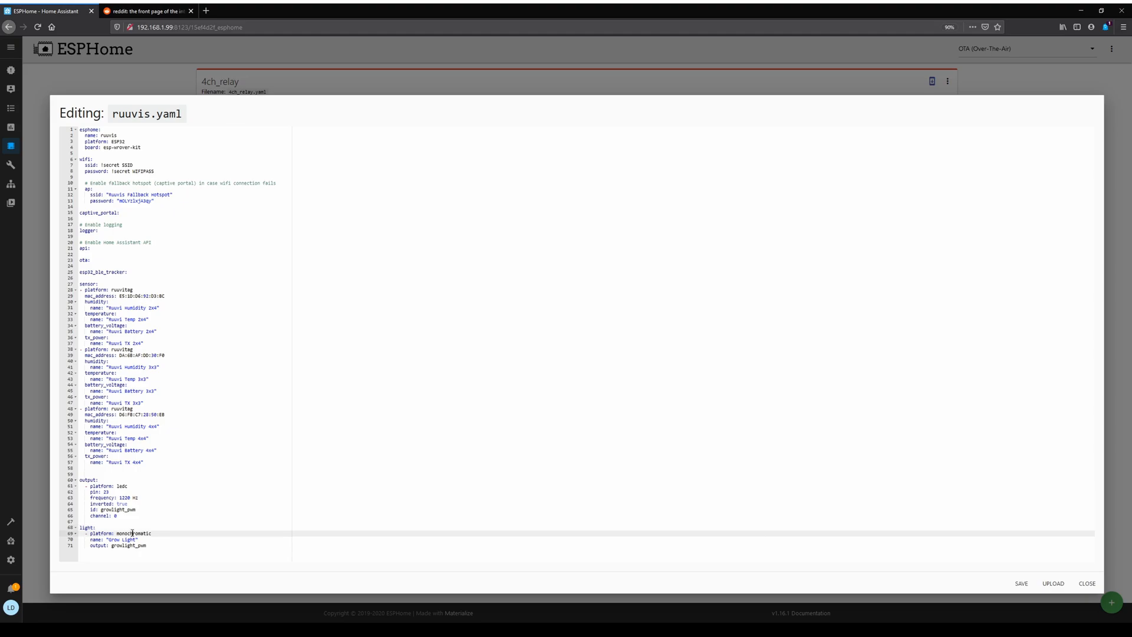
double_click(132, 533)
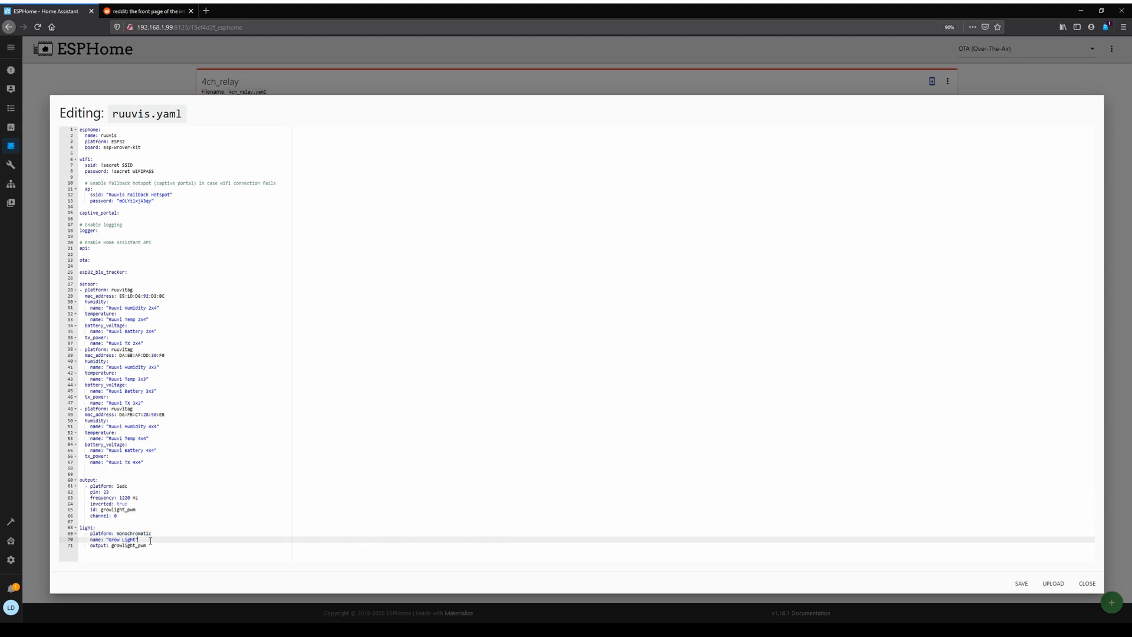
double_click(126, 545)
text(gamma_correct:)
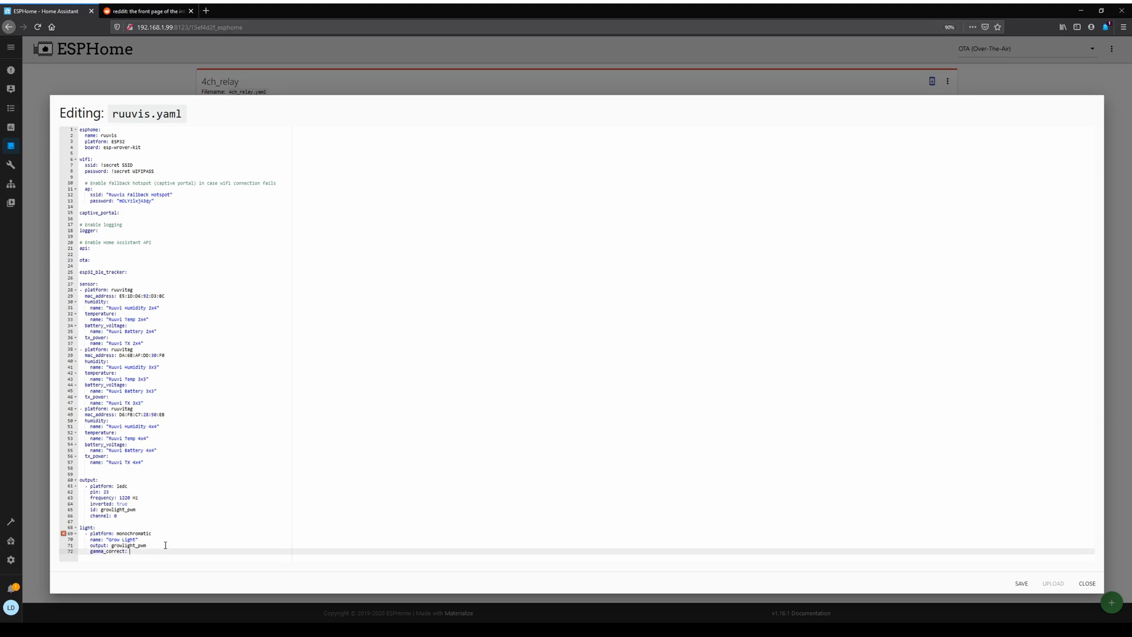
text(1.0)
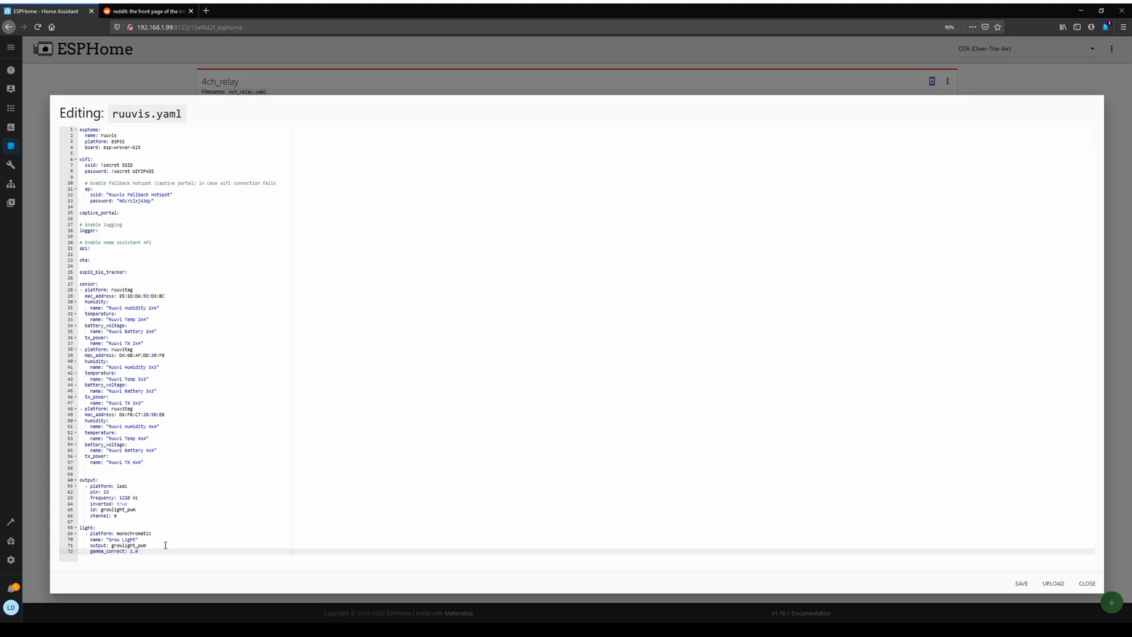
mouse_move(230, 547)
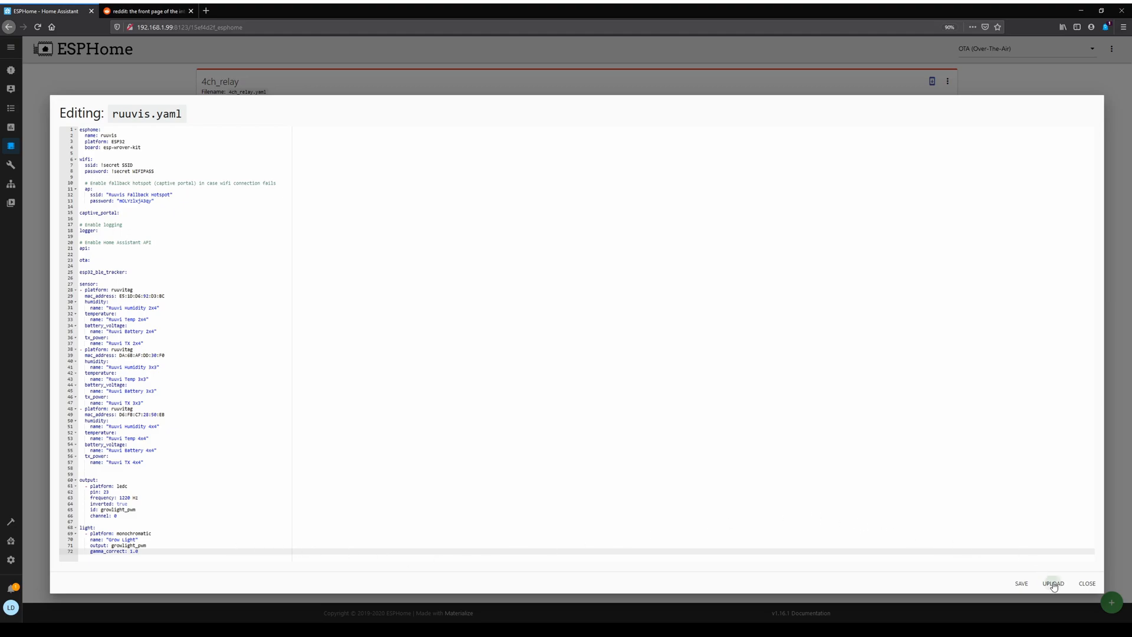
- Compile and upload ruuvis to the device, then return to the Home Assistant dashboard
click(1053, 583)
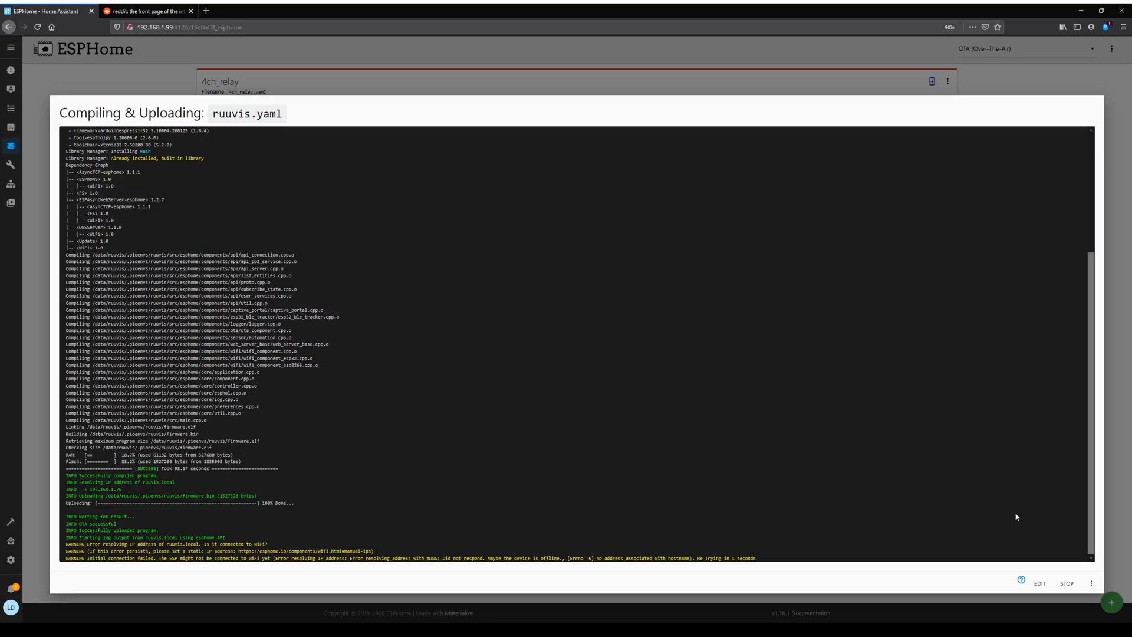
click(1066, 582)
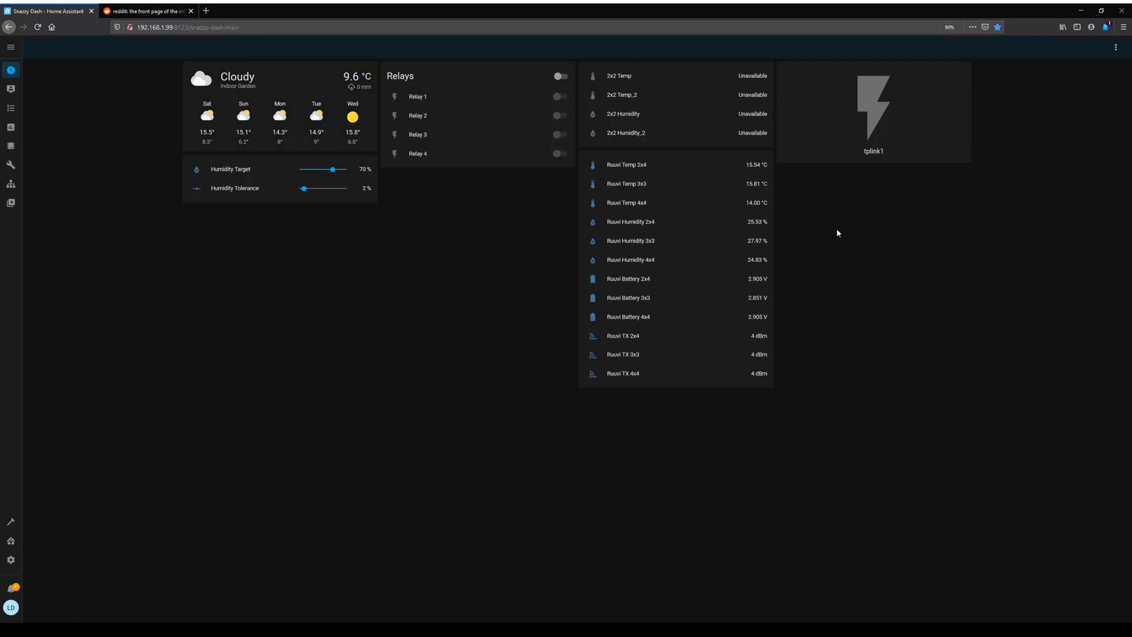
- In dashboard edit mode, add a Light card for light.grow_light and save it
click(1116, 47)
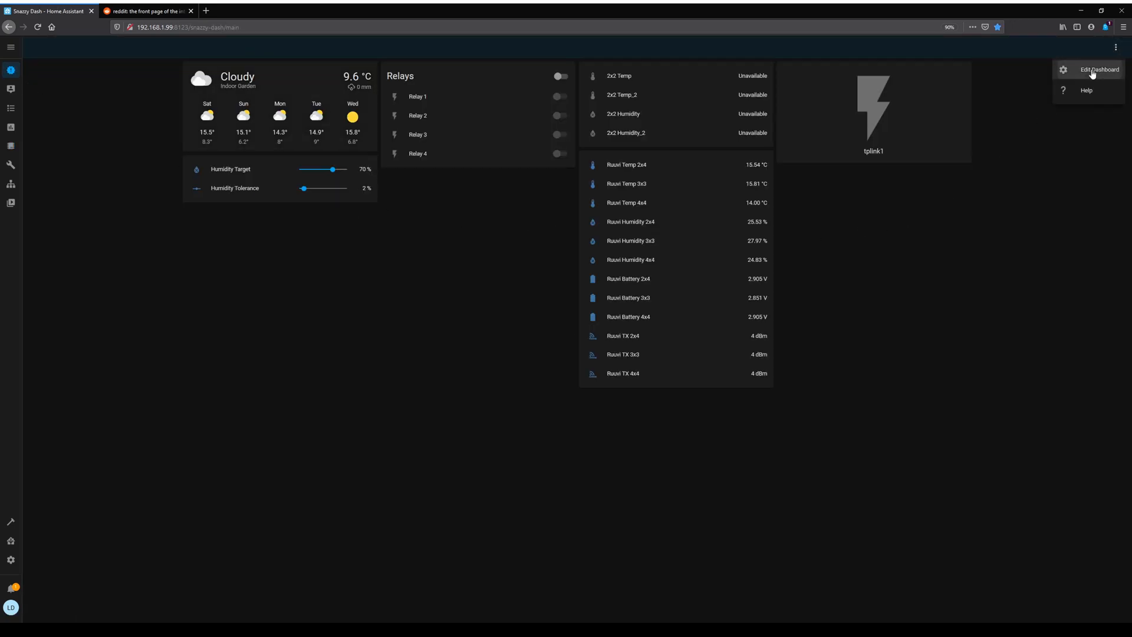
click(1098, 69)
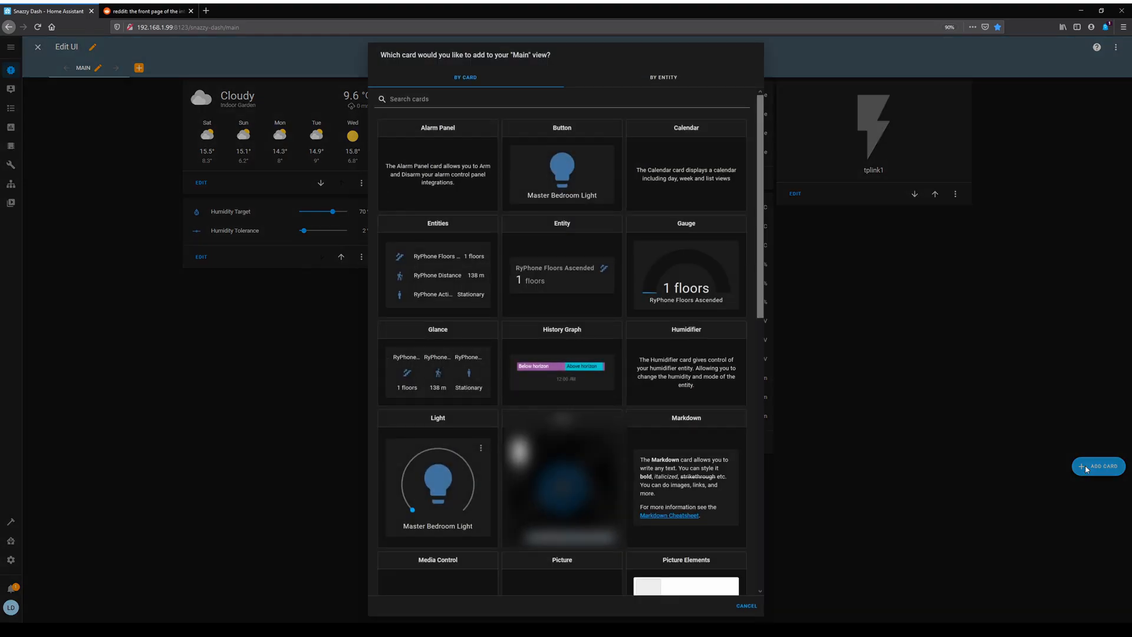
mouse_move(460, 418)
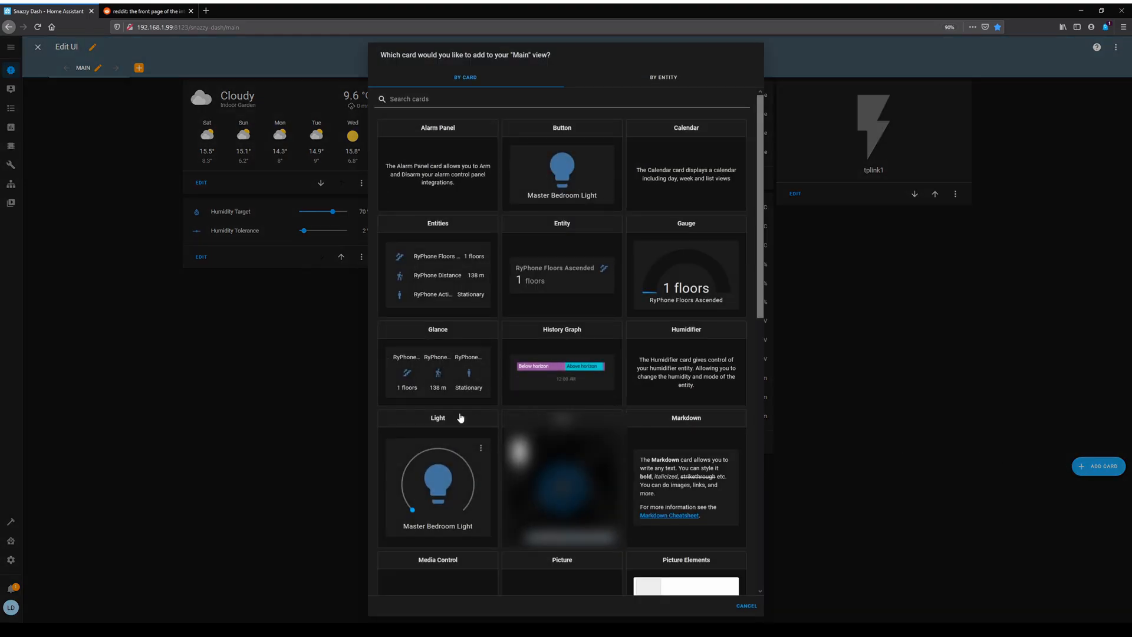
click(436, 483)
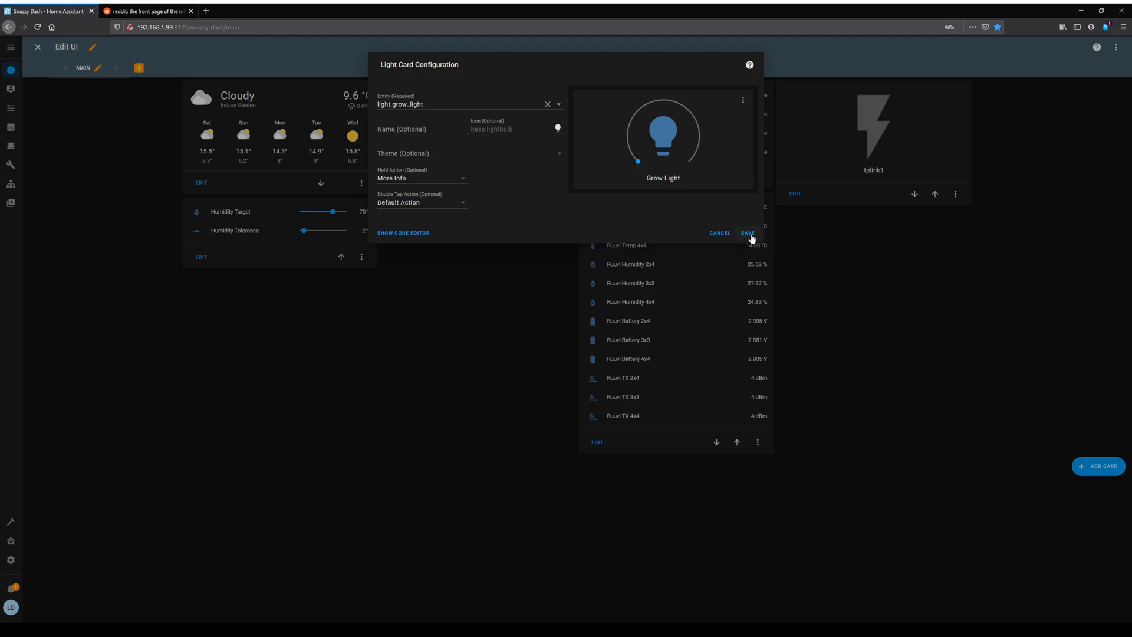
click(748, 232)
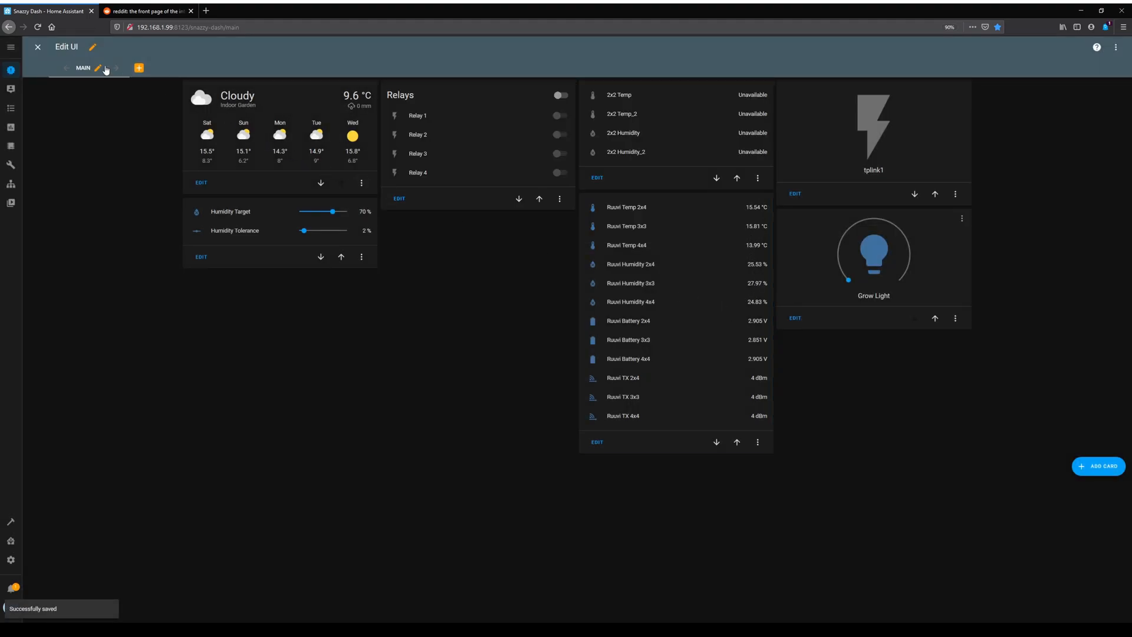
click(37, 46)
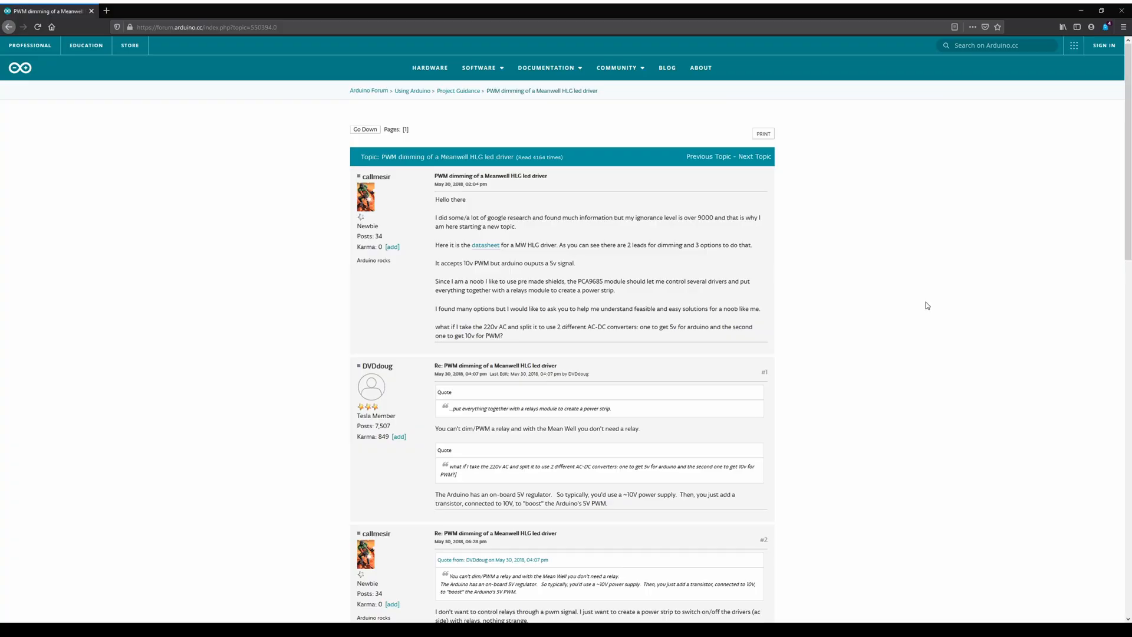
scroll(down, 3)
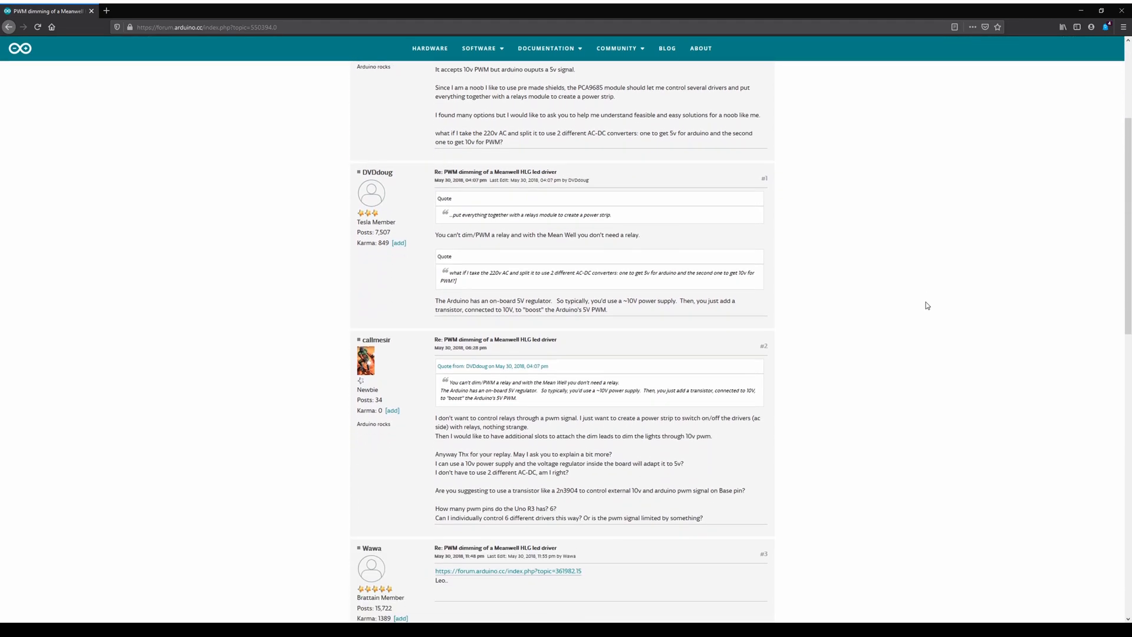
scroll(down, 3)
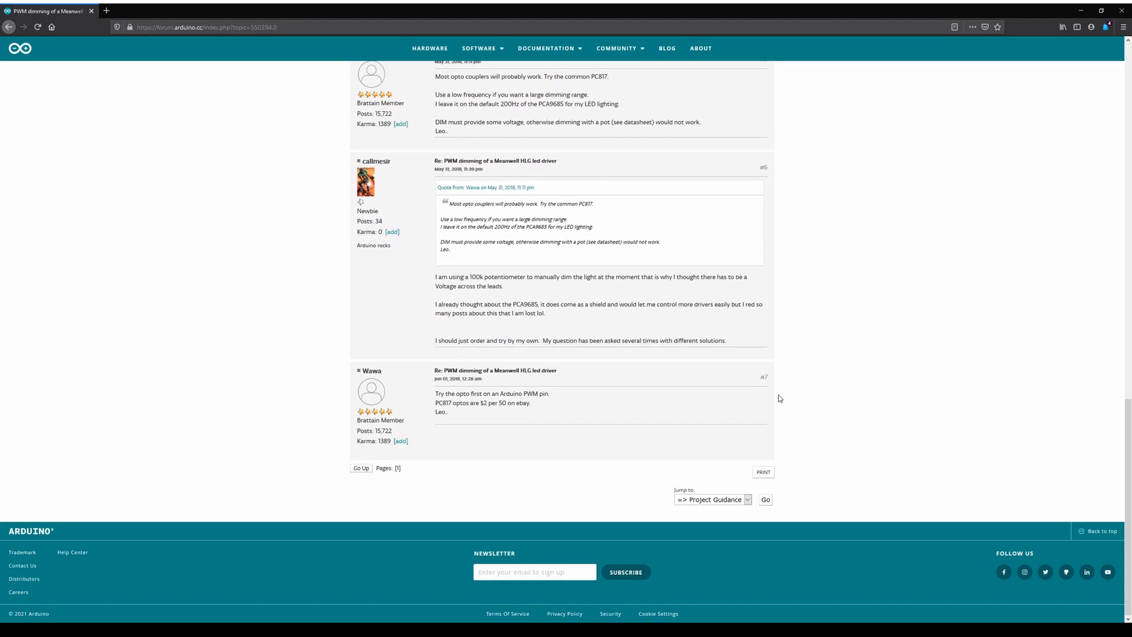
double_click(441, 404)
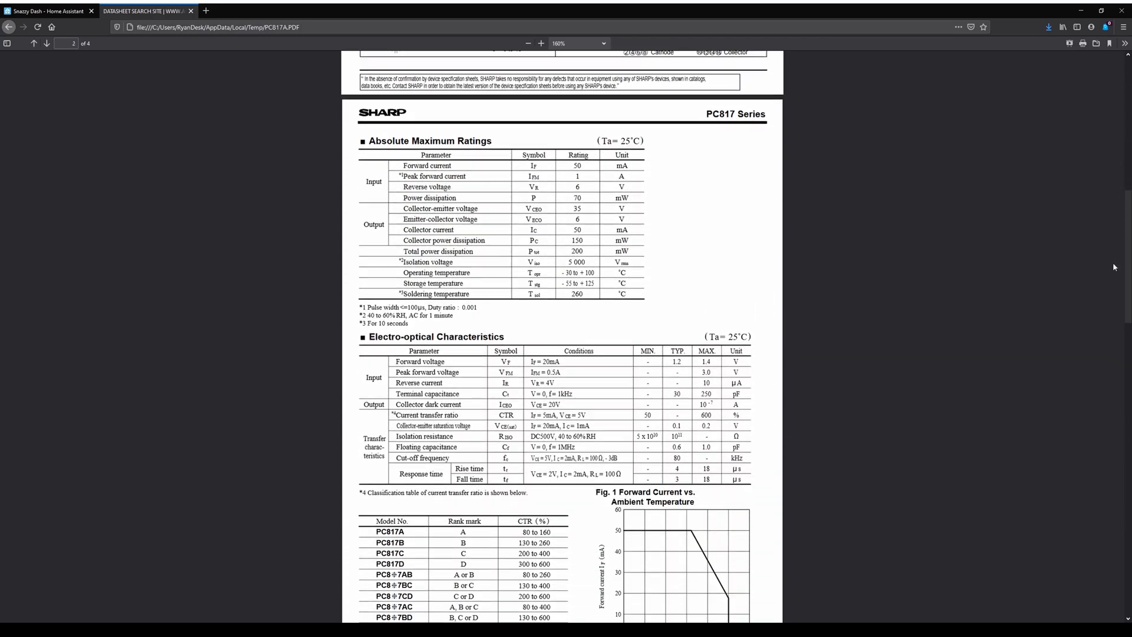
scroll(down, 3)
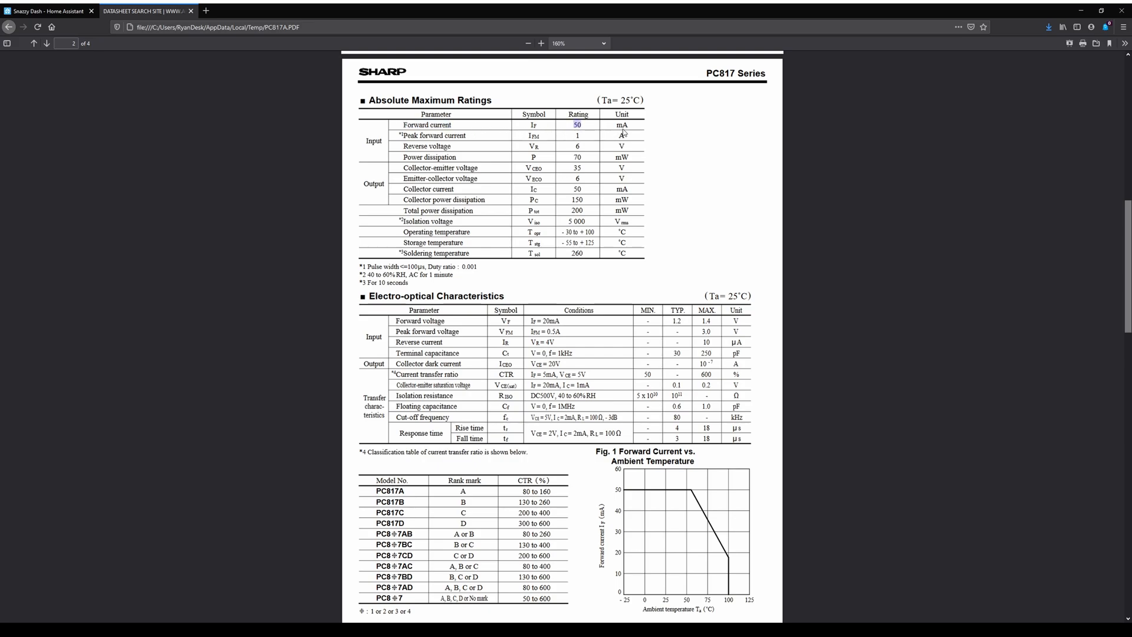
mouse_move(399, 319)
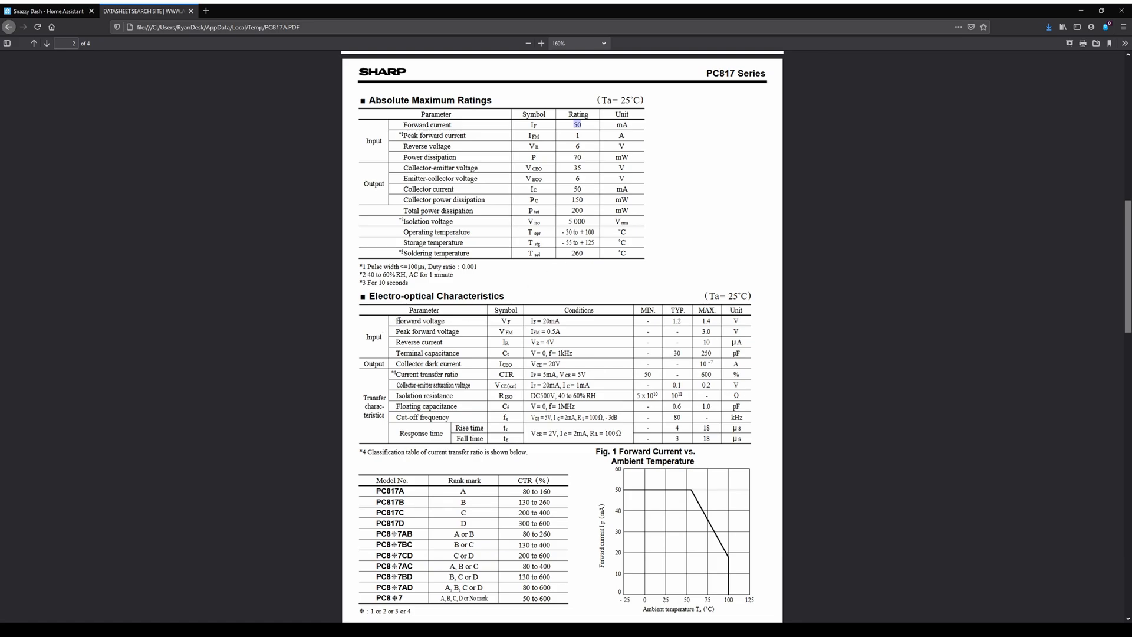
double_click(420, 321)
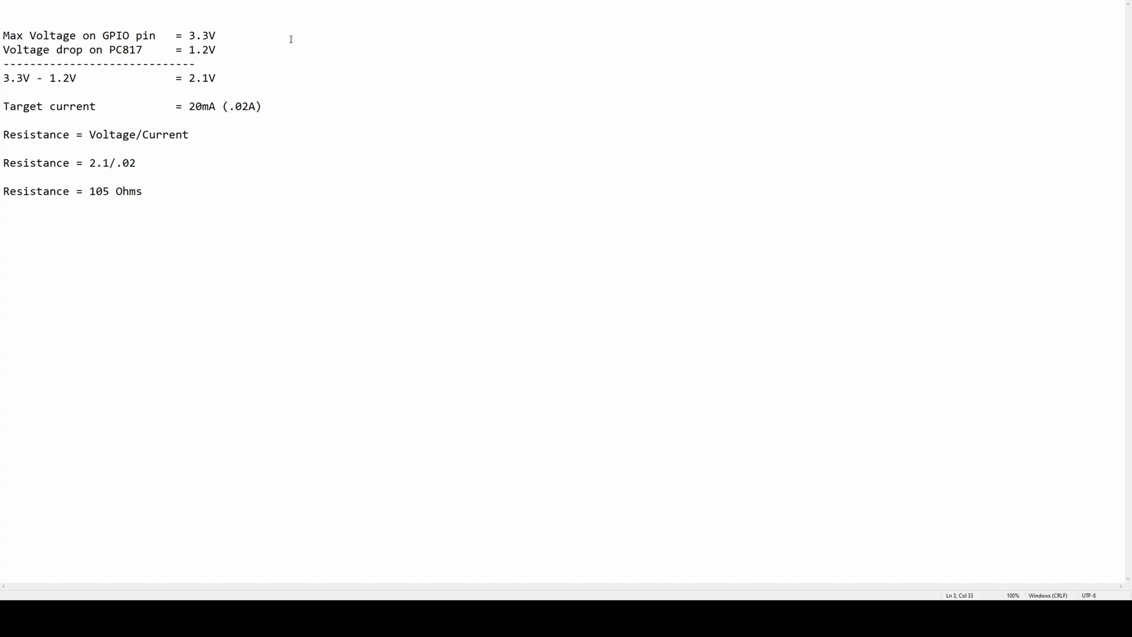
double_click(198, 36)
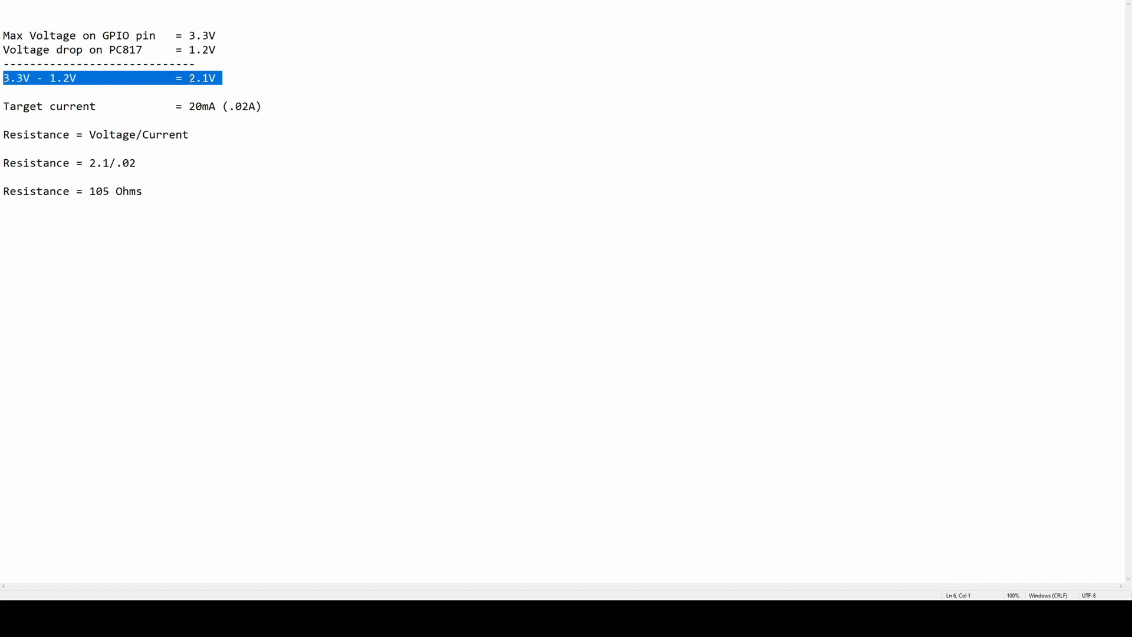
double_click(204, 106)
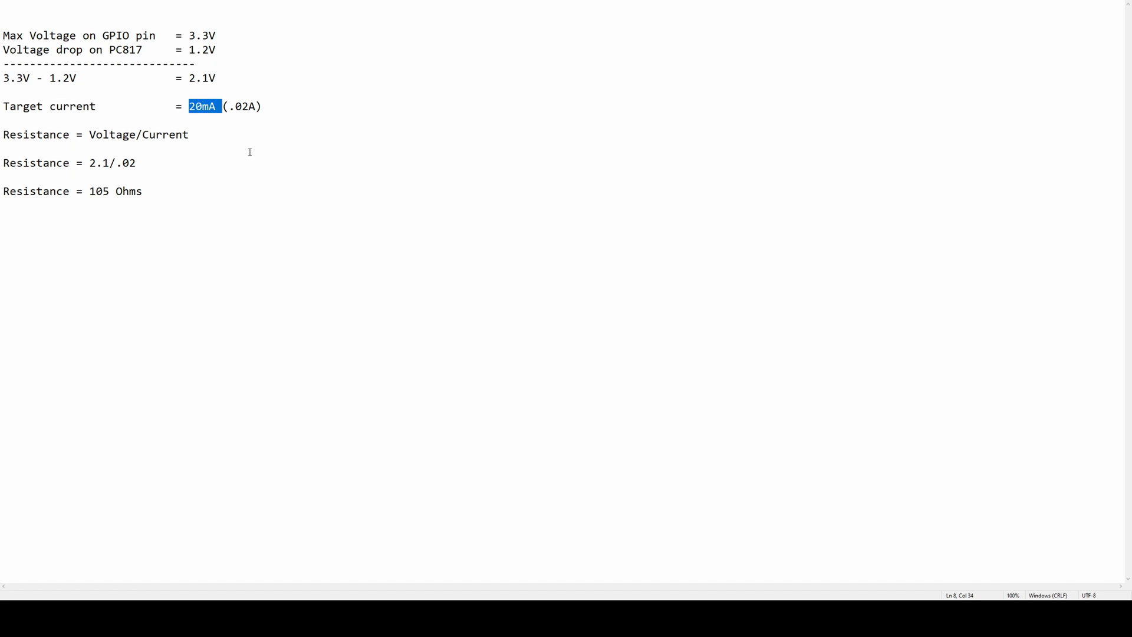
click(5, 149)
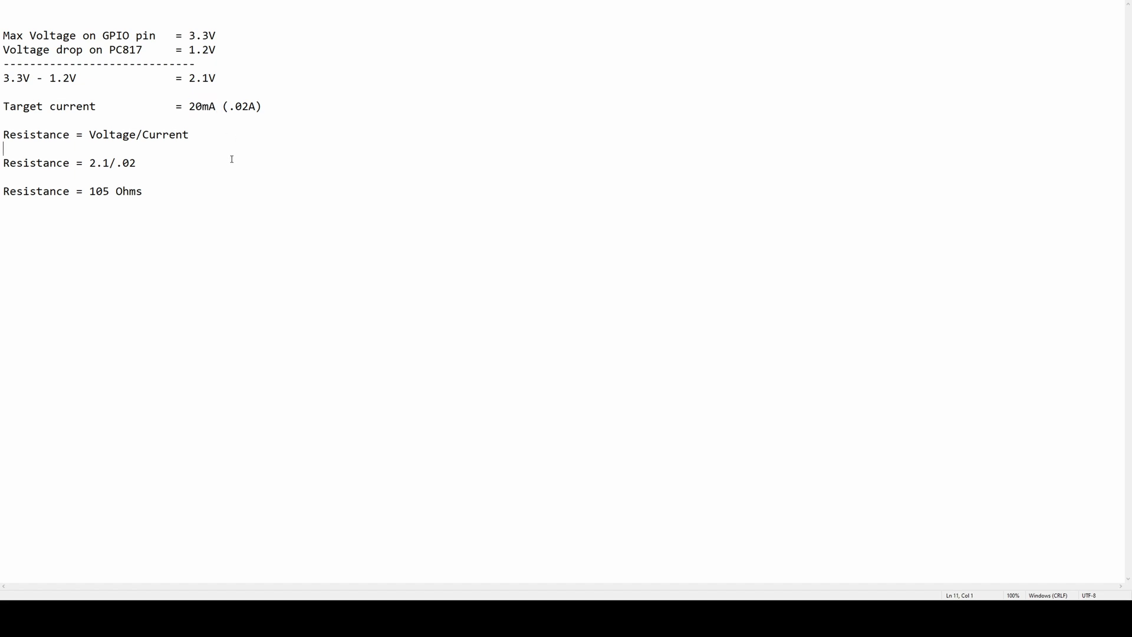
mouse_move(189, 169)
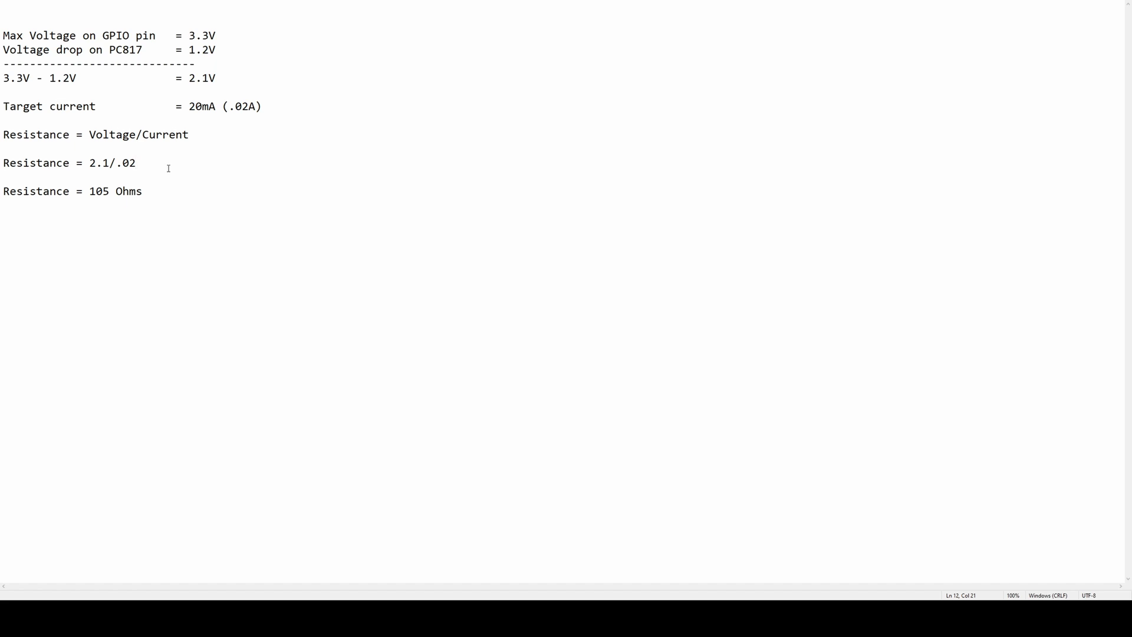
double_click(116, 191)
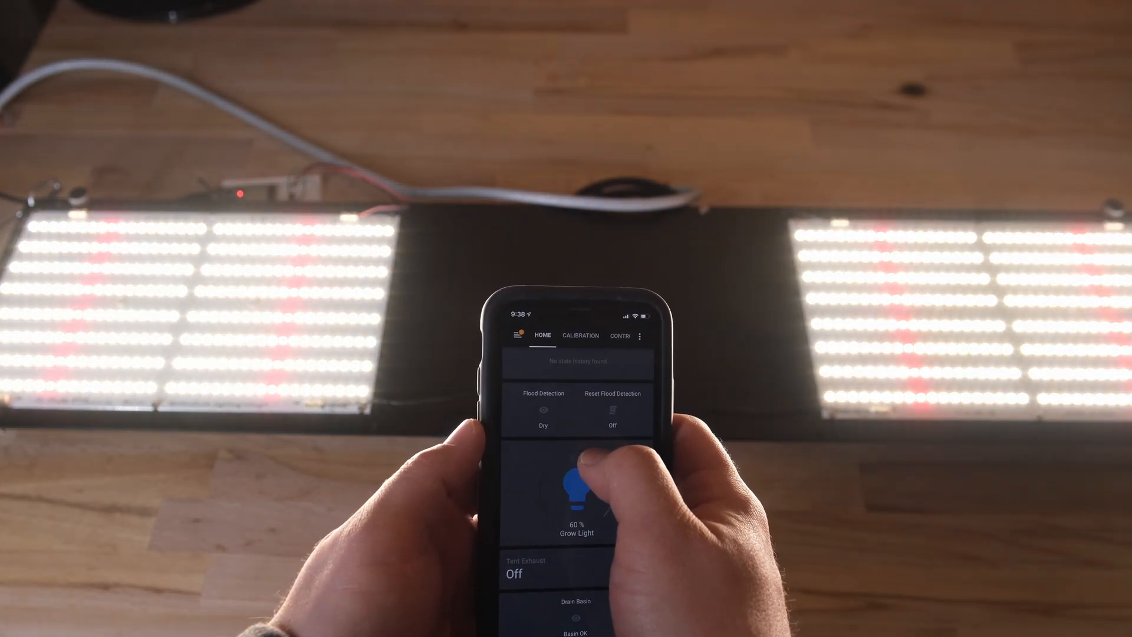
click(576, 494)
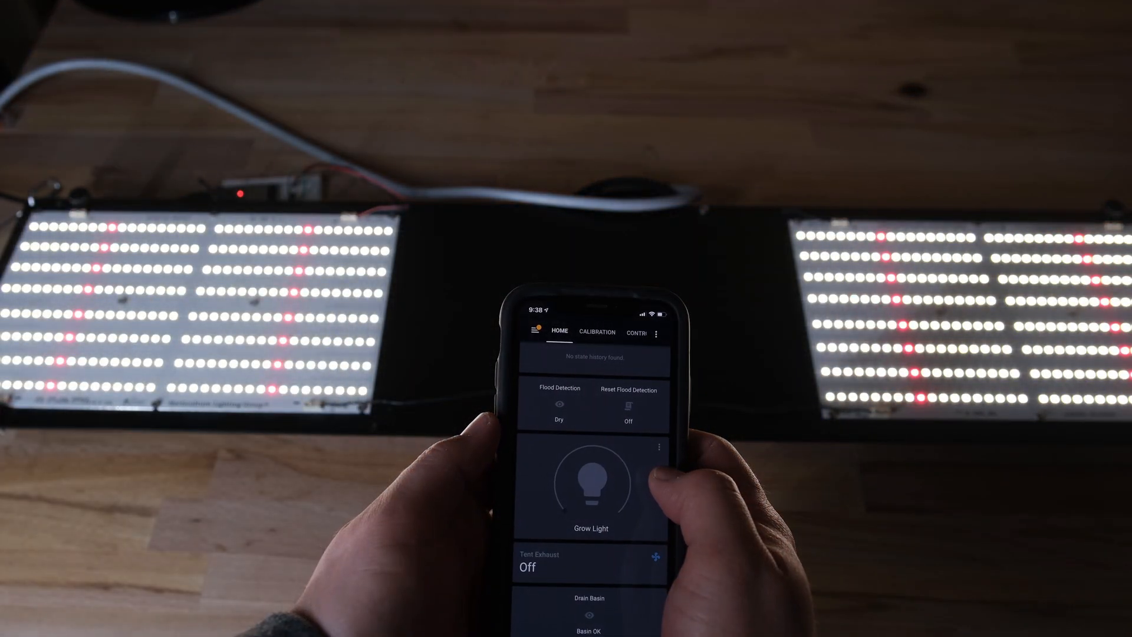
click(591, 482)
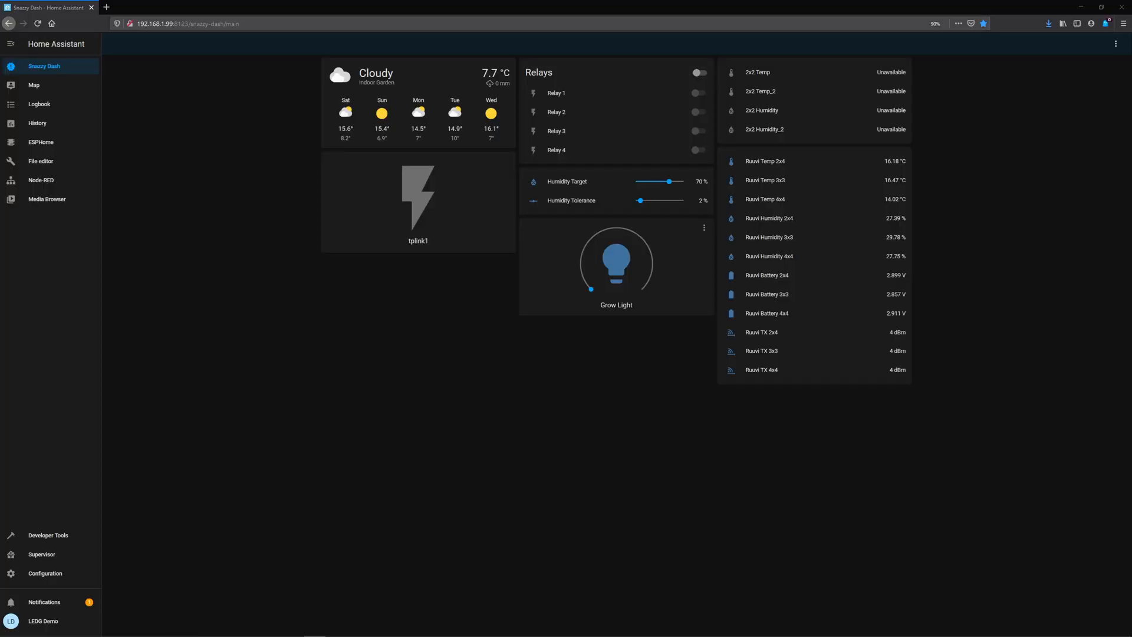
mouse_move(855, 446)
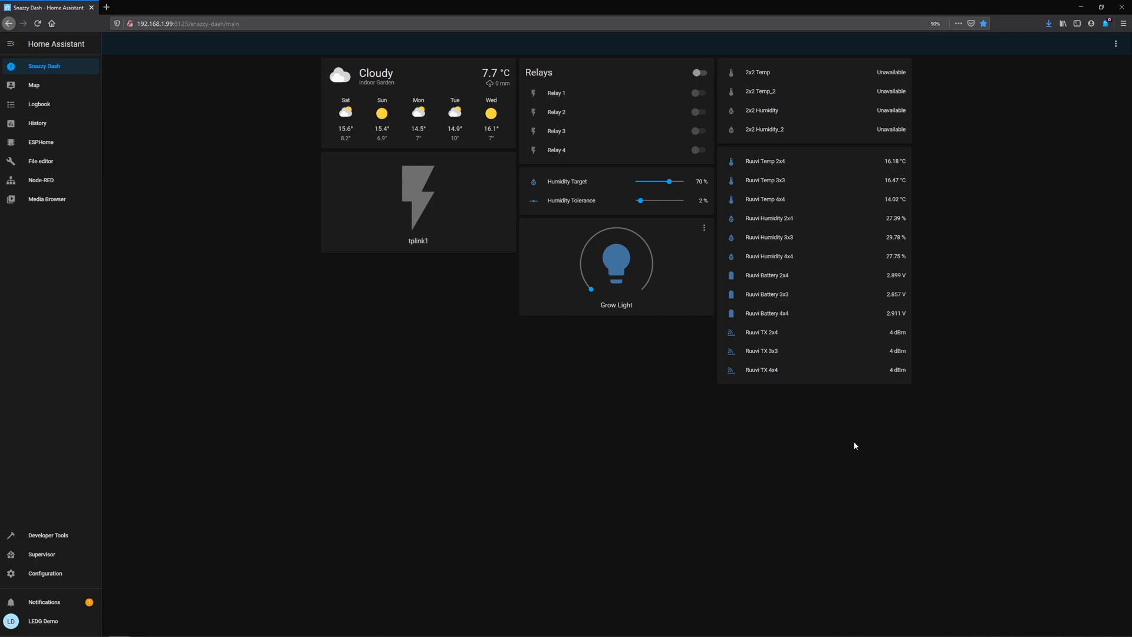
mouse_move(41, 179)
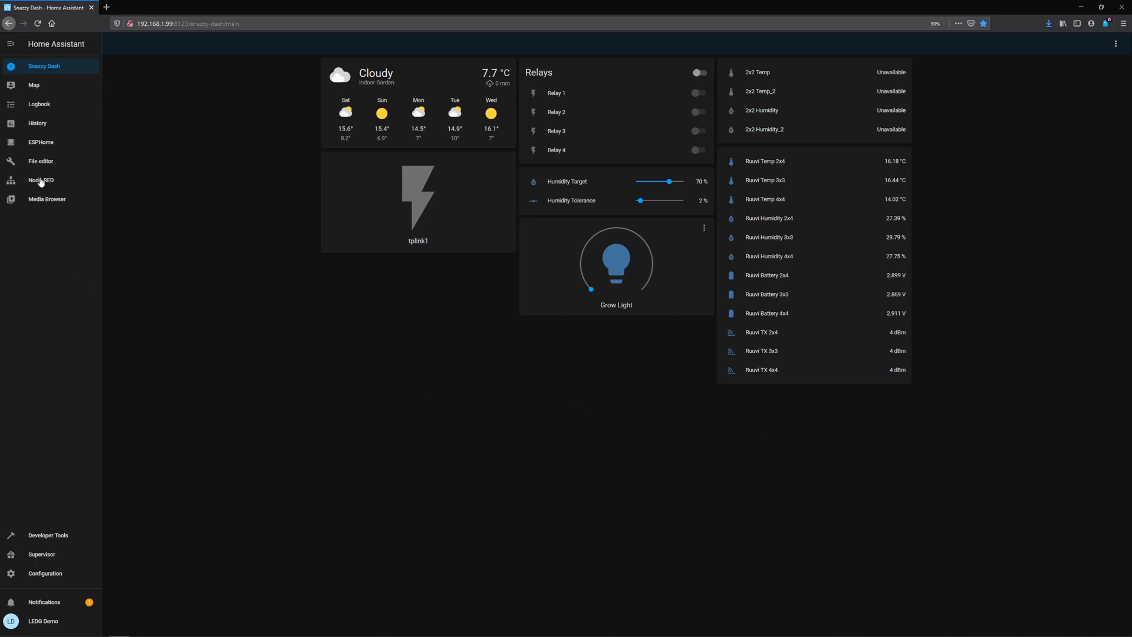
- Create a new empty Node-RED flow named 'Lights'
click(41, 179)
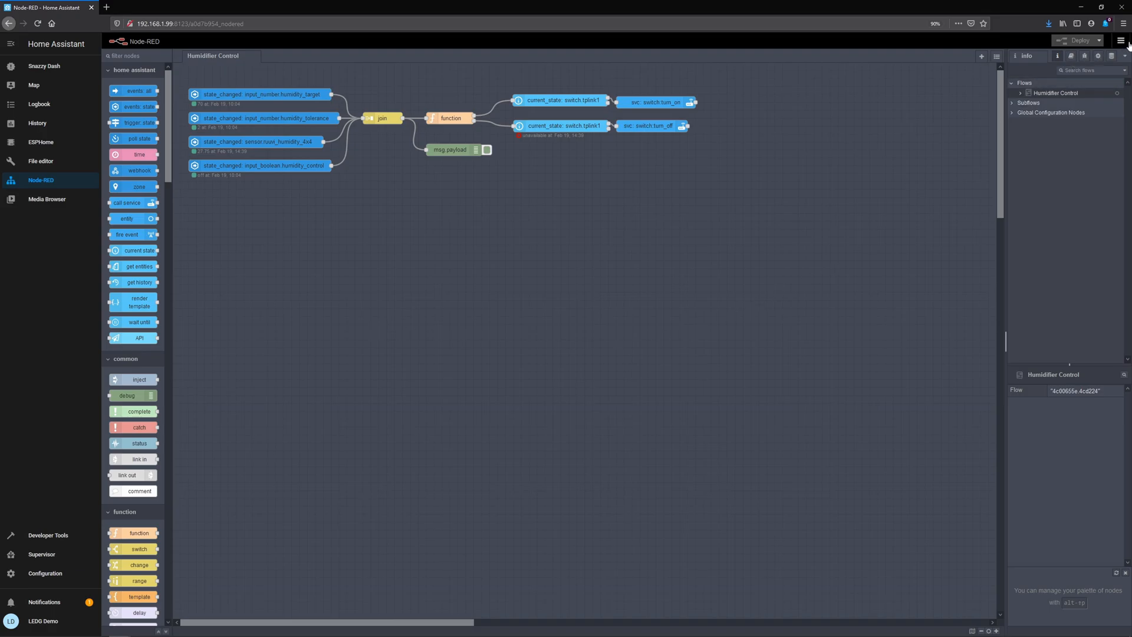
click(1121, 41)
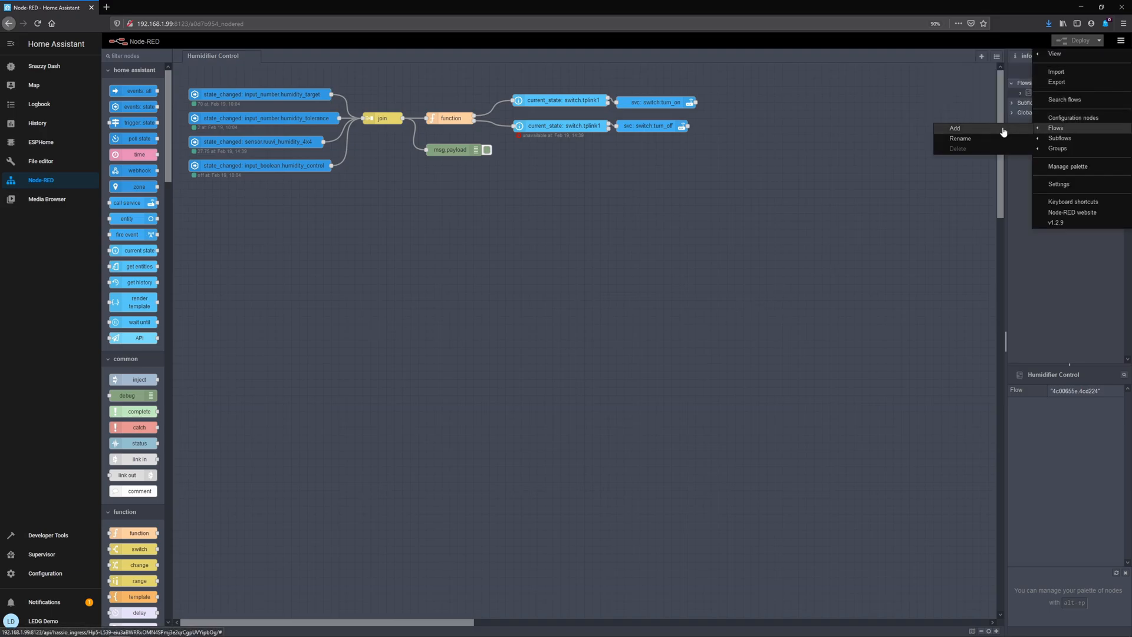
click(954, 128)
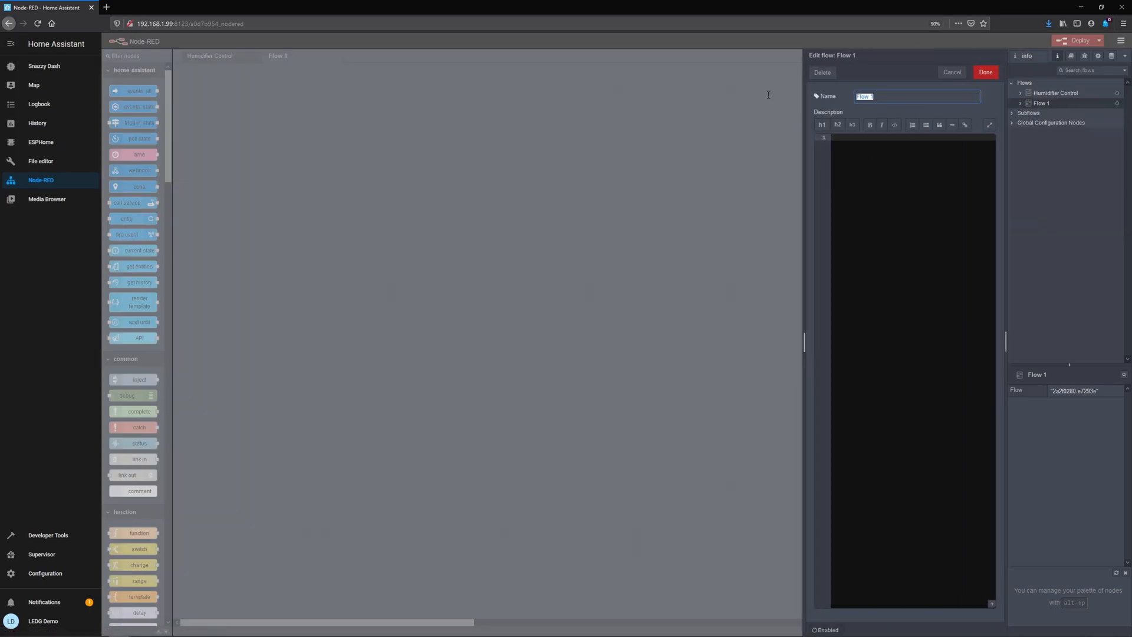
text(Lights)
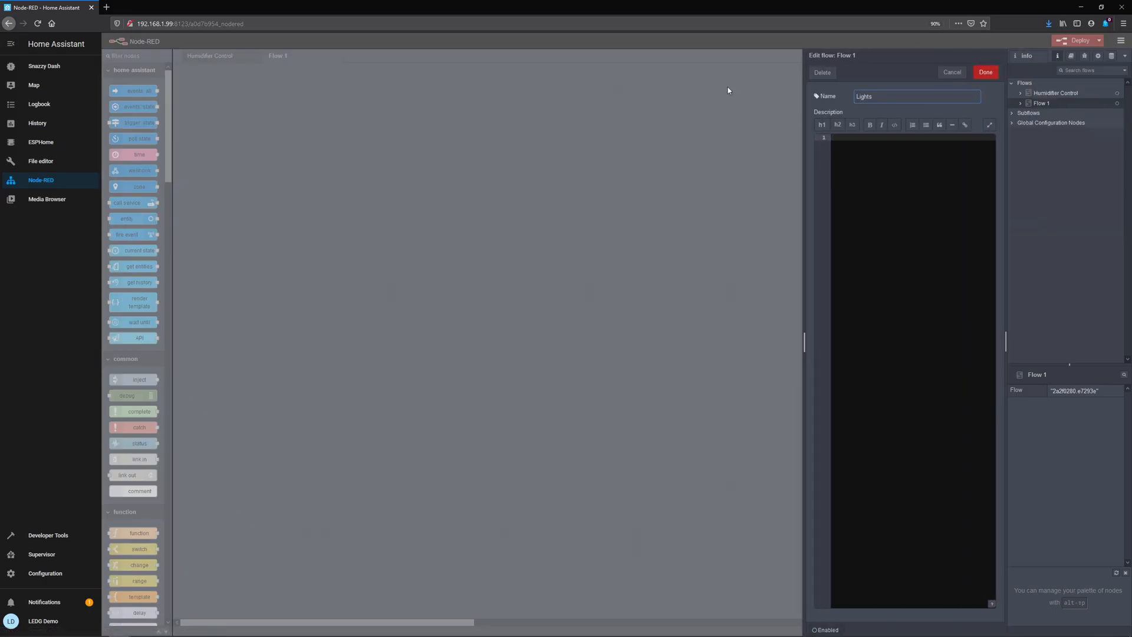
click(985, 72)
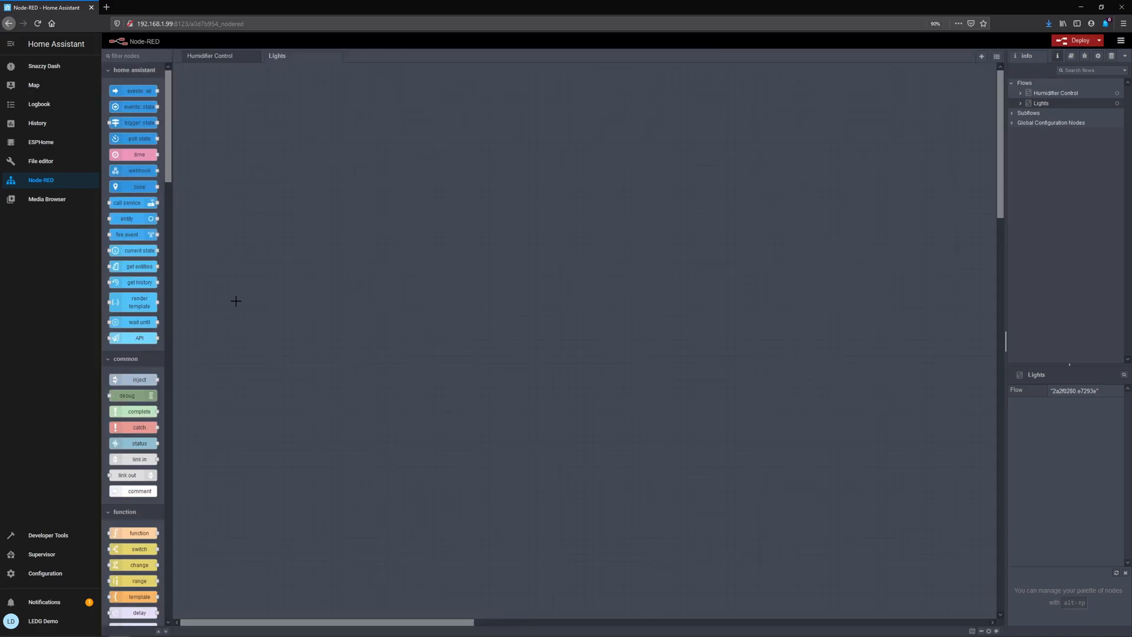
scroll(down, 3)
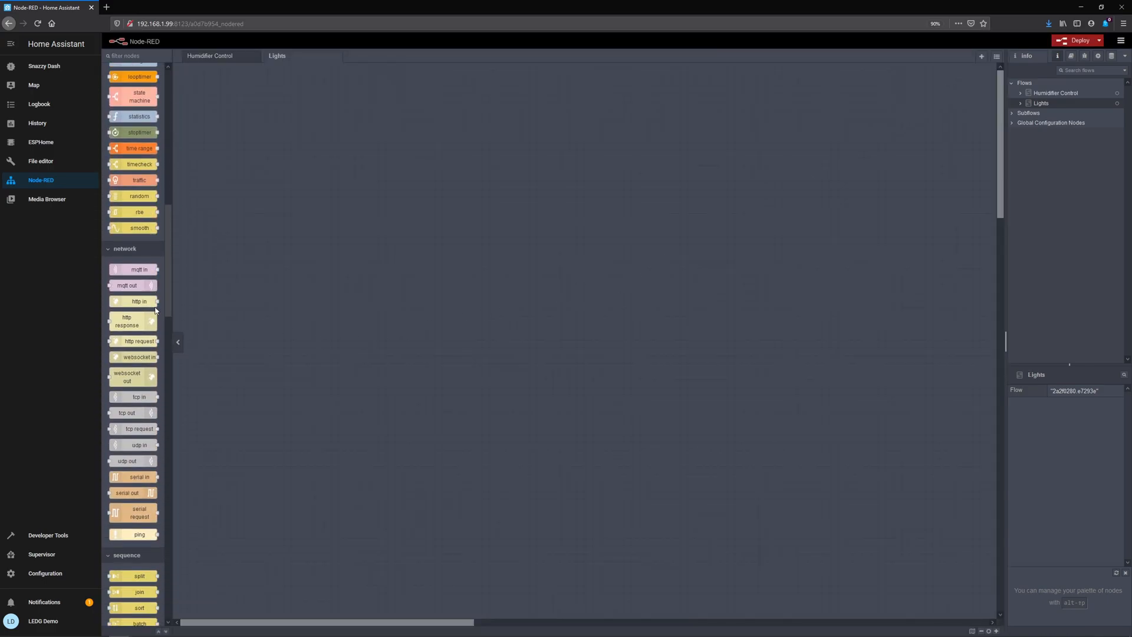
scroll(down, 3)
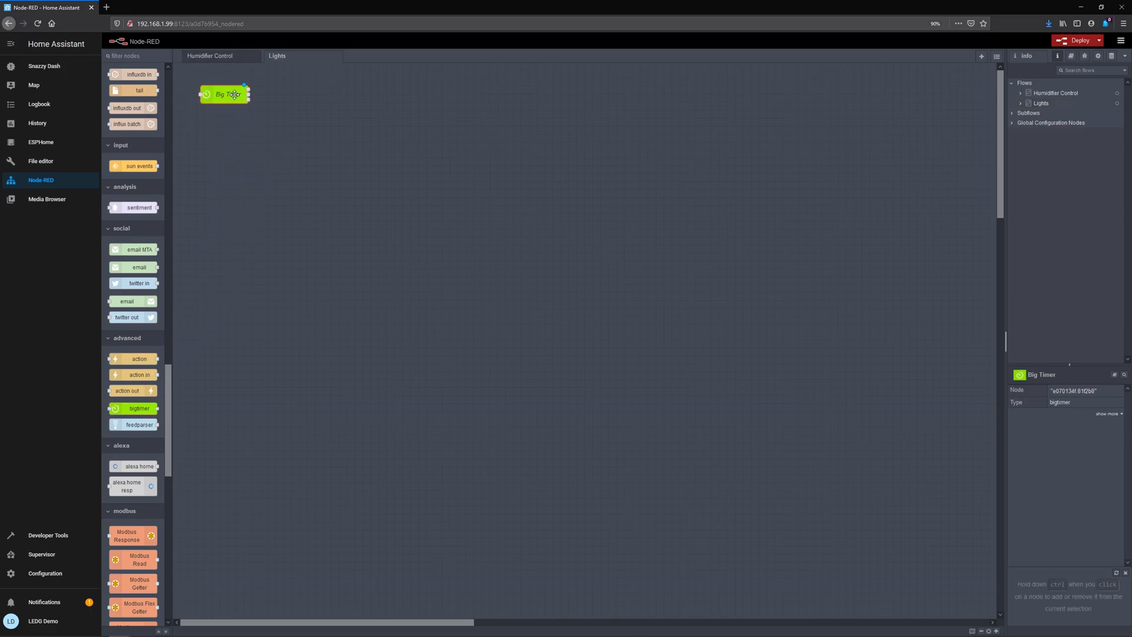
- Configure Big Timer with On Time 00:00, Off Time 20:00, ON msg 'on' and OFF msg 'off'
double_click(225, 95)
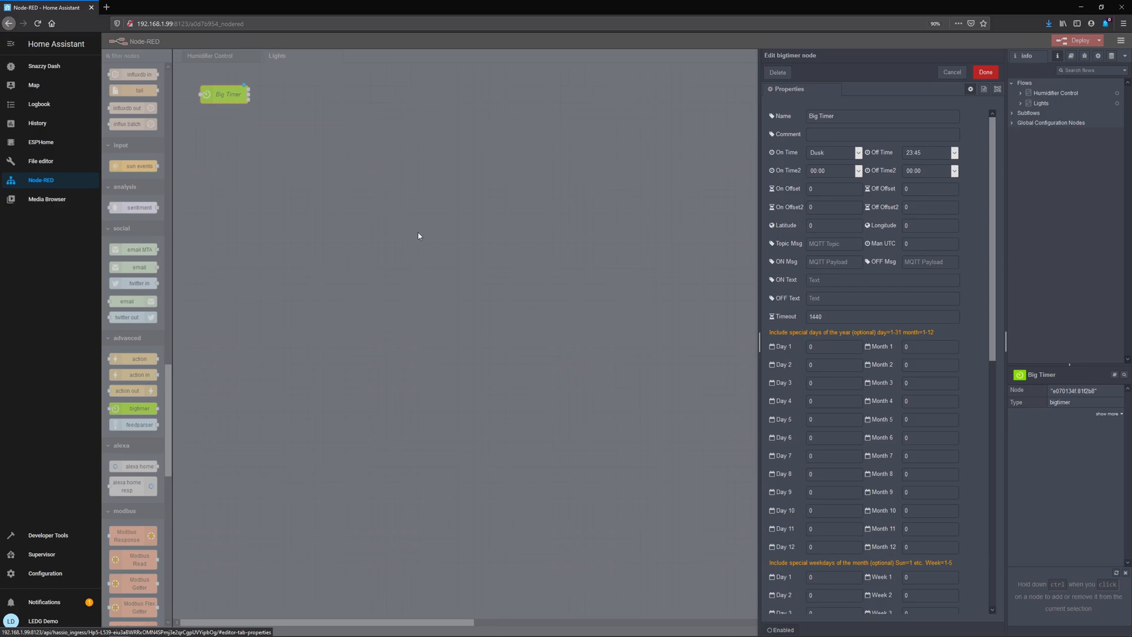
click(857, 153)
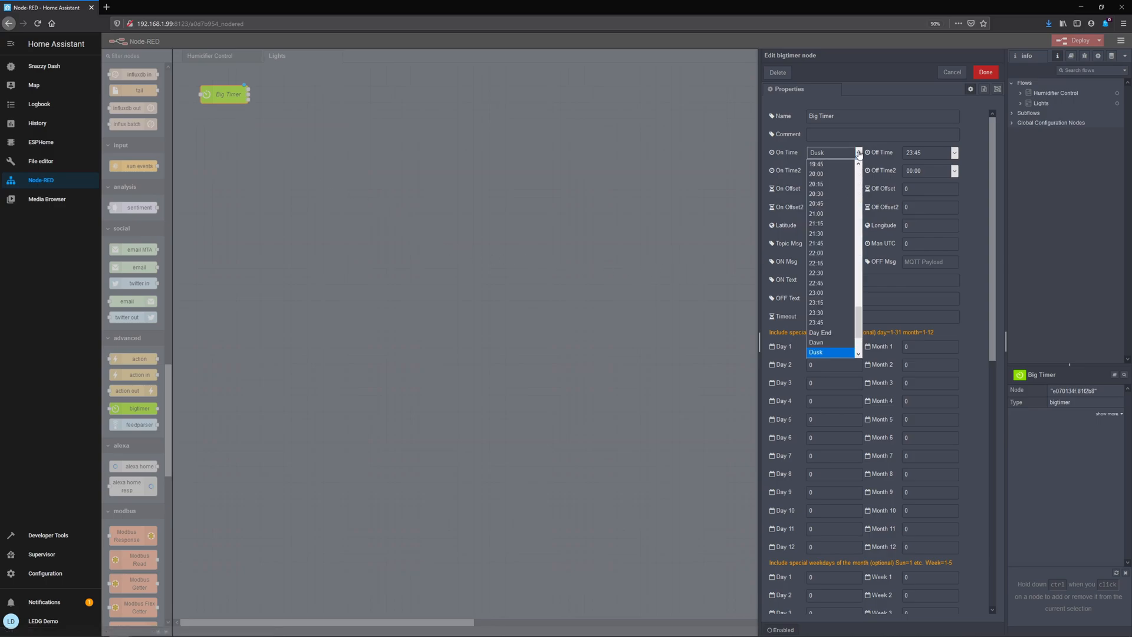
scroll(up, 3)
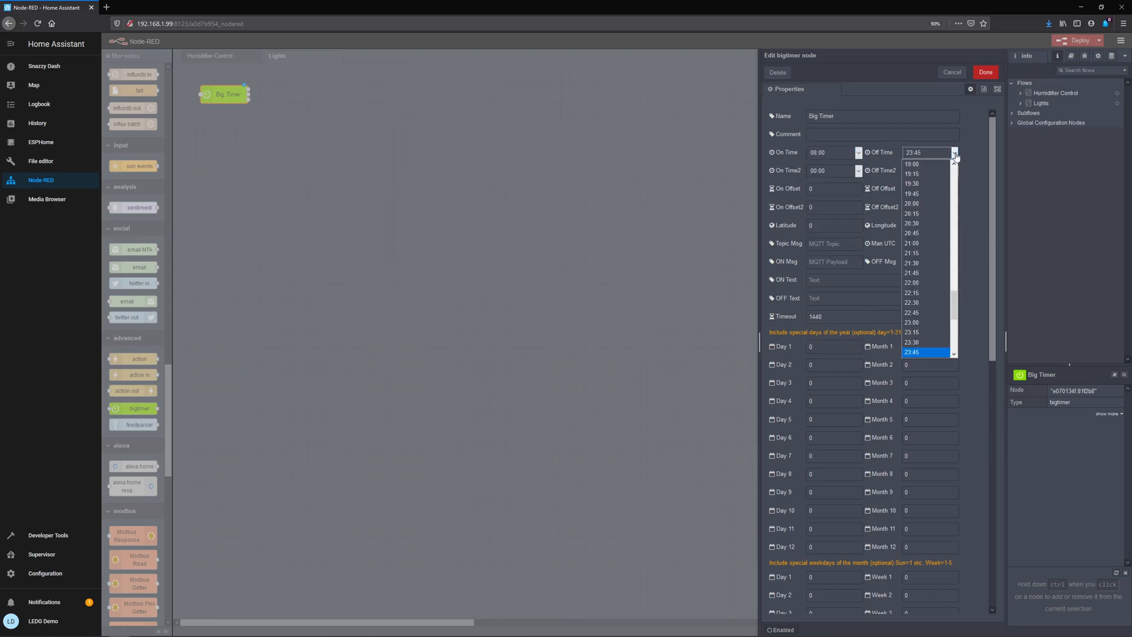
click(911, 203)
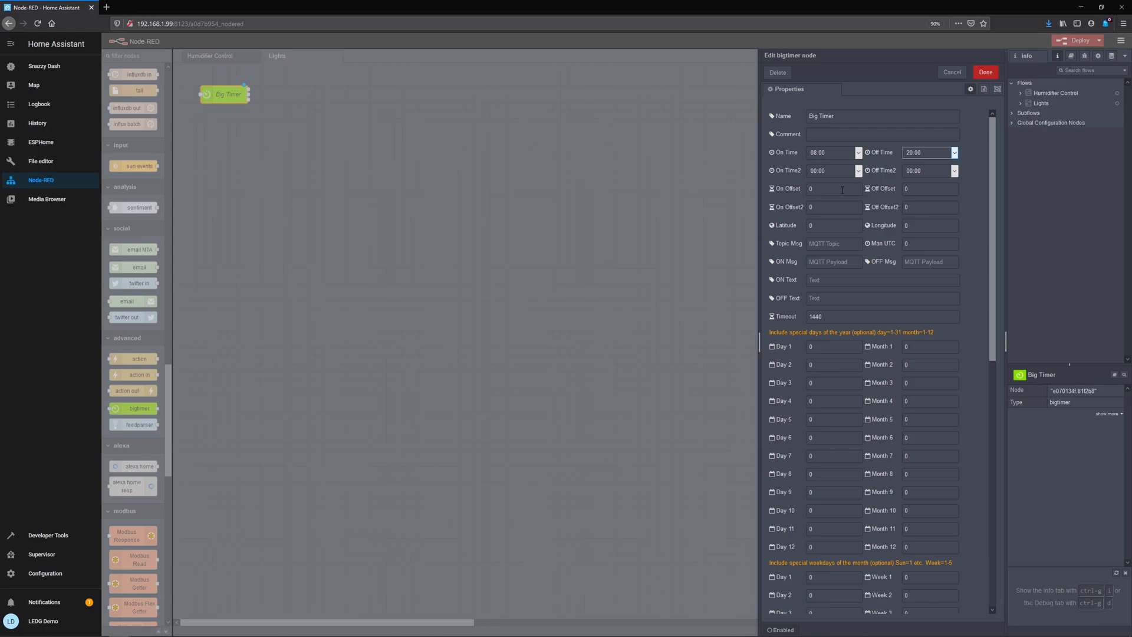
click(833, 188)
text(off)
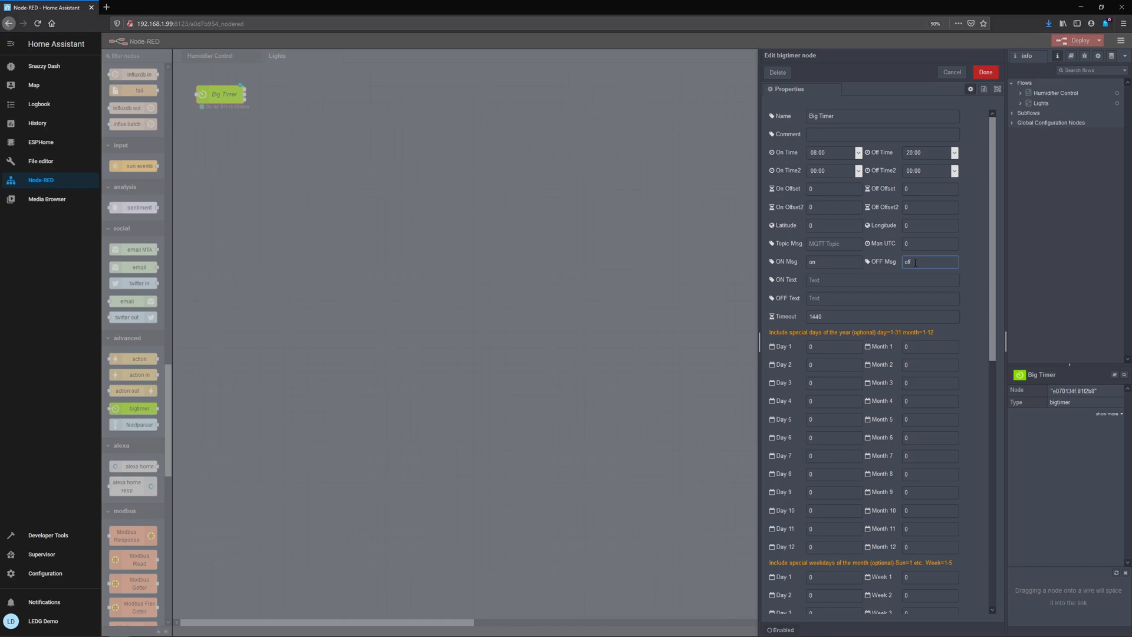
scroll(down, 3)
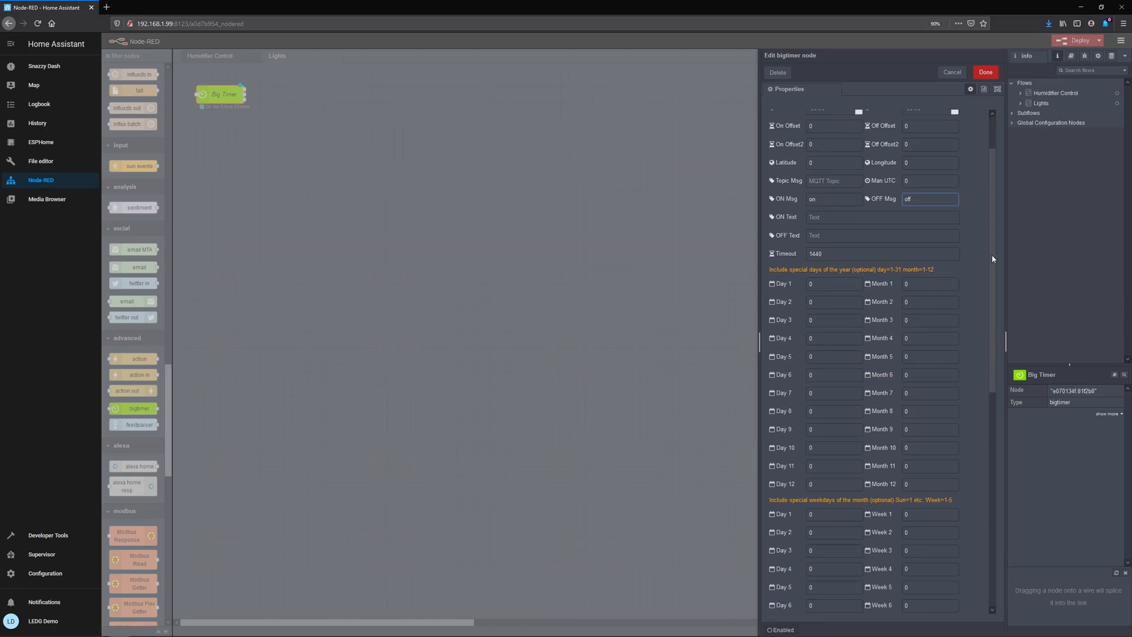
scroll(down, 3)
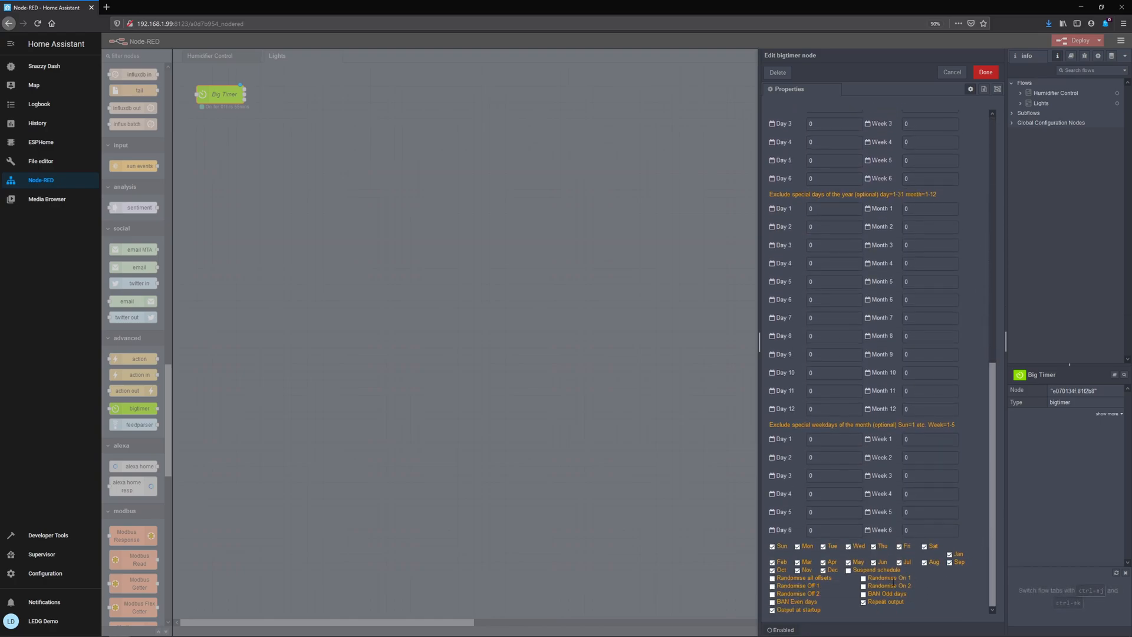
click(863, 602)
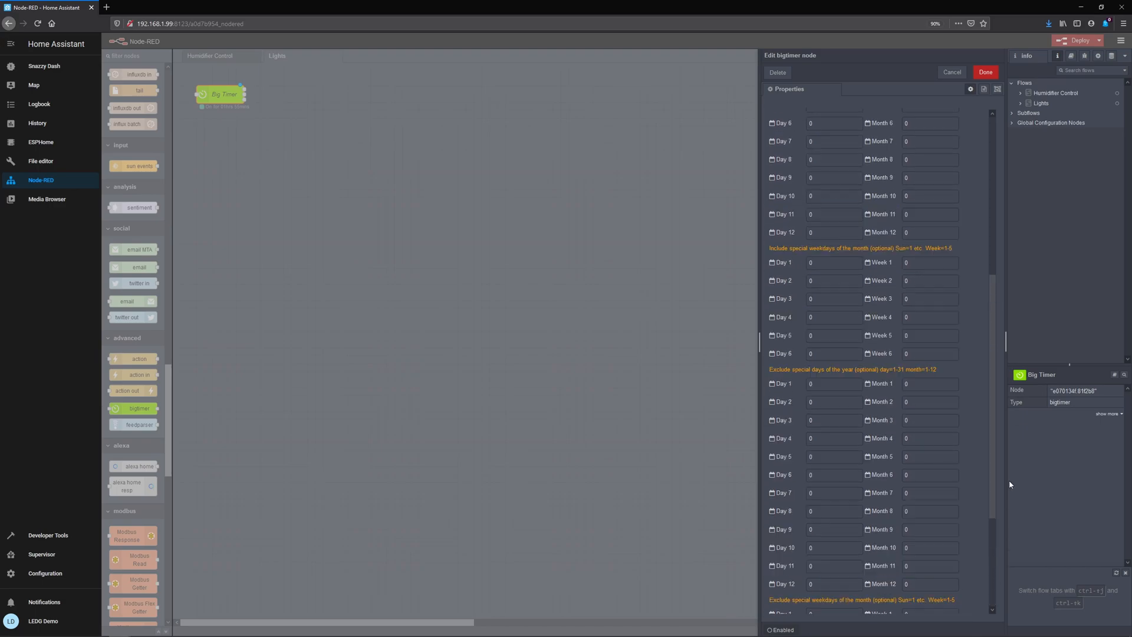
scroll(up, 3)
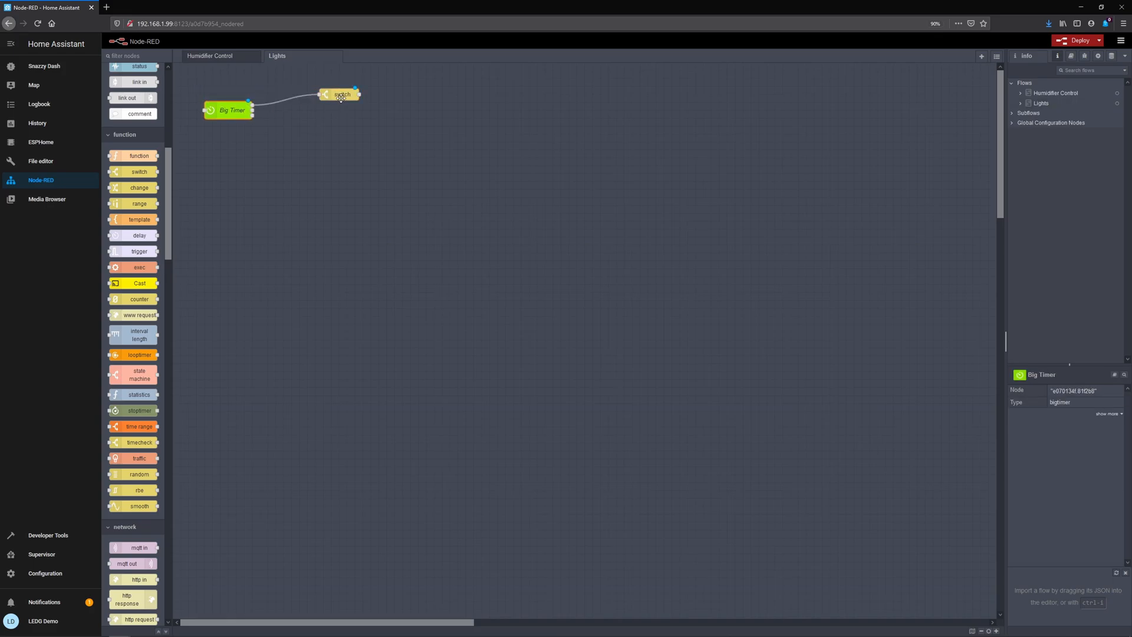
- Give the switch node rule 1 matching 'on' and rule 2 matching 'off'
double_click(340, 95)
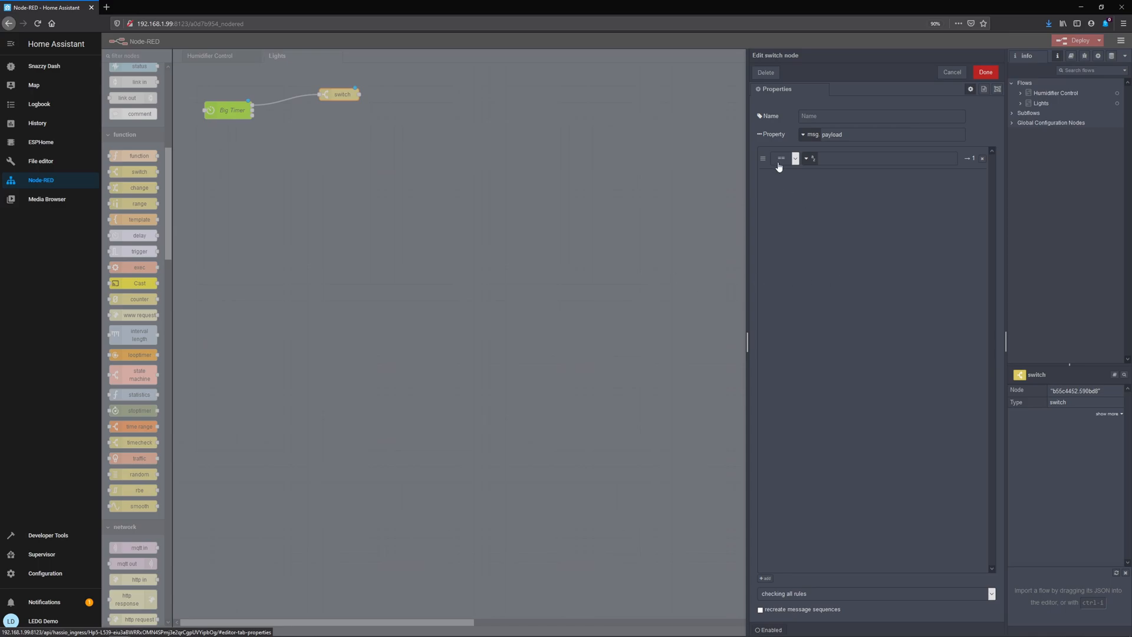
click(881, 158)
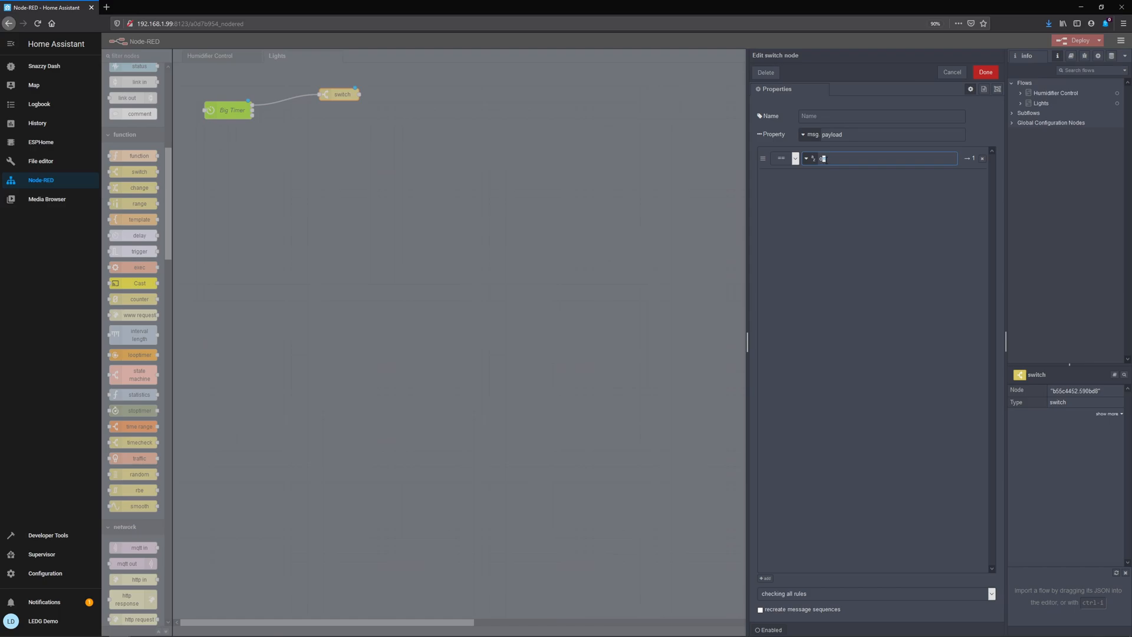
text(on)
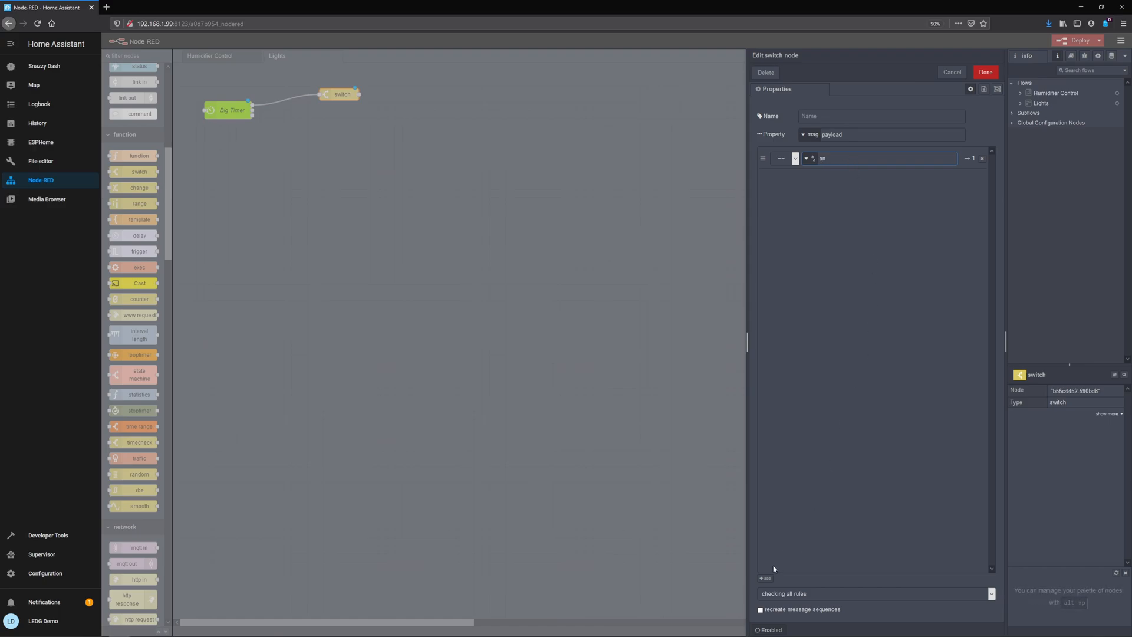
click(764, 578)
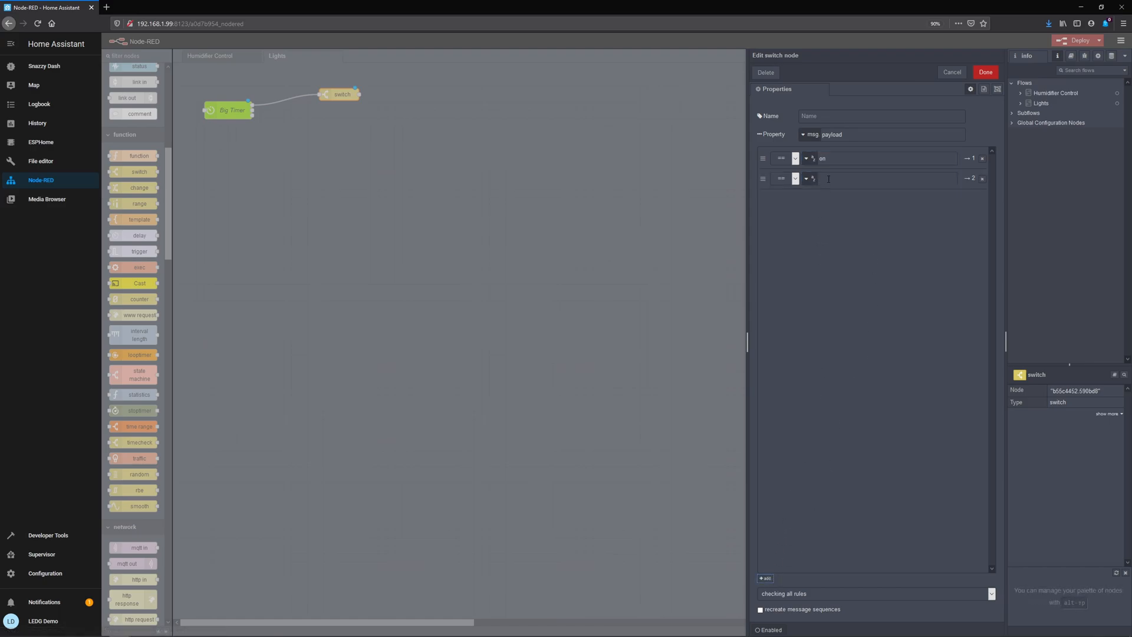
text(off)
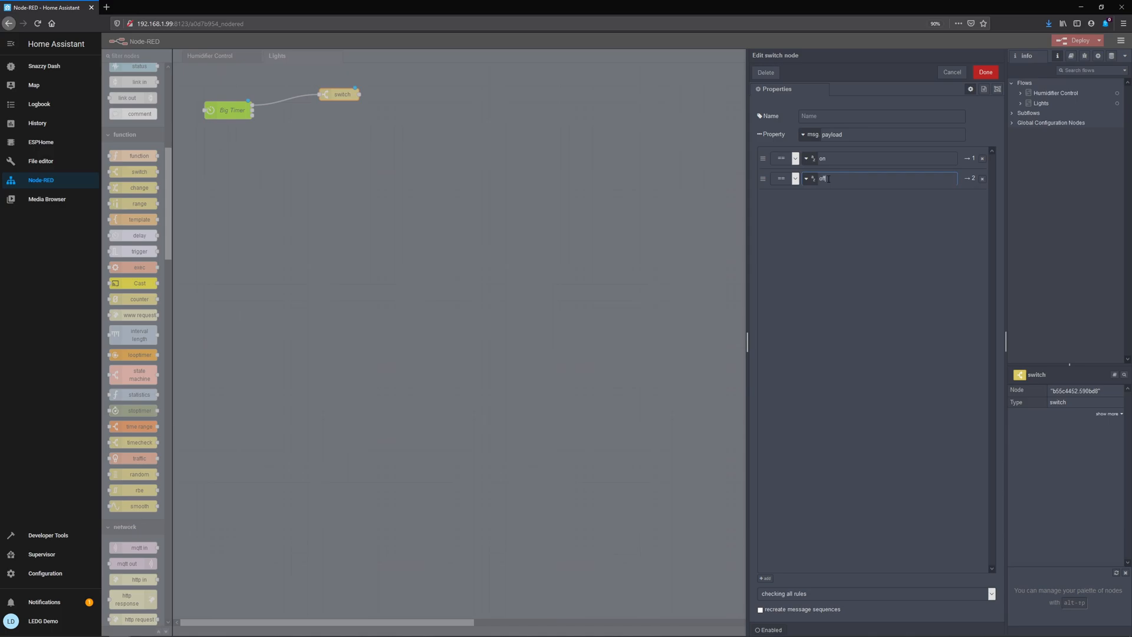
click(986, 72)
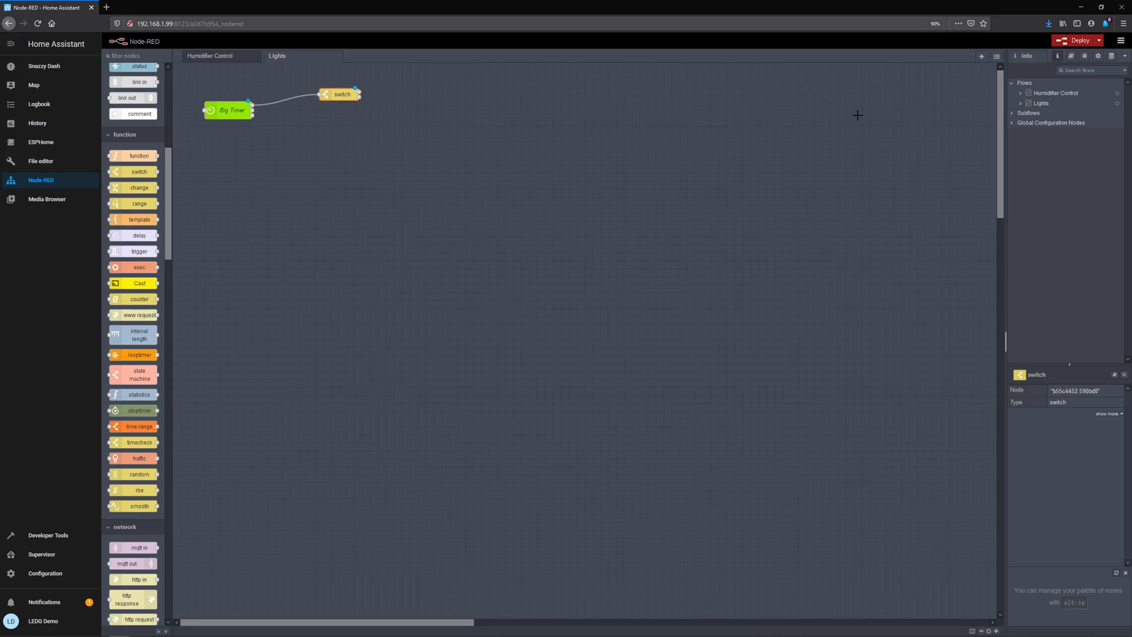
- Place two change nodes on the flow after the switch outputs
drag(138, 187, 234, 189)
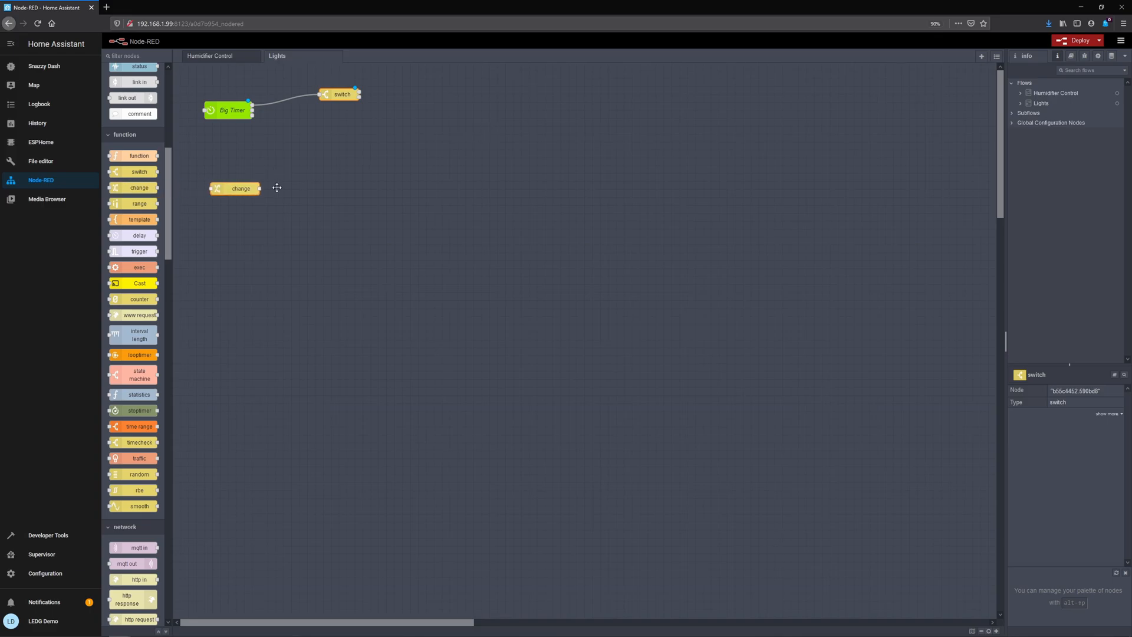
drag(235, 189, 432, 95)
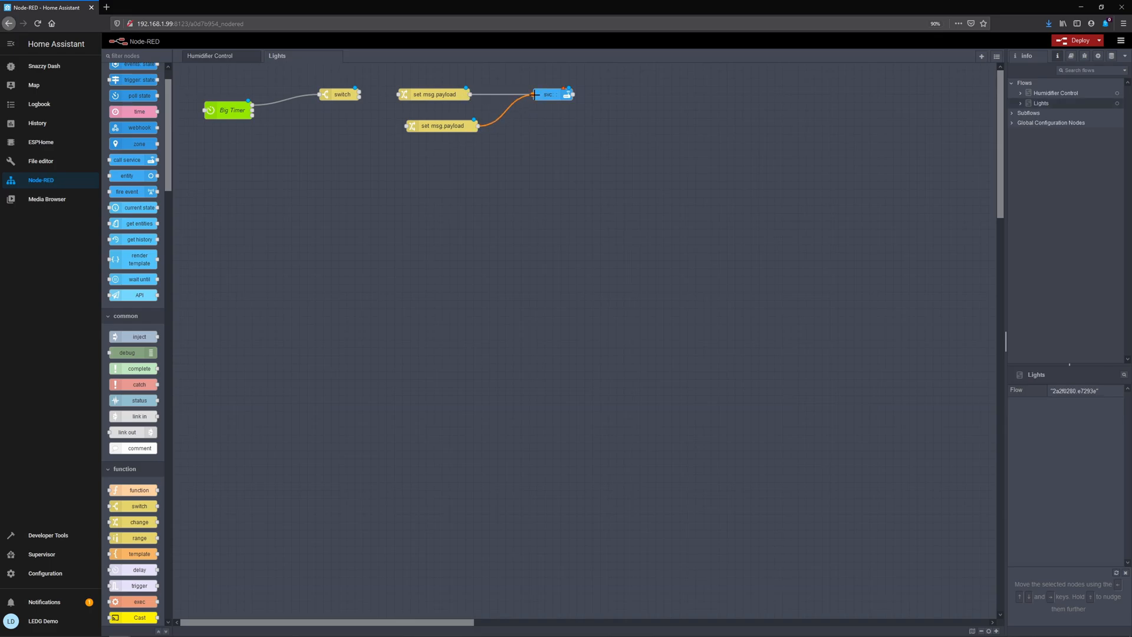
- Set the call service node to domain light, service turn_on, entity light.grow_light
double_click(551, 94)
text(light)
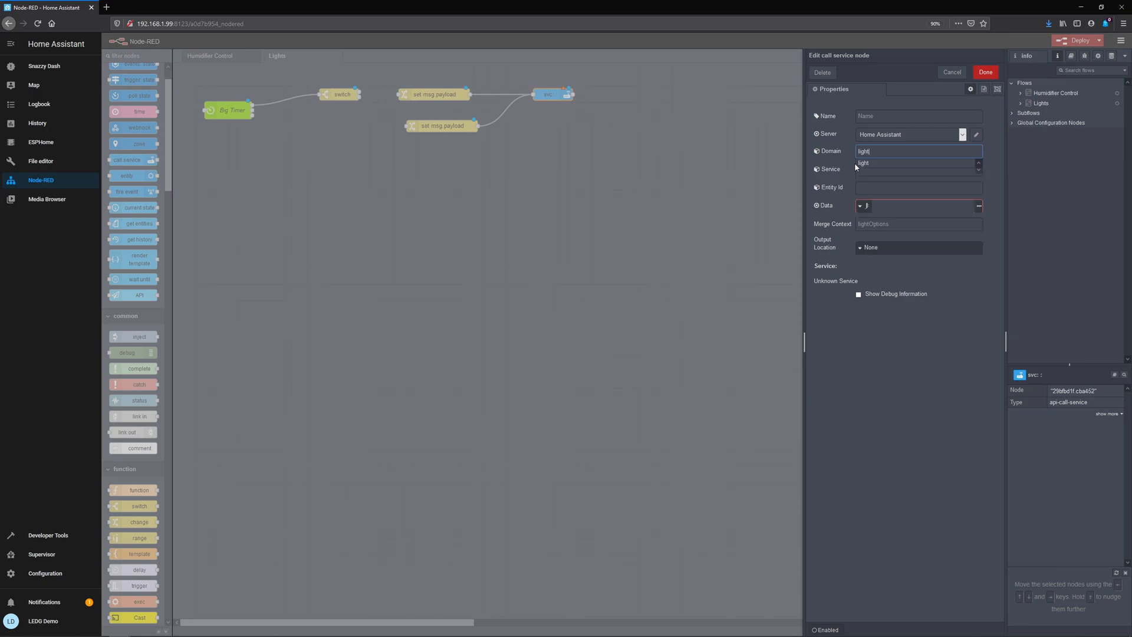
click(917, 169)
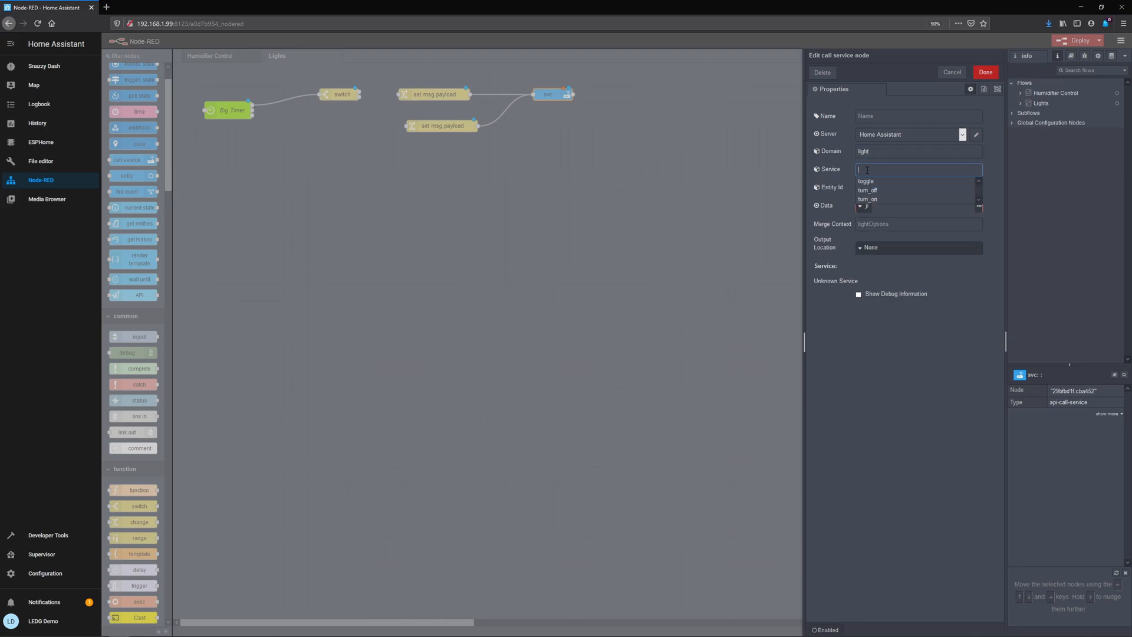
mouse_move(870, 199)
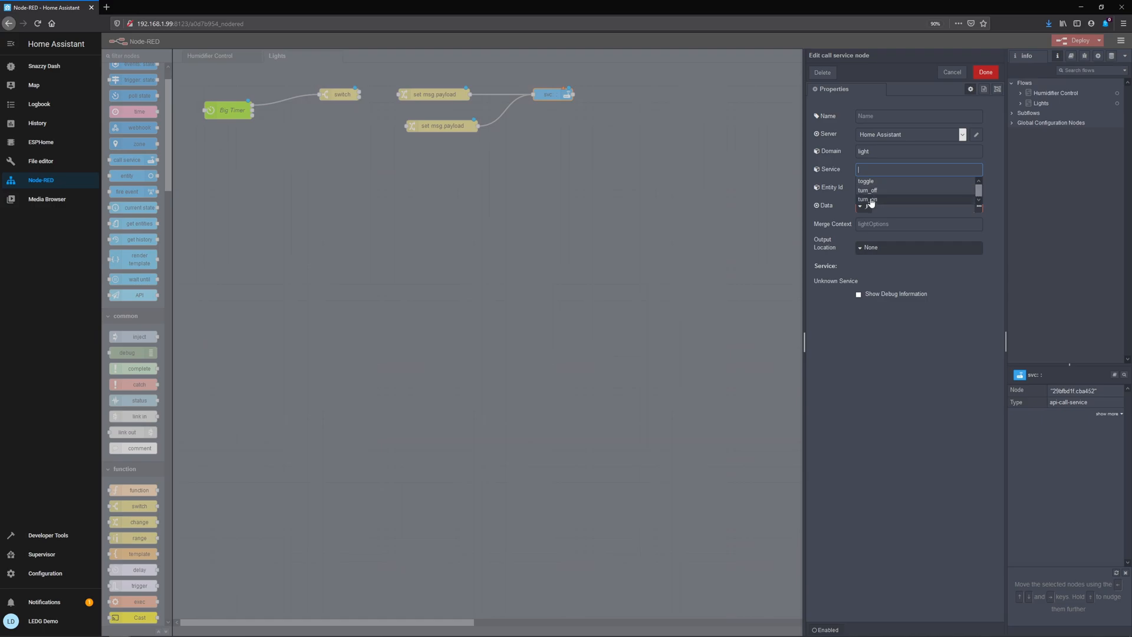
click(867, 200)
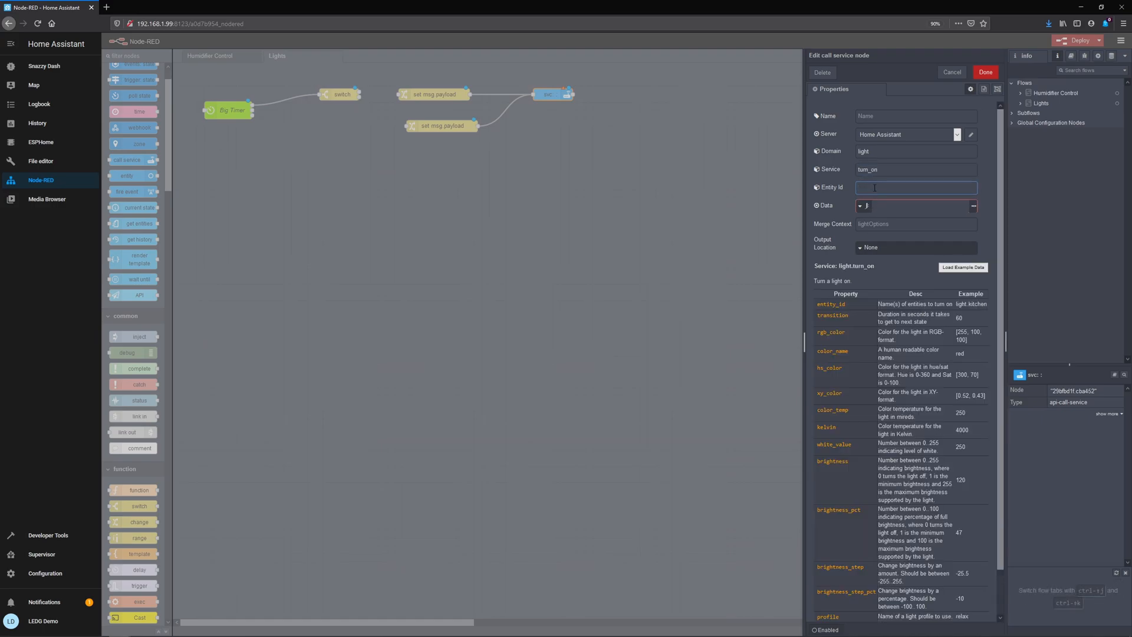
text(light.)
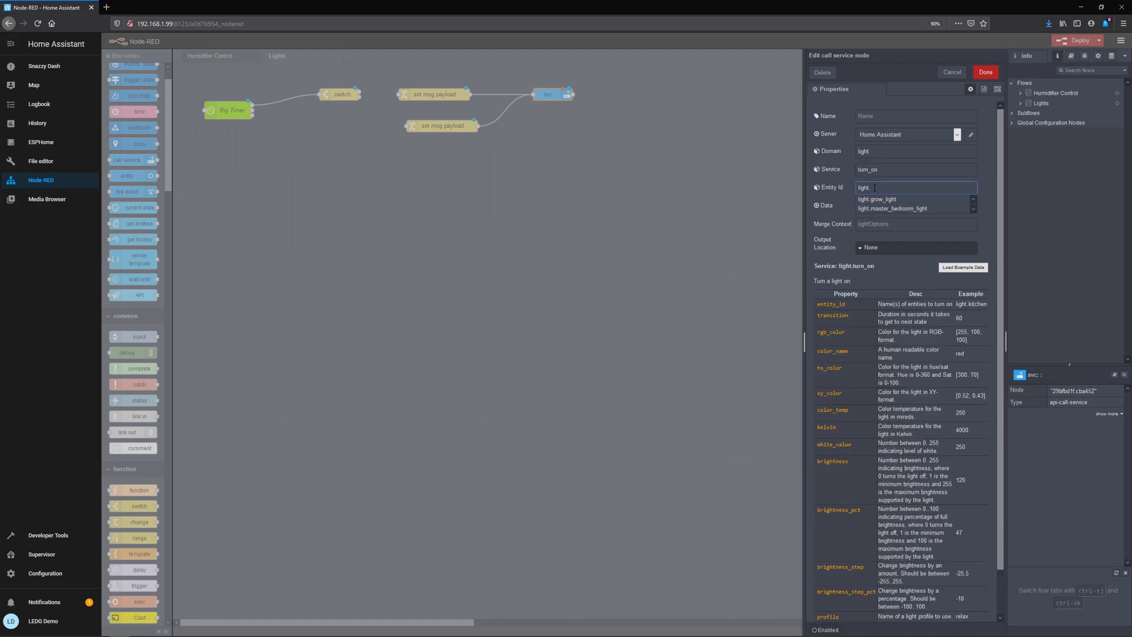
click(876, 198)
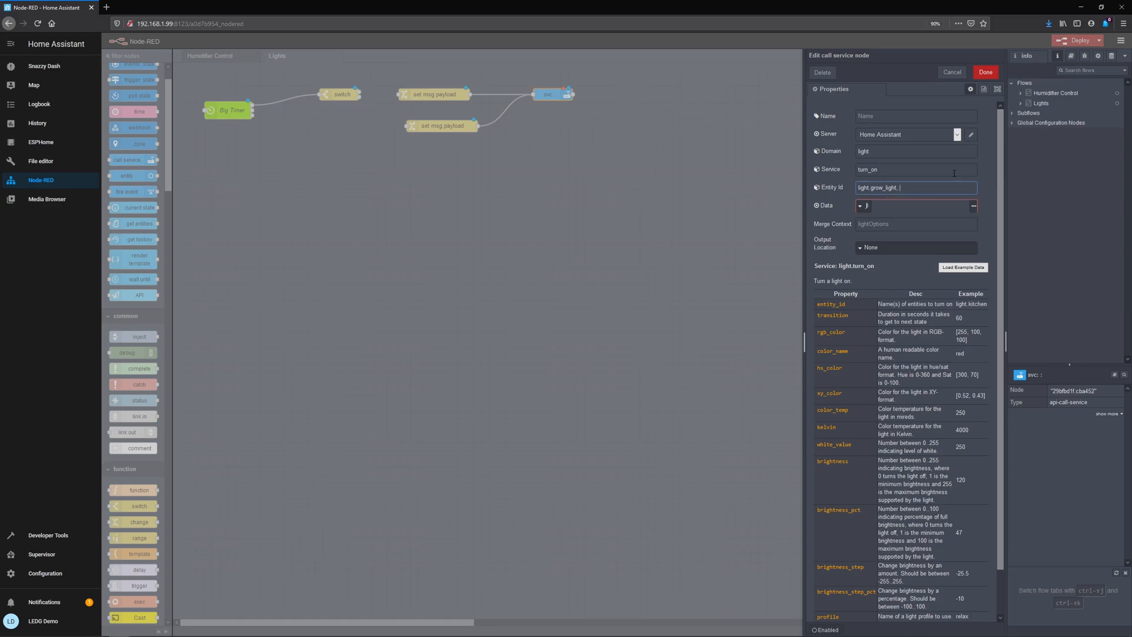
click(984, 72)
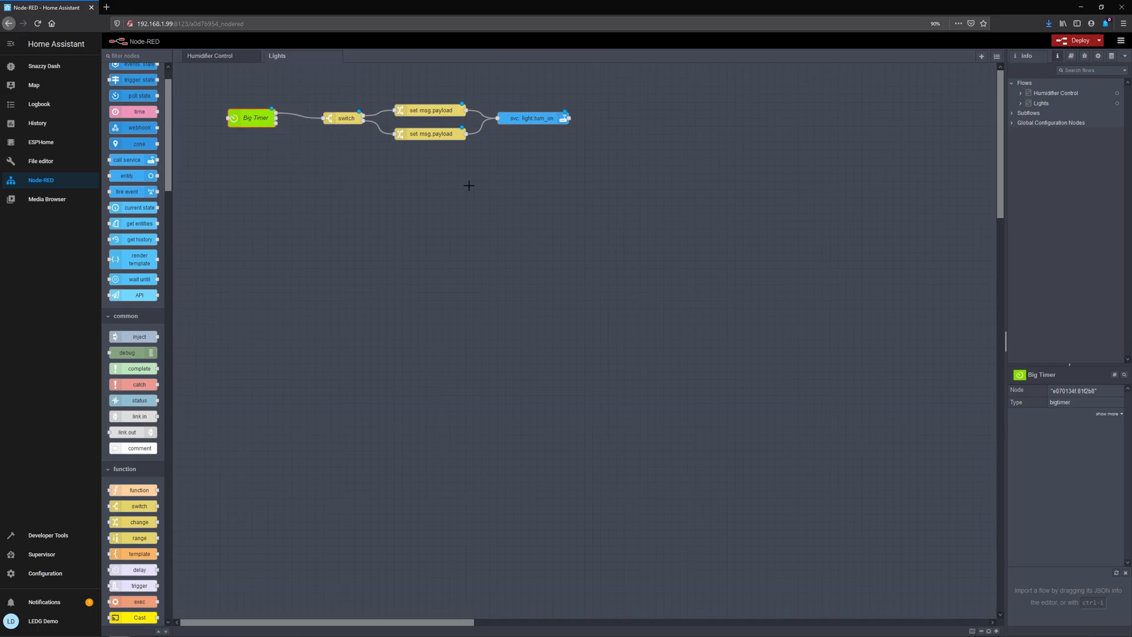
- Switch the first change node's msg.payload value to JSON and bring up its JSON editor
click(432, 110)
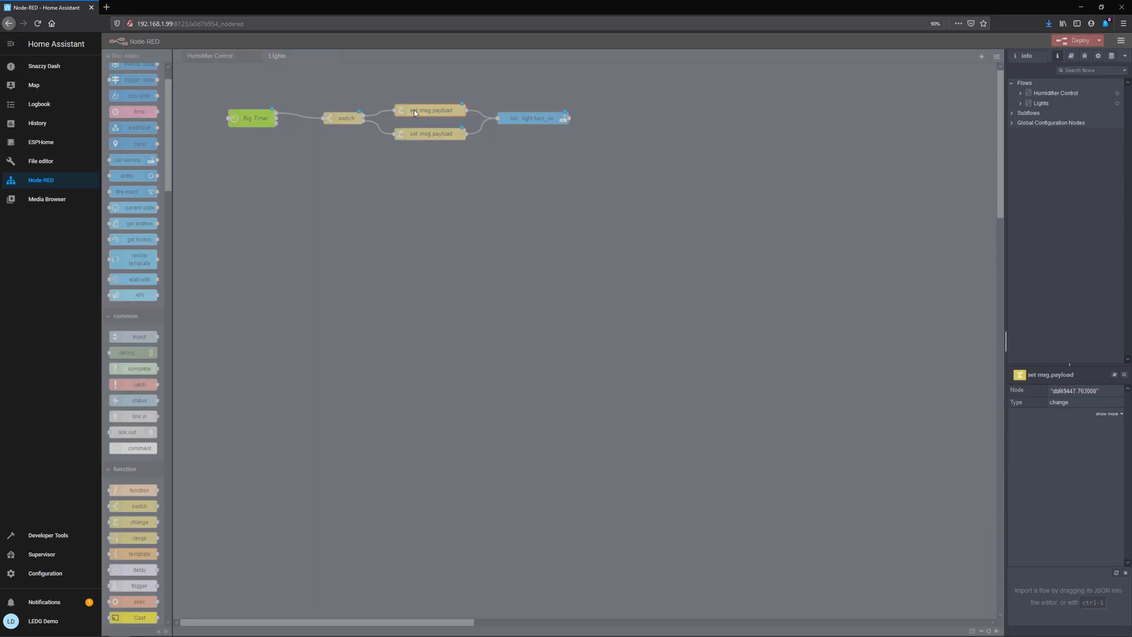
double_click(432, 110)
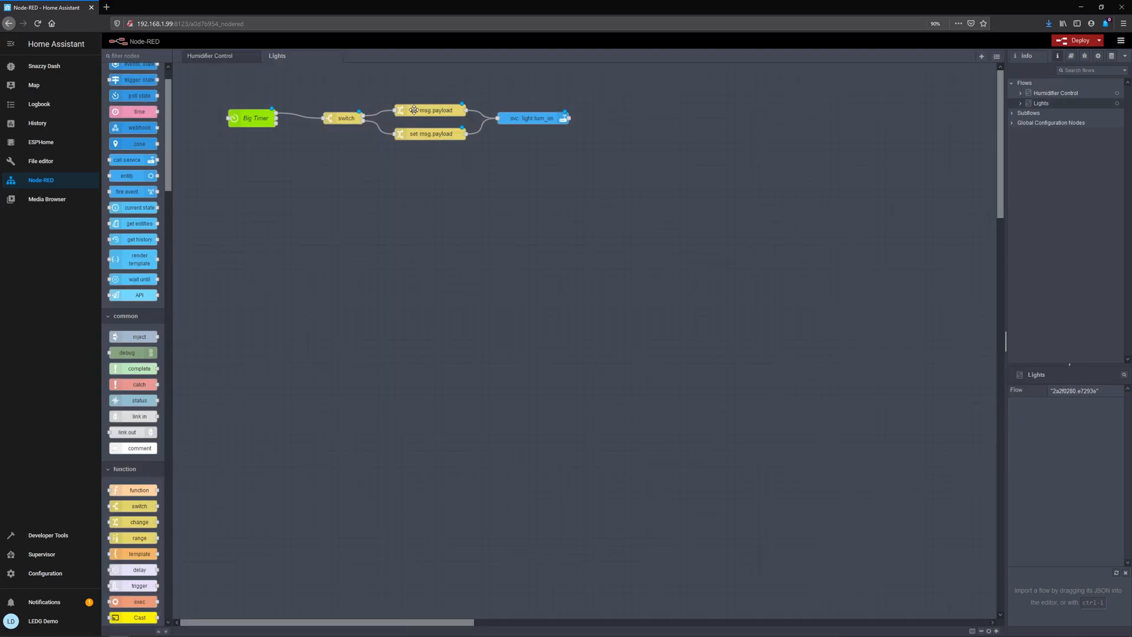
double_click(431, 110)
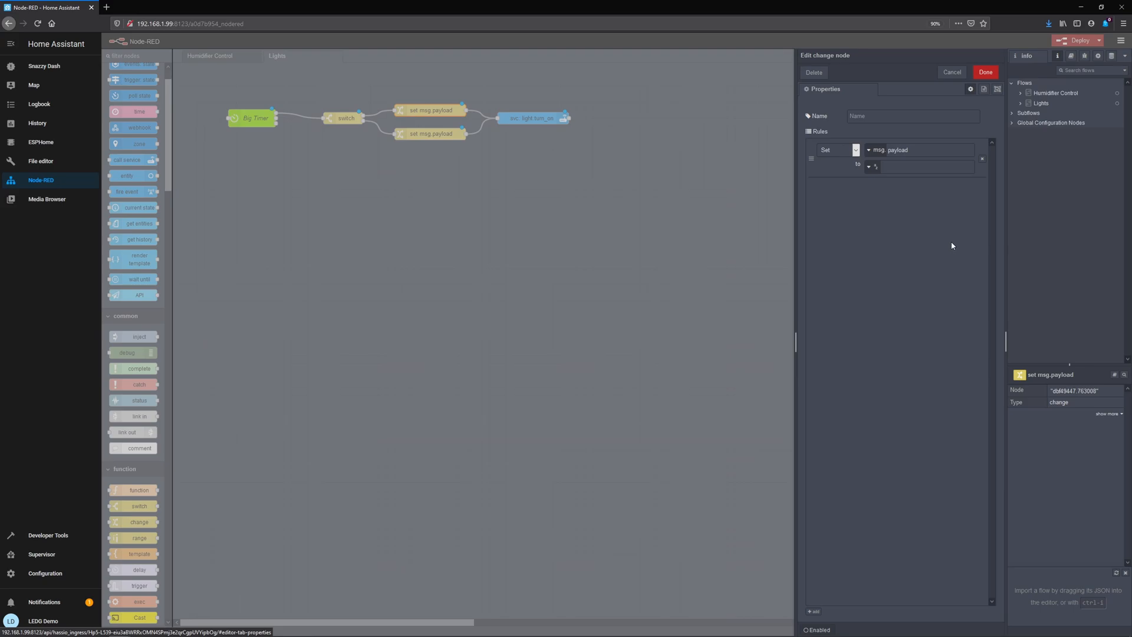
click(872, 150)
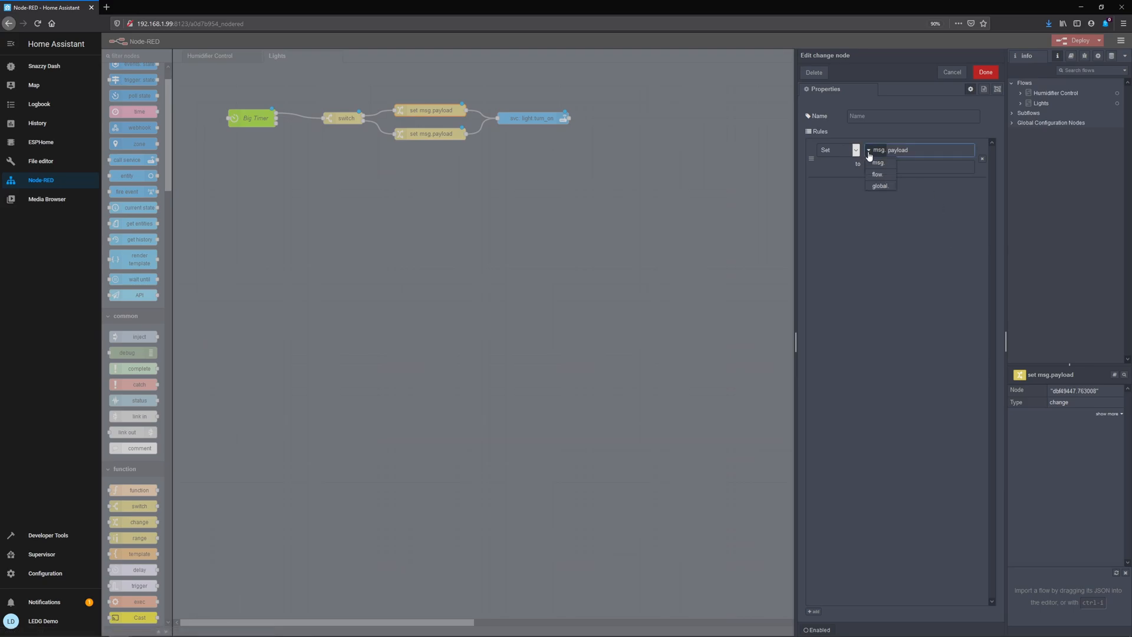
click(872, 166)
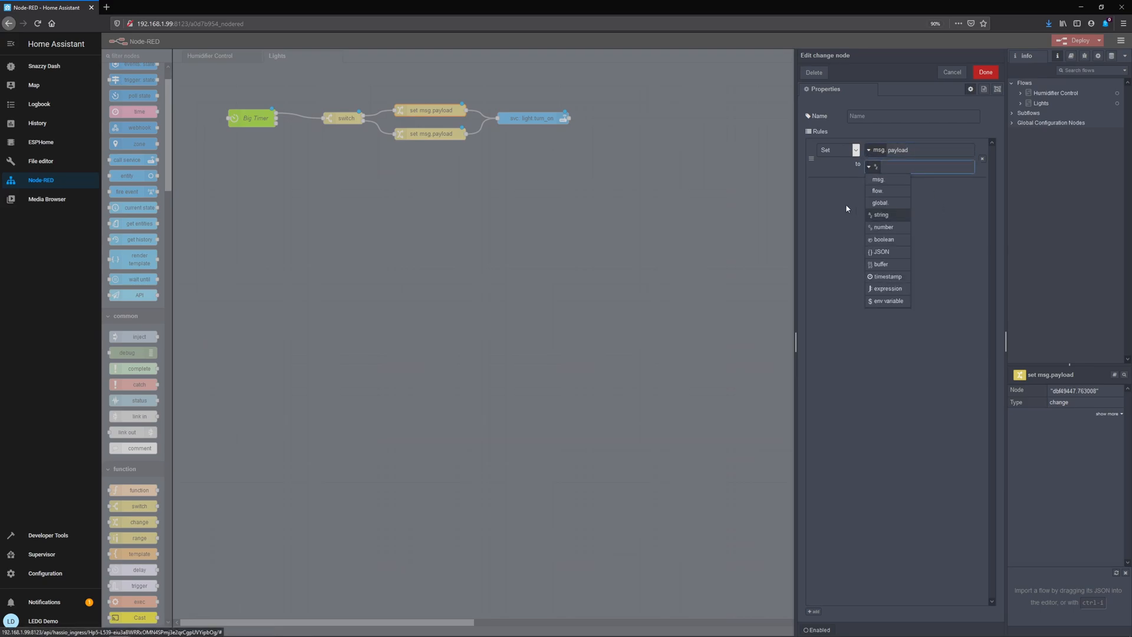
click(881, 251)
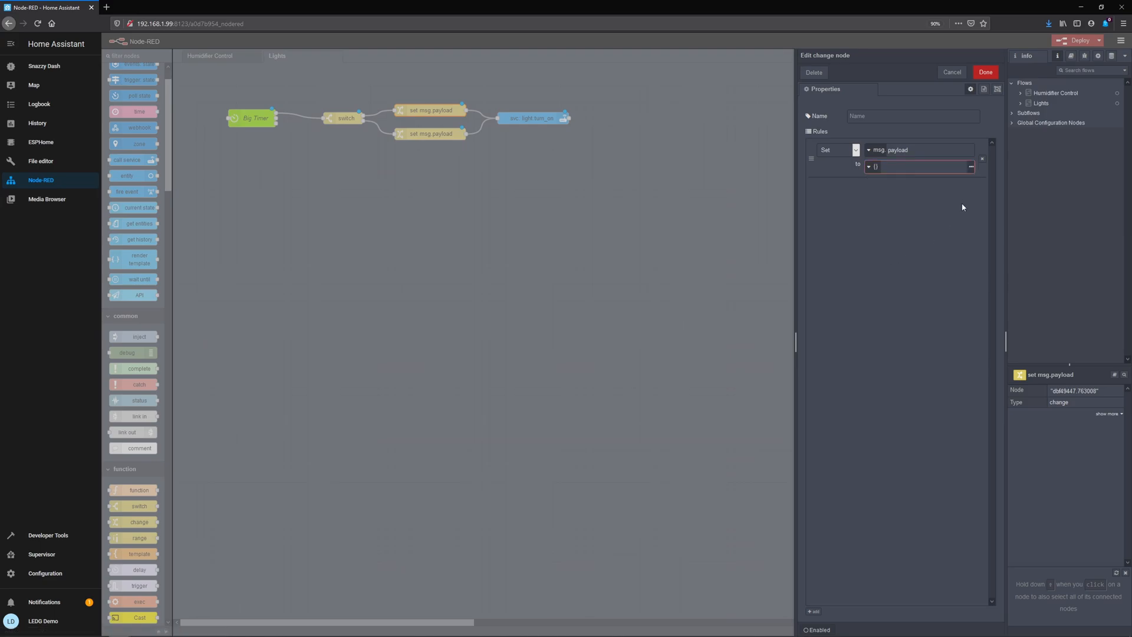
click(970, 167)
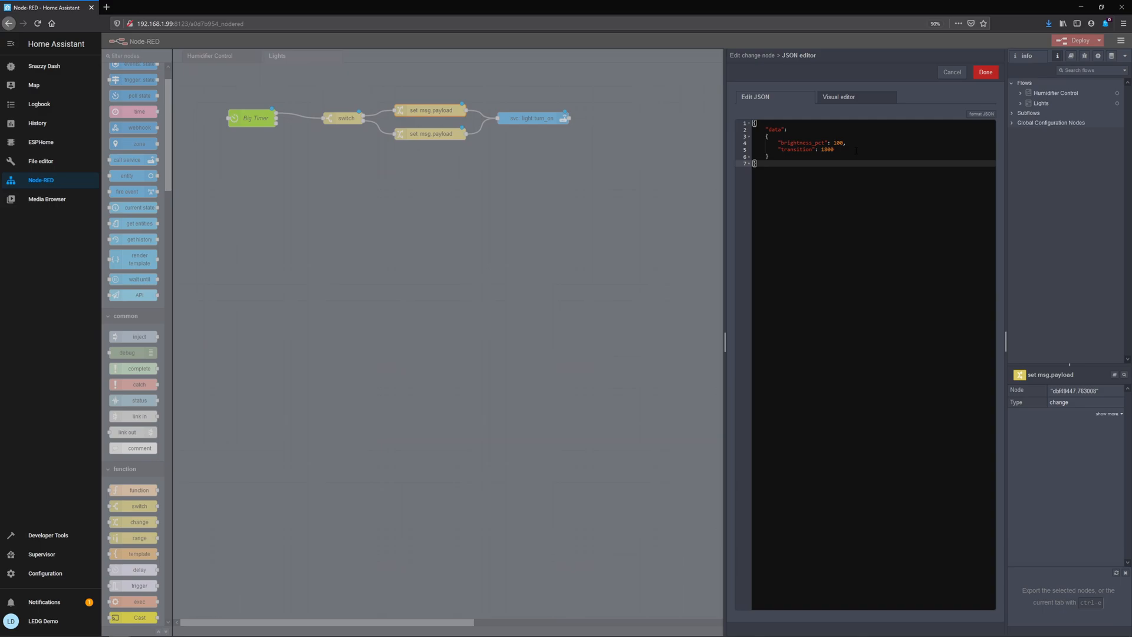
- Confirm the first node's JSON, then edit the second change node's JSON to brightness_pct 0, transition 1800
click(985, 72)
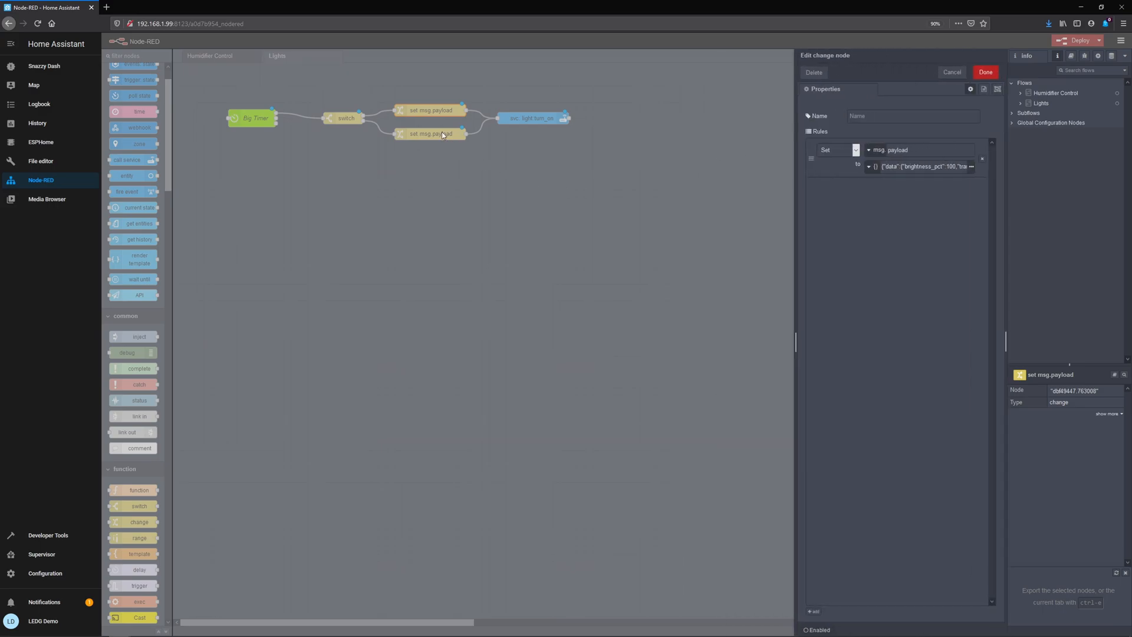
click(984, 72)
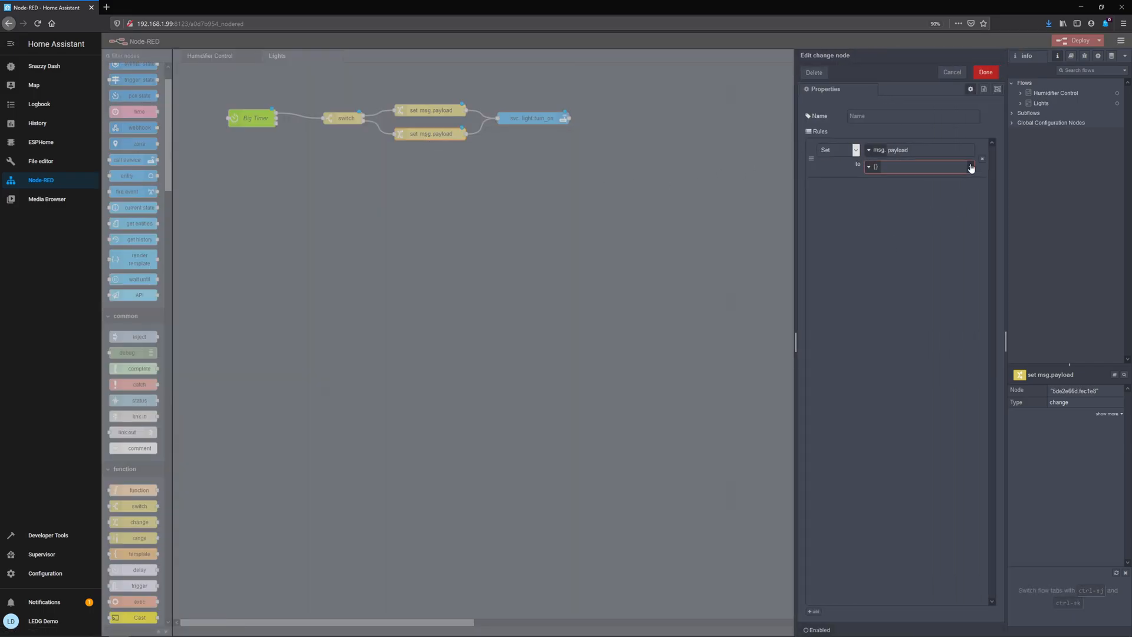
click(971, 166)
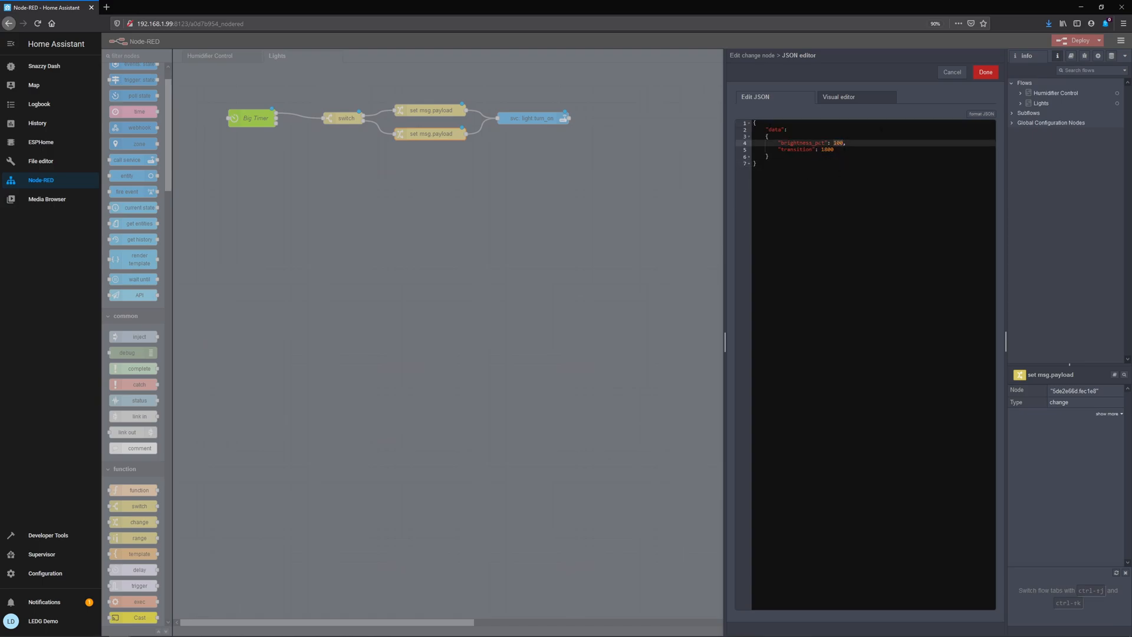
text(0)
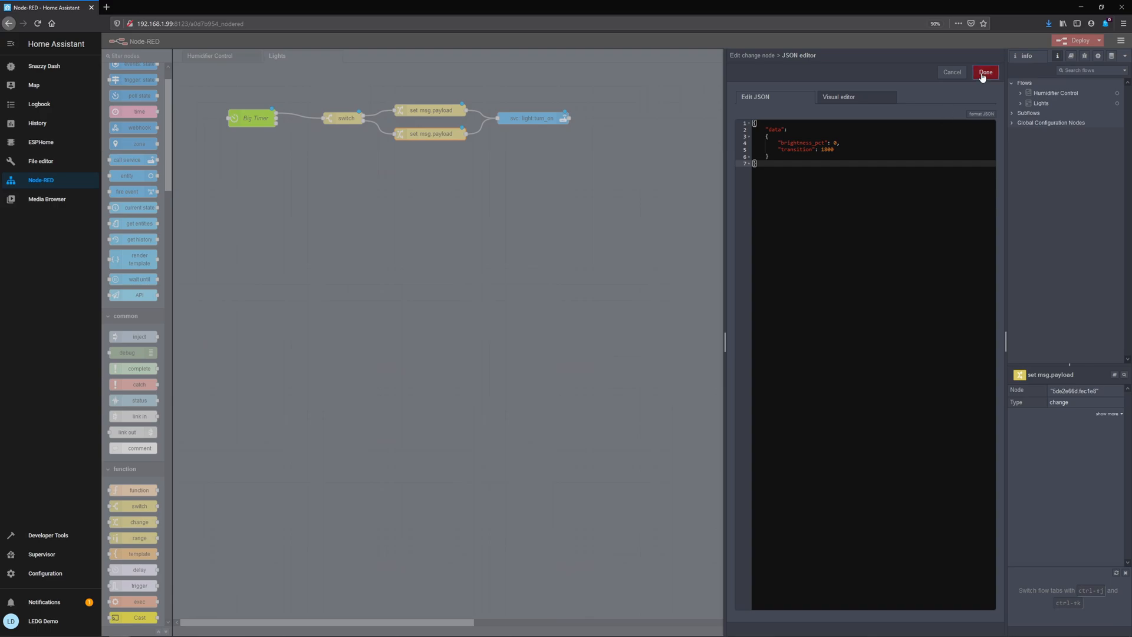
click(984, 72)
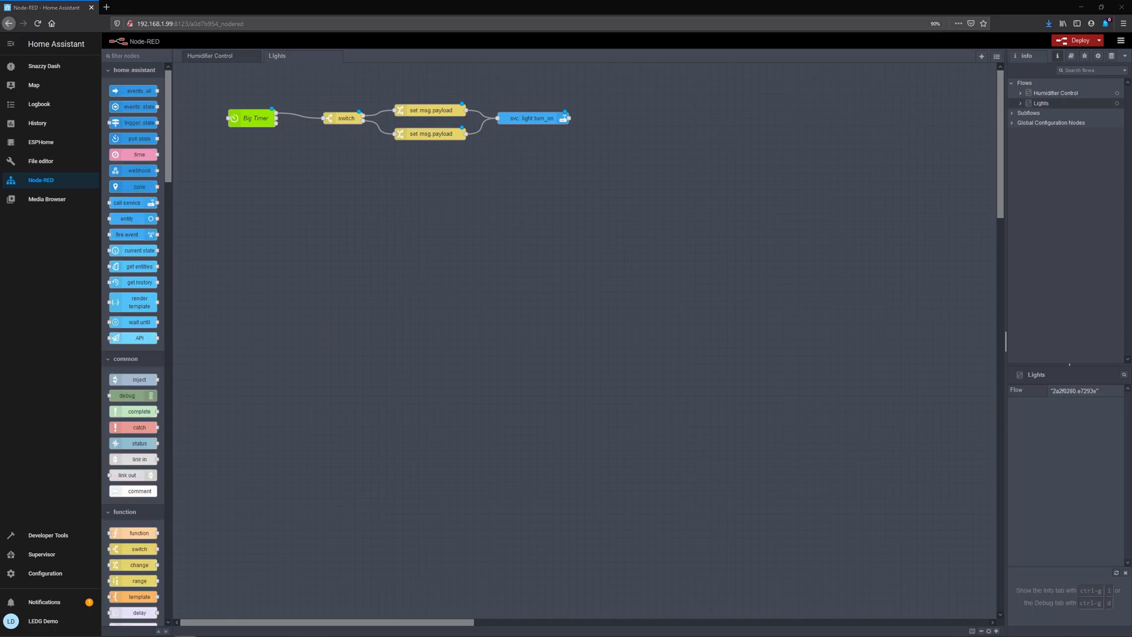
mouse_move(1064, 338)
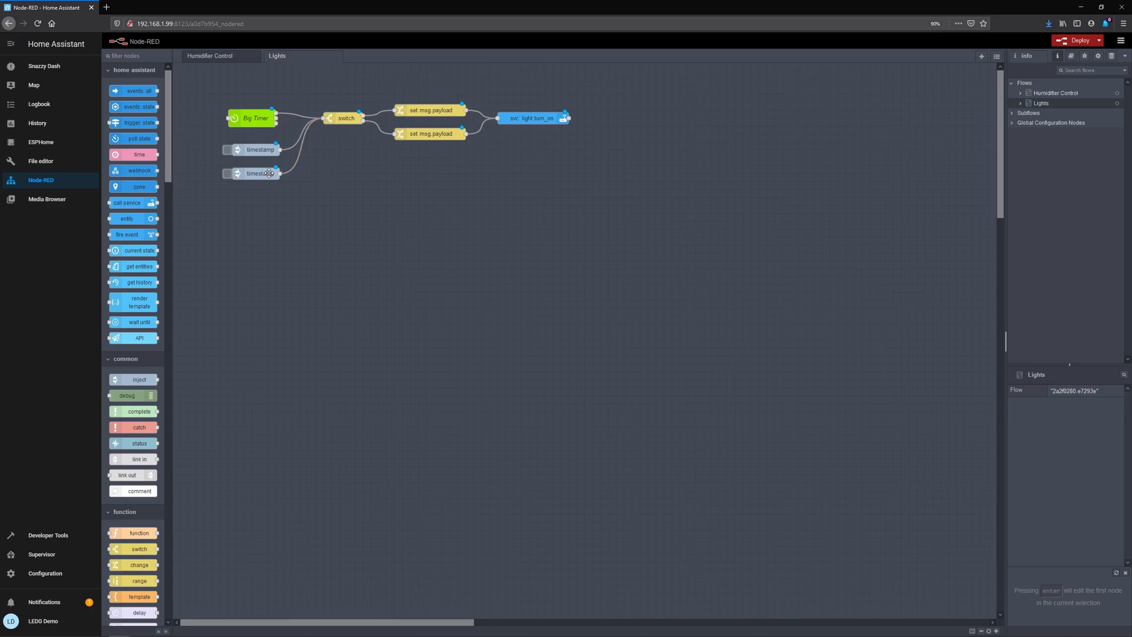
- Configure the inject nodes to send string payloads 'on' and 'off', then deploy the Lights flow
double_click(256, 173)
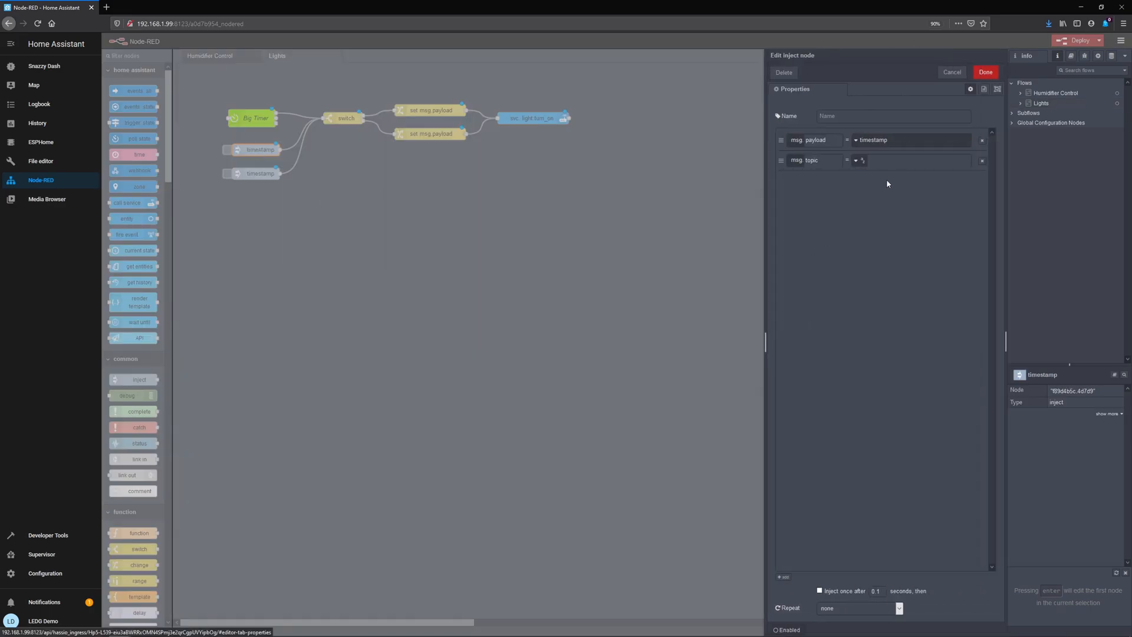
click(856, 141)
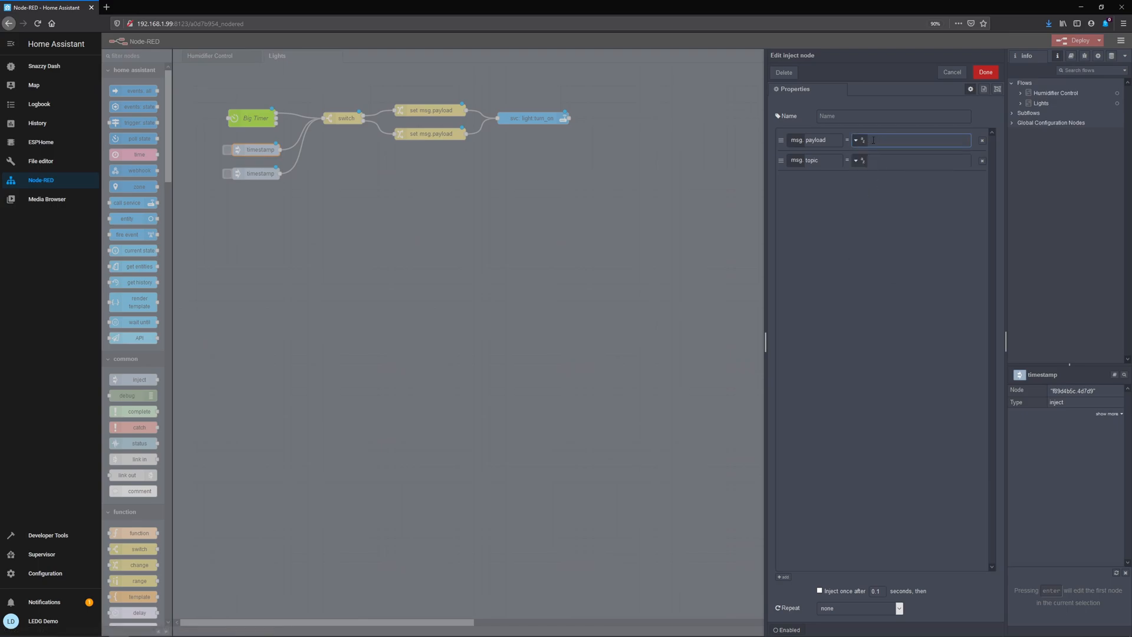
text(on)
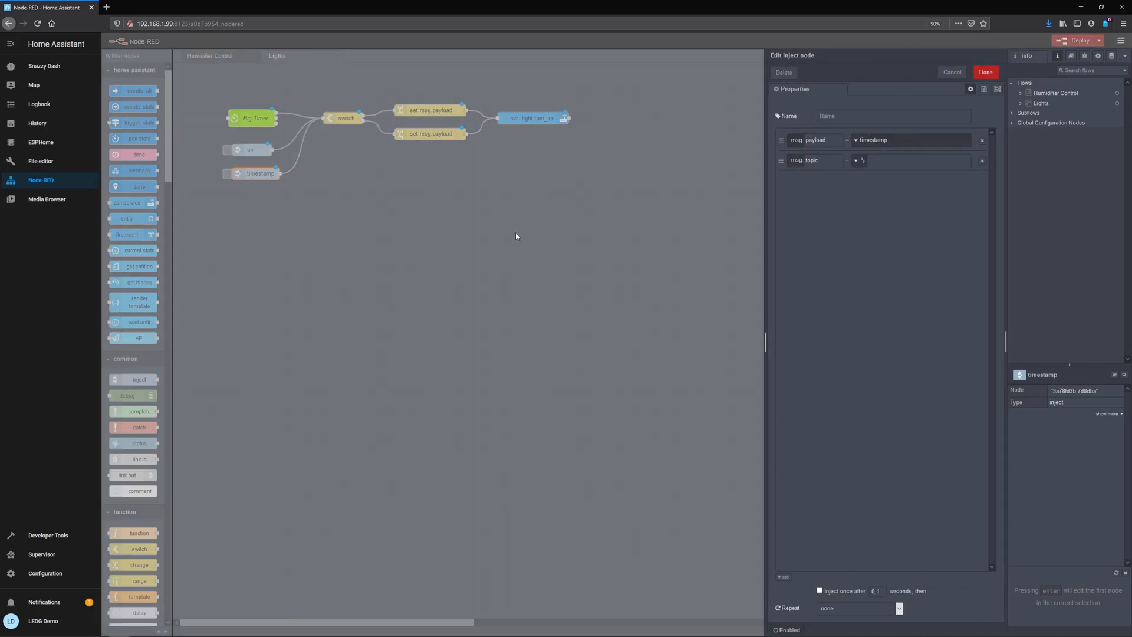
click(873, 139)
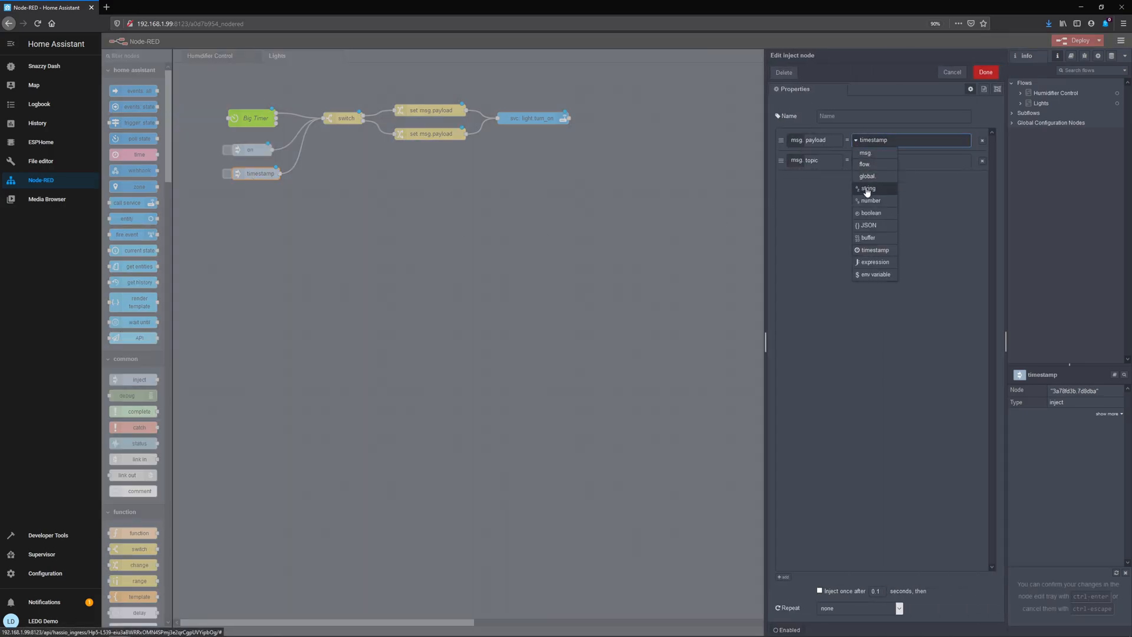
click(869, 188)
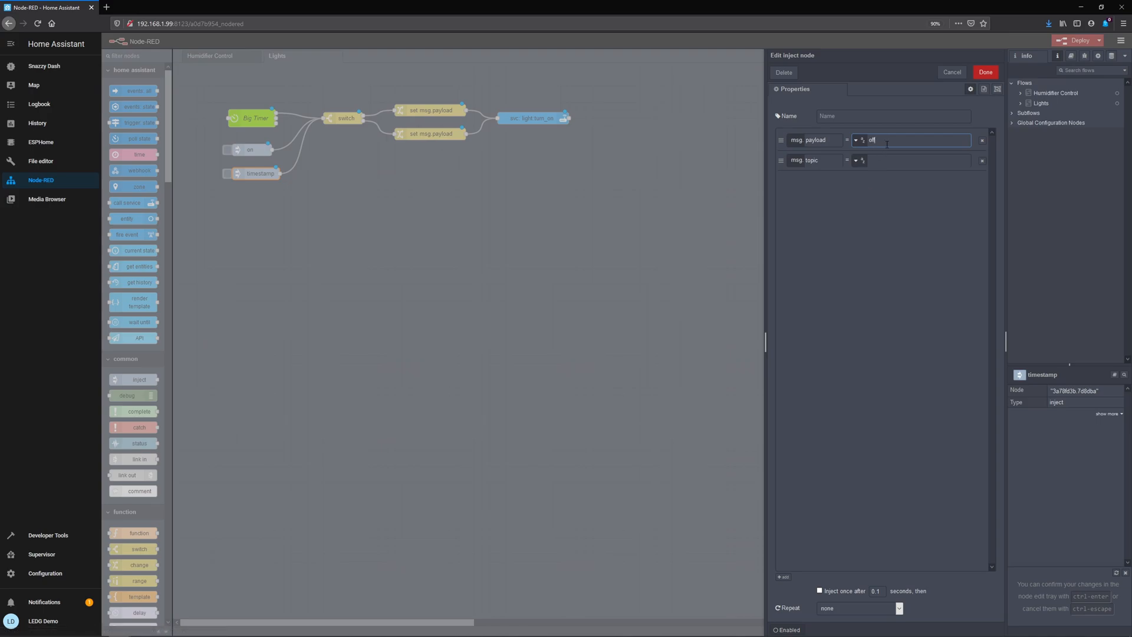
click(984, 72)
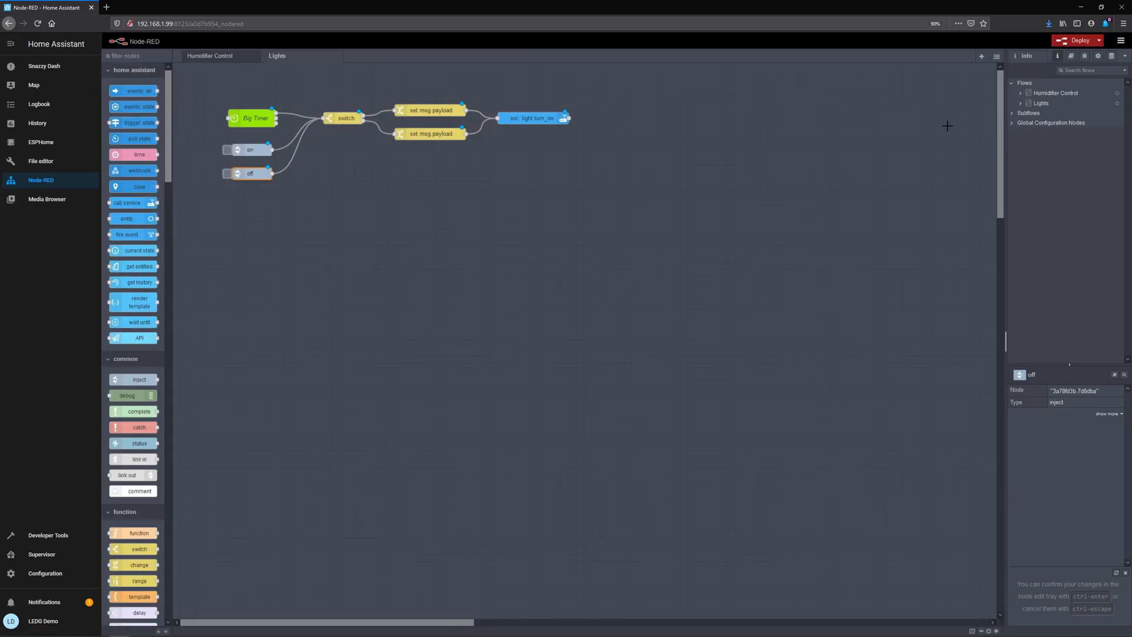
click(1076, 40)
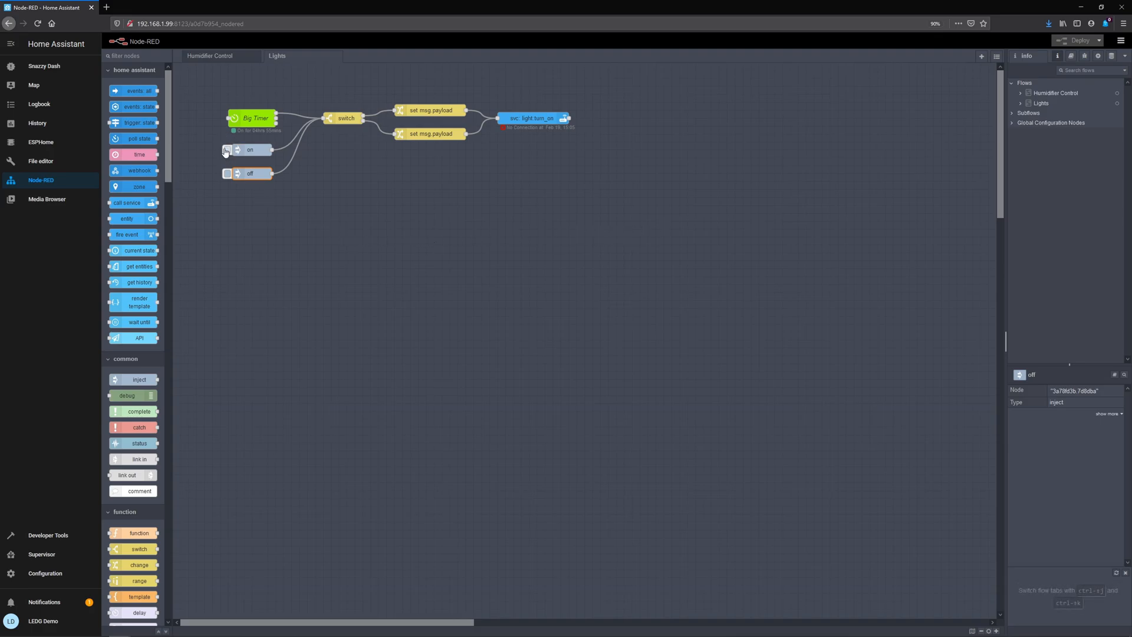
- Fire the on and off inject nodes to trigger the light.turn_on service call
click(226, 149)
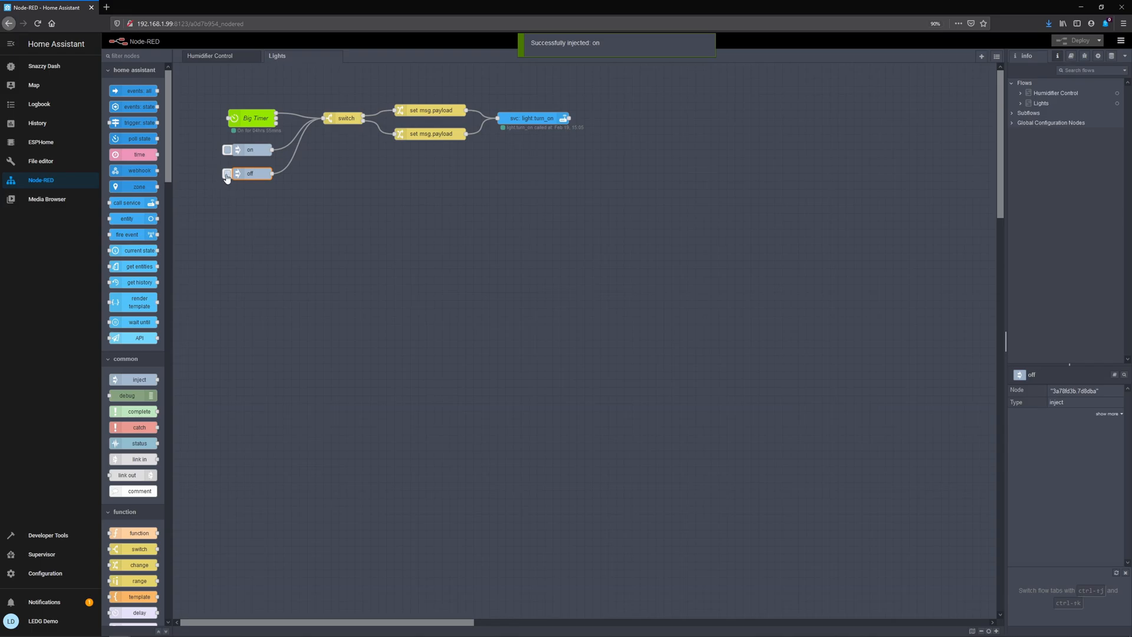
click(226, 173)
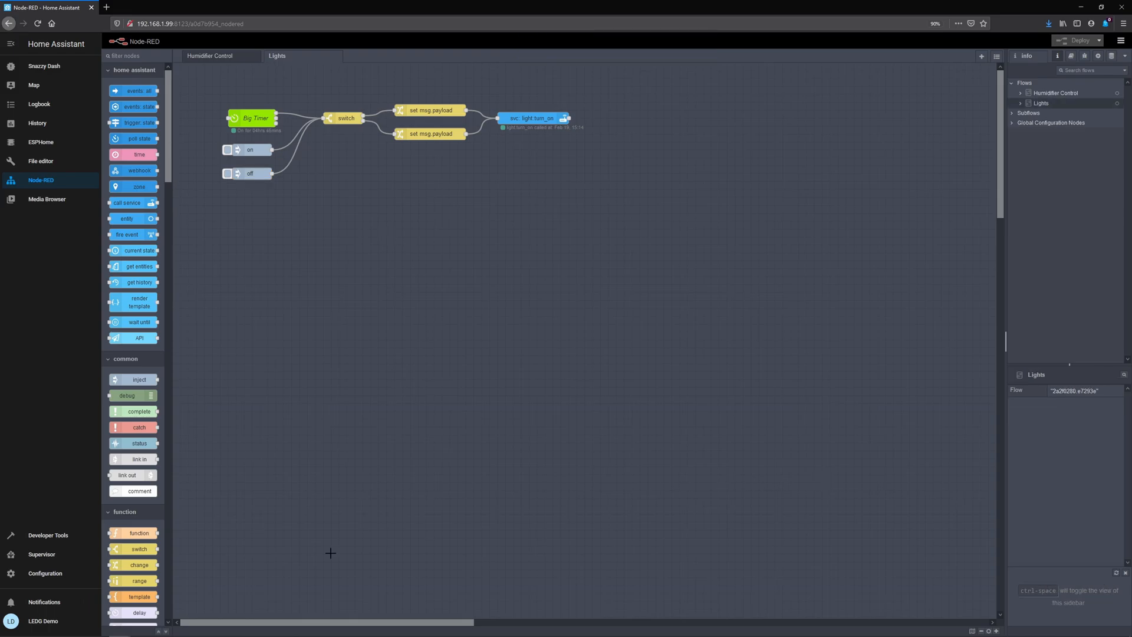
- Choose America/Toronto in General settings, then request Reboot Host from Supervisor > System
click(45, 573)
text(Toron)
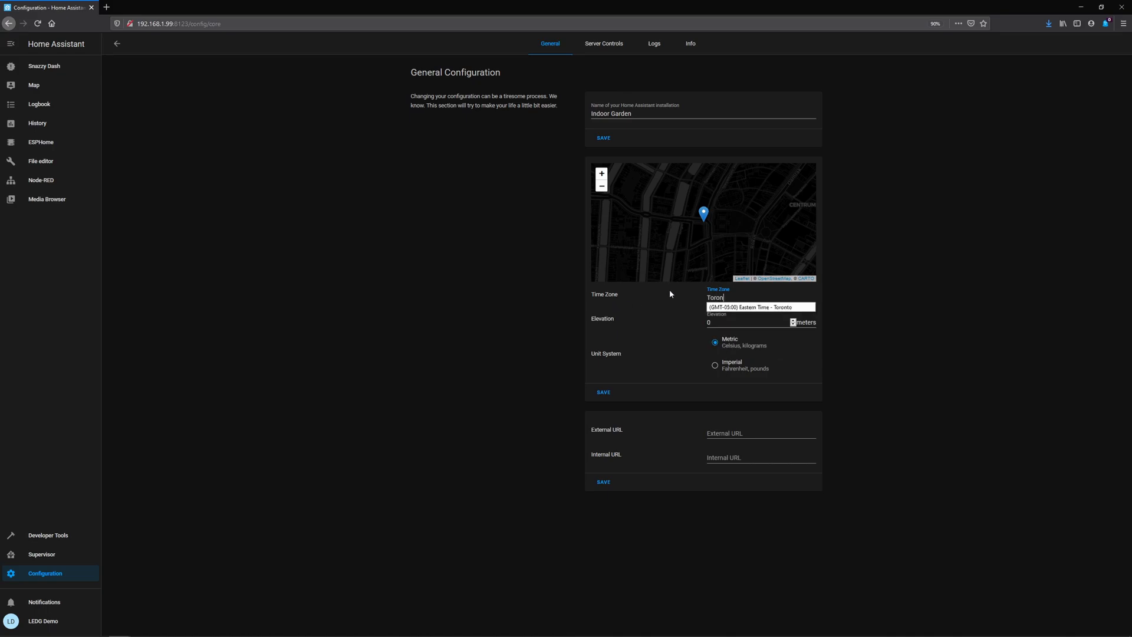
click(759, 306)
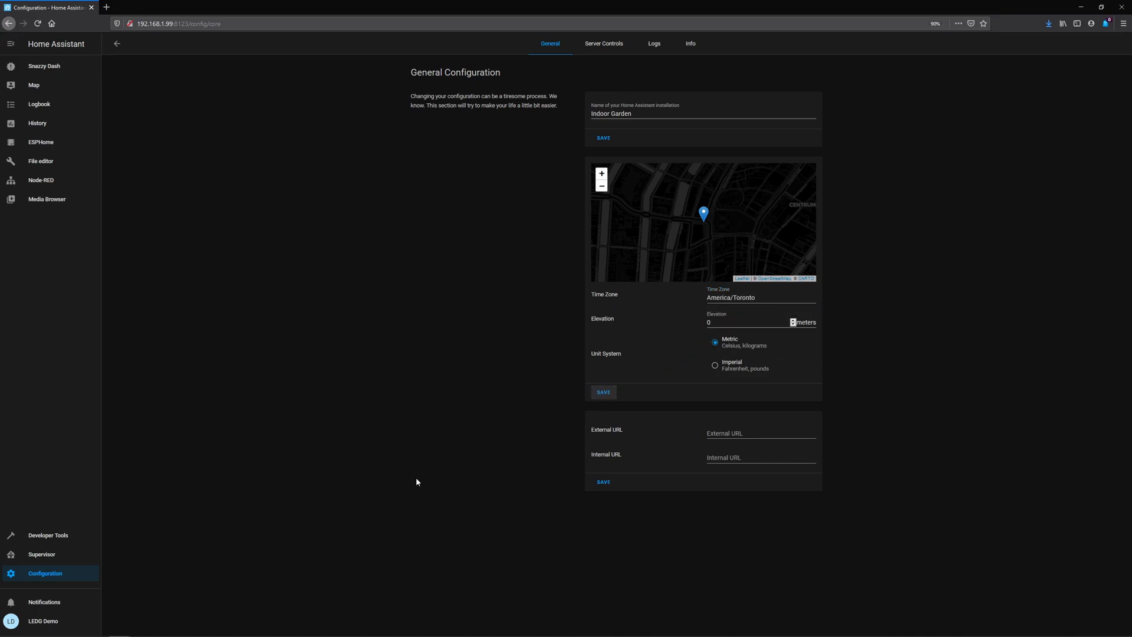
click(41, 554)
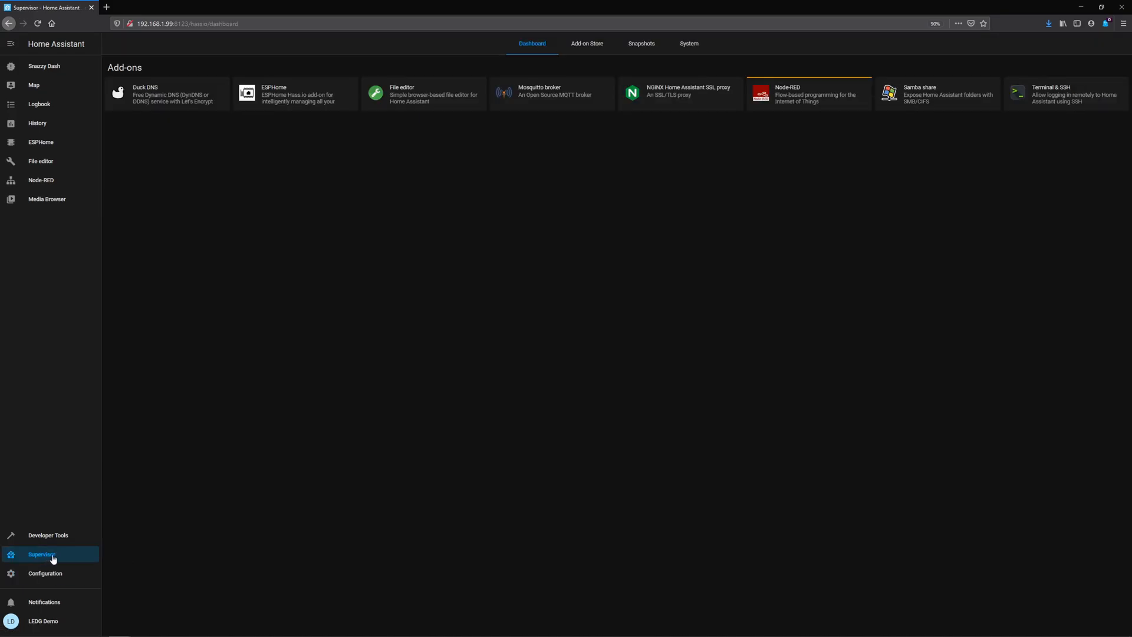
click(688, 44)
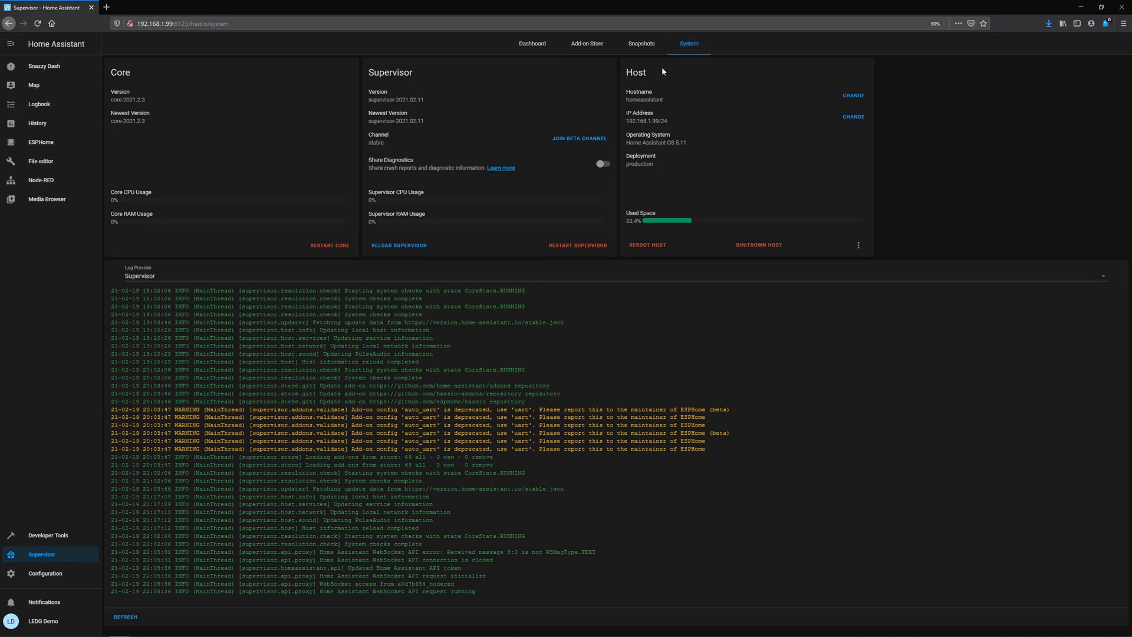
click(646, 246)
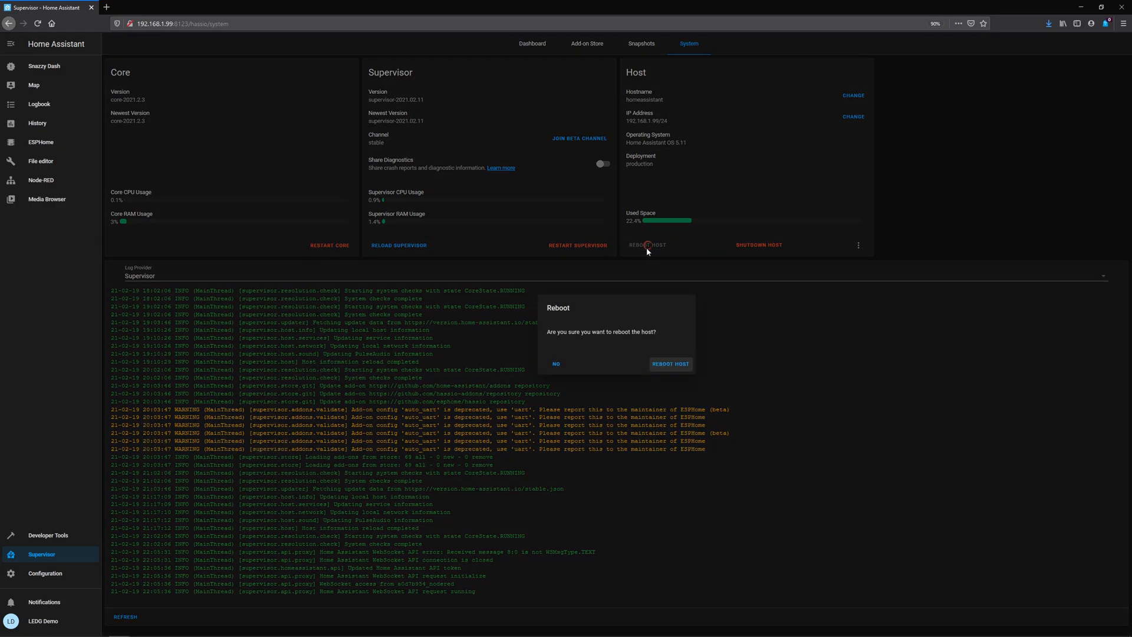
mouse_move(669, 365)
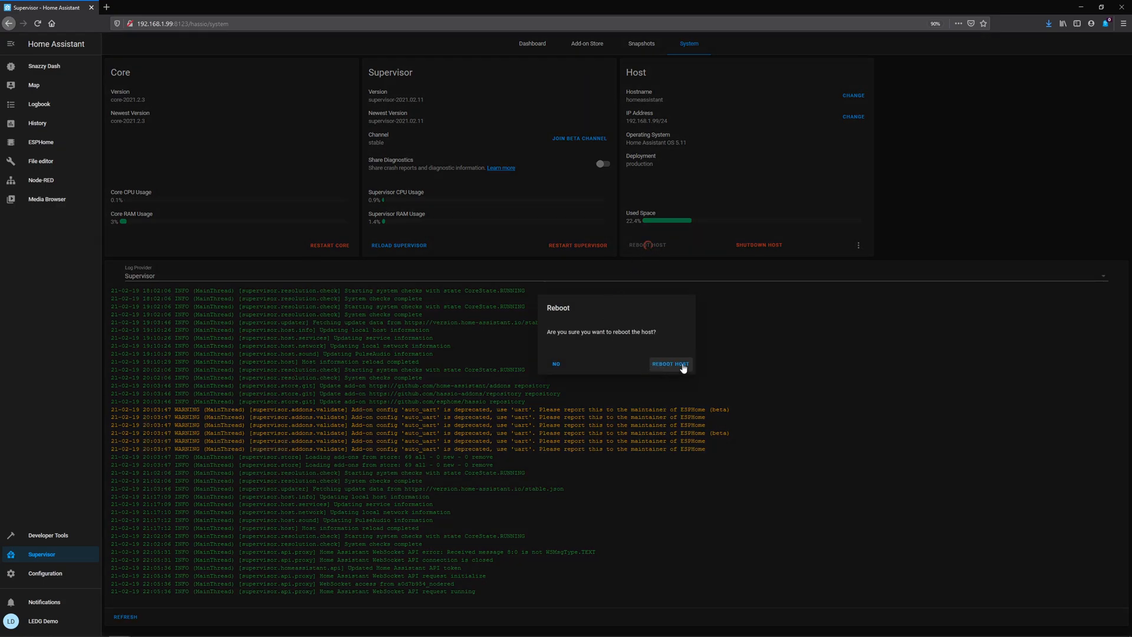